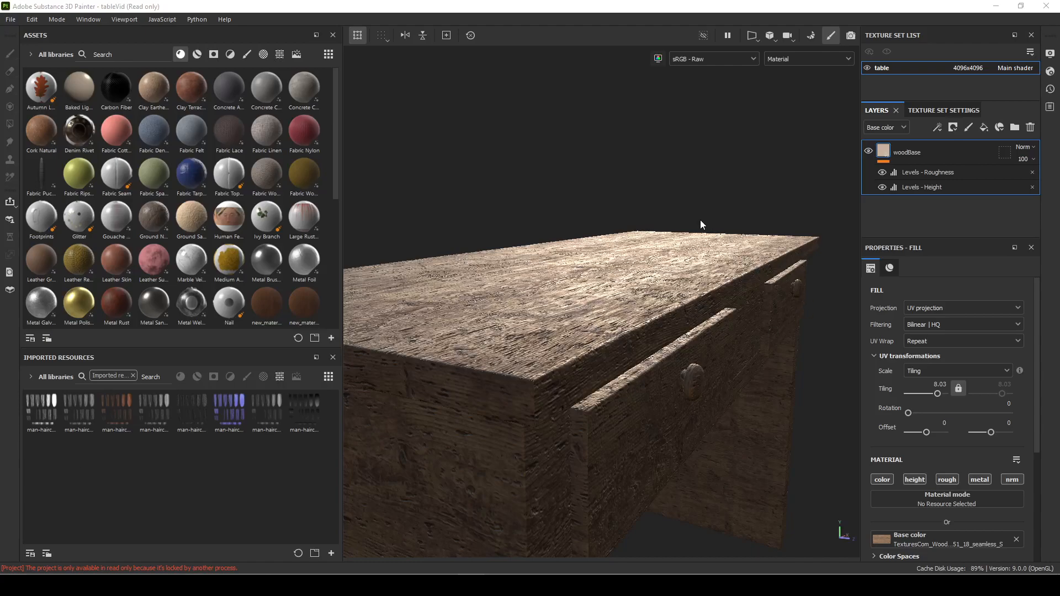
mouse_move(729, 229)
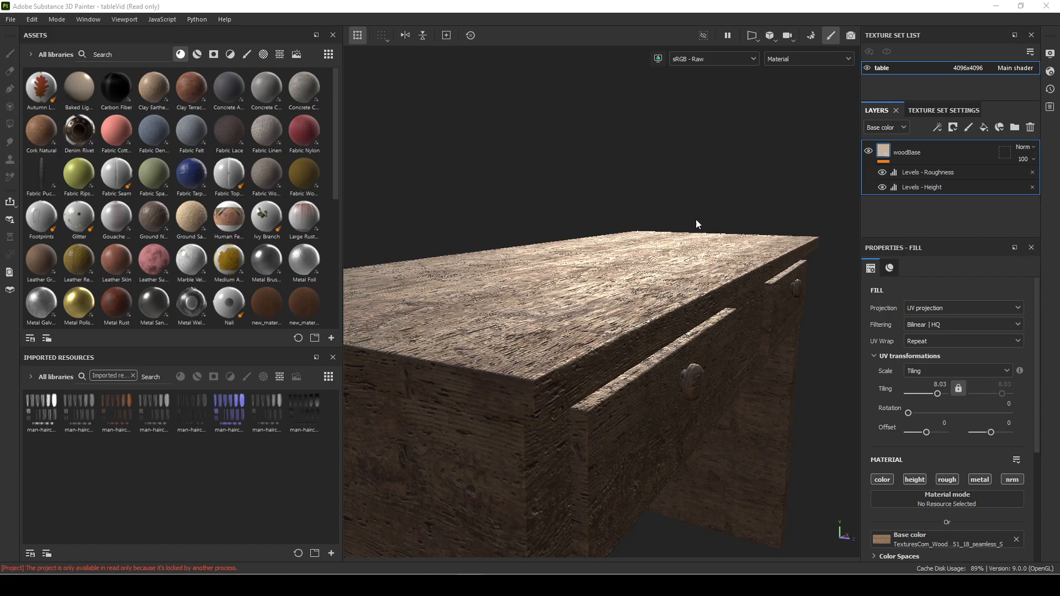
mouse_move(492, 483)
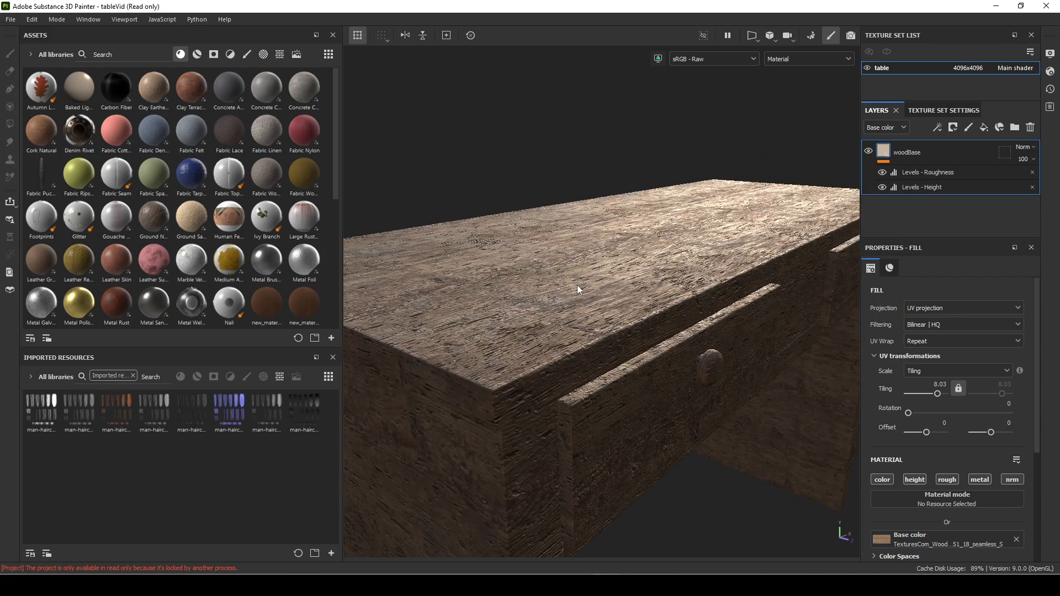
mouse_move(597, 238)
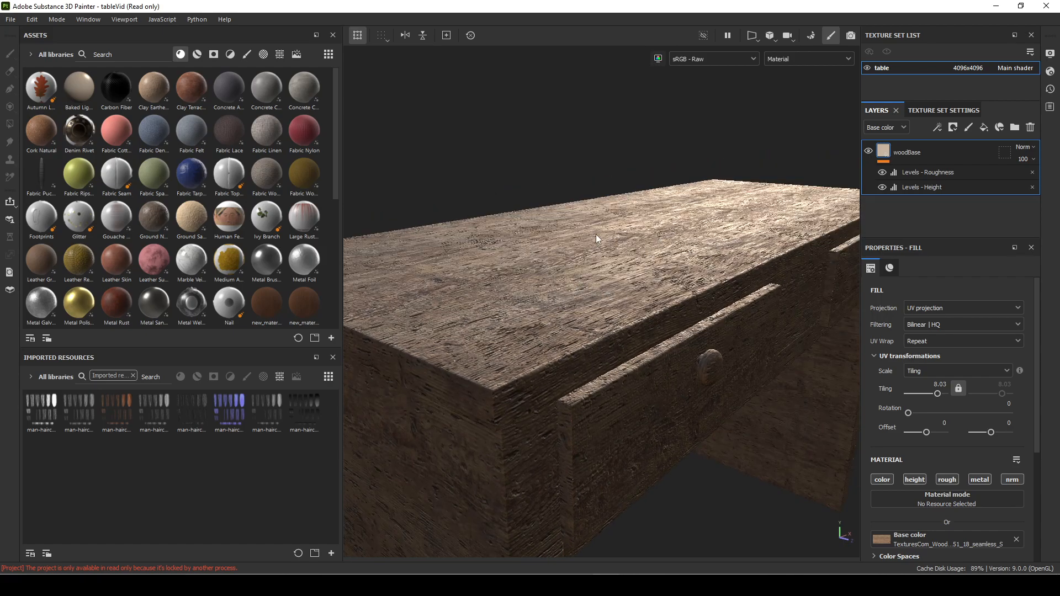
mouse_move(485, 247)
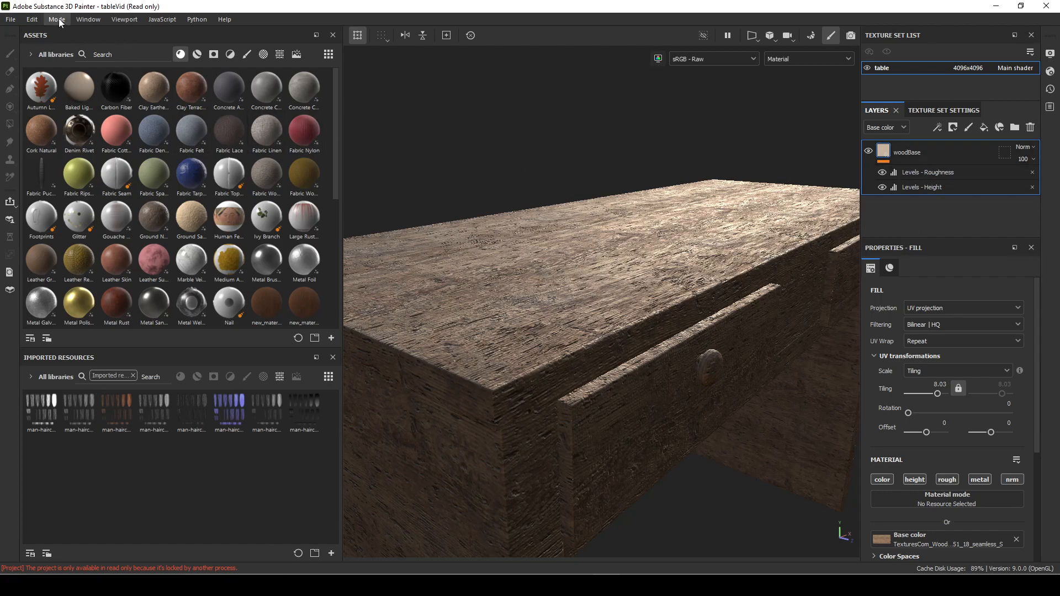
Step: Open the Mode menu to reach the baking mode for the table
click(57, 19)
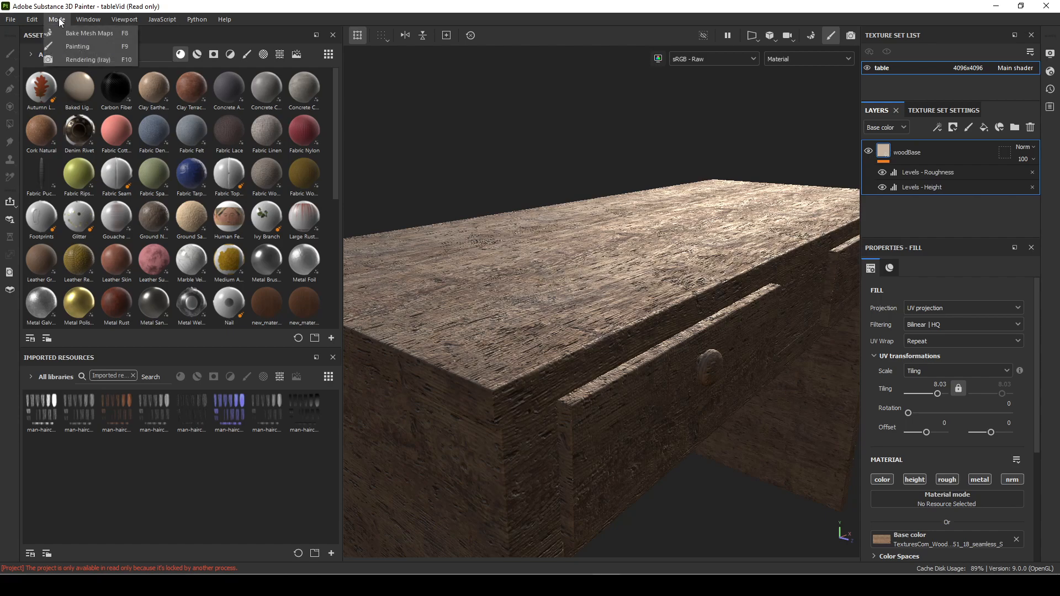
mouse_move(88, 33)
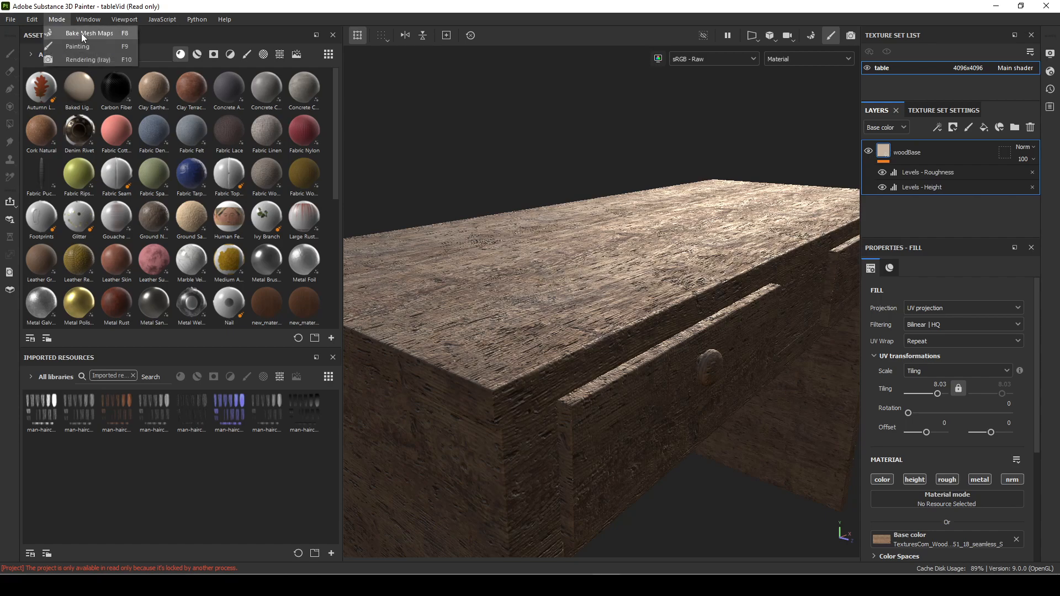
Step: Bake the table's mesh maps at 4096 output size
click(90, 33)
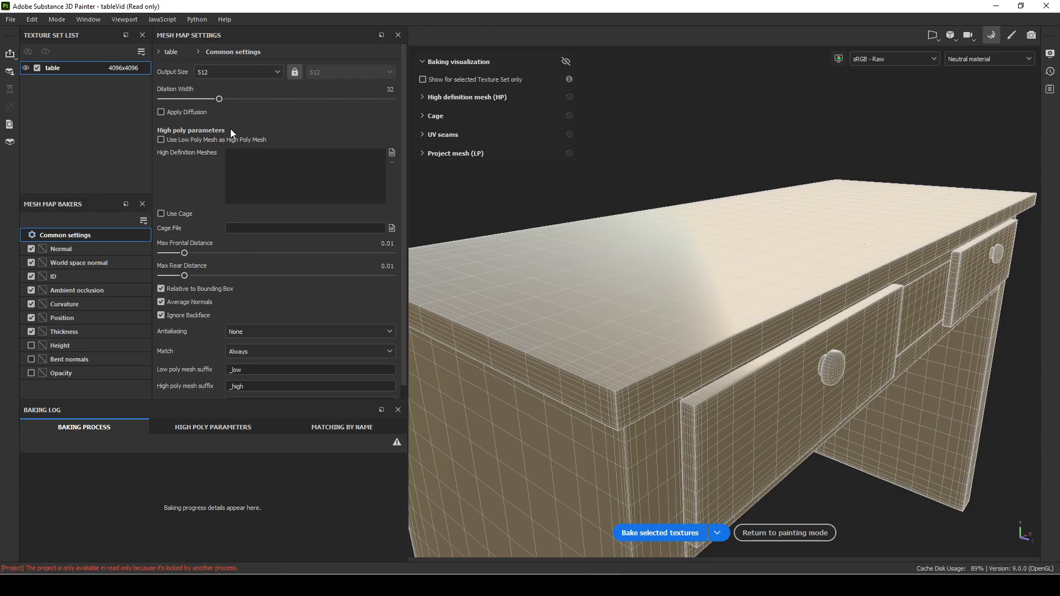
mouse_move(288, 108)
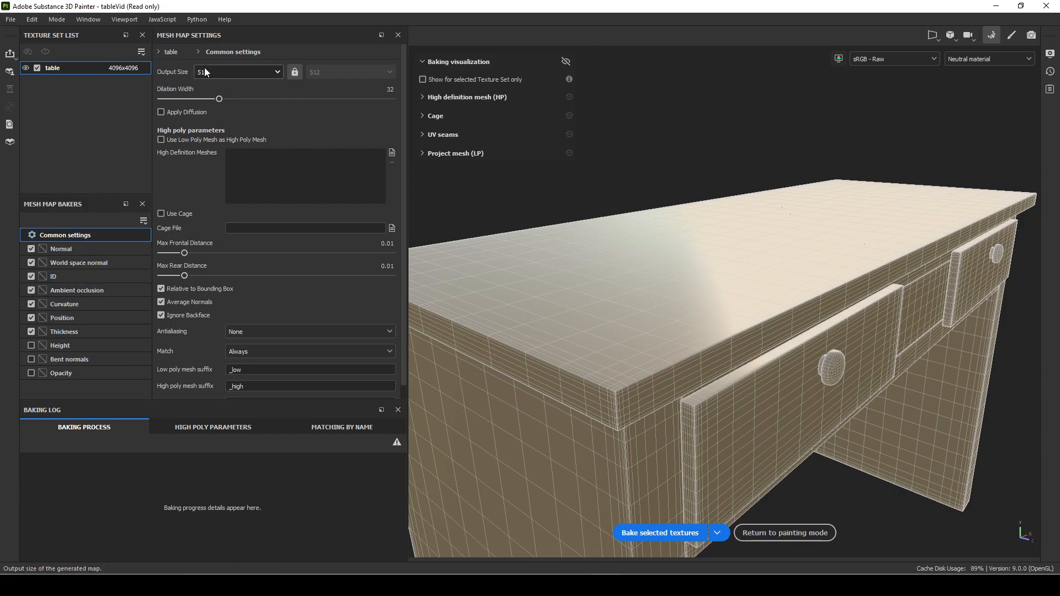
click(238, 71)
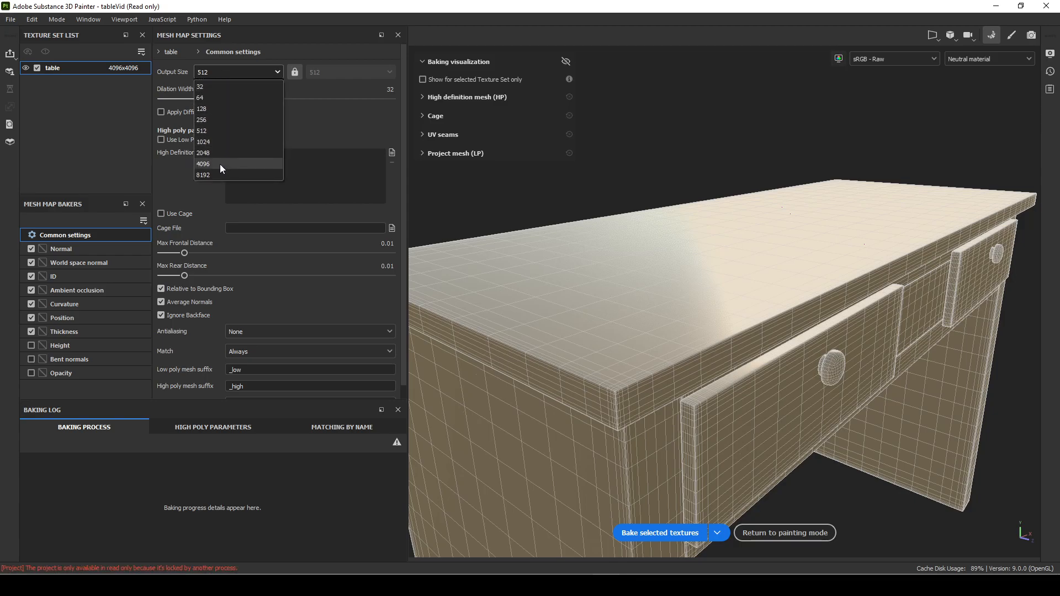
click(202, 163)
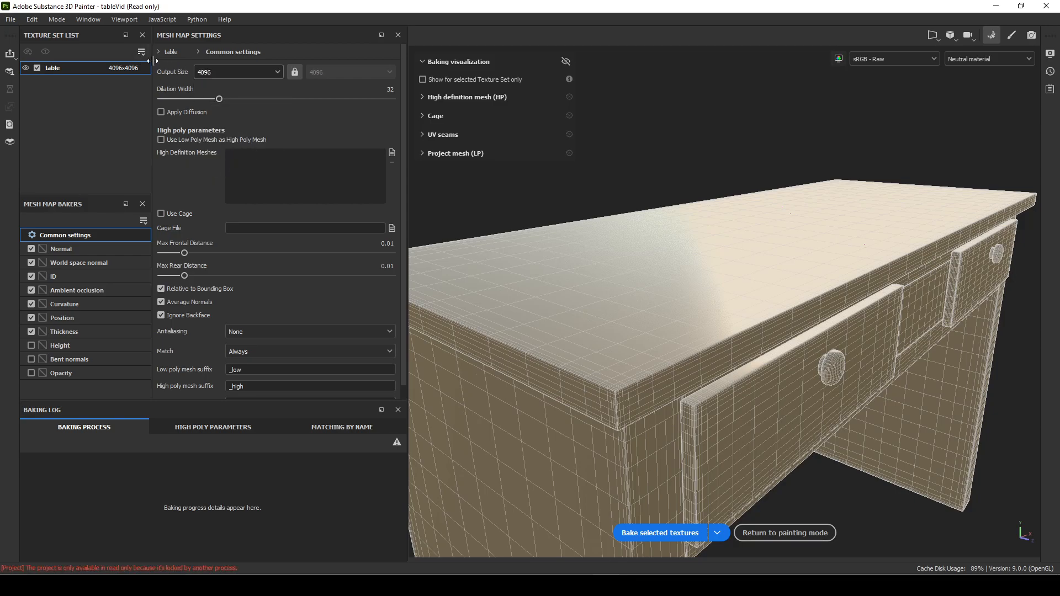
mouse_move(88, 19)
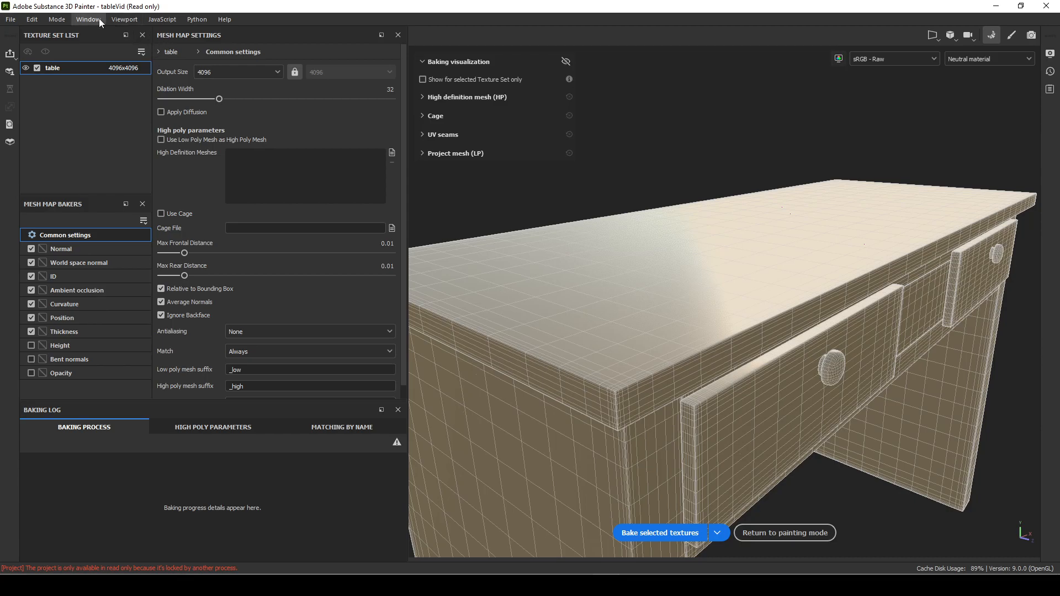
click(88, 19)
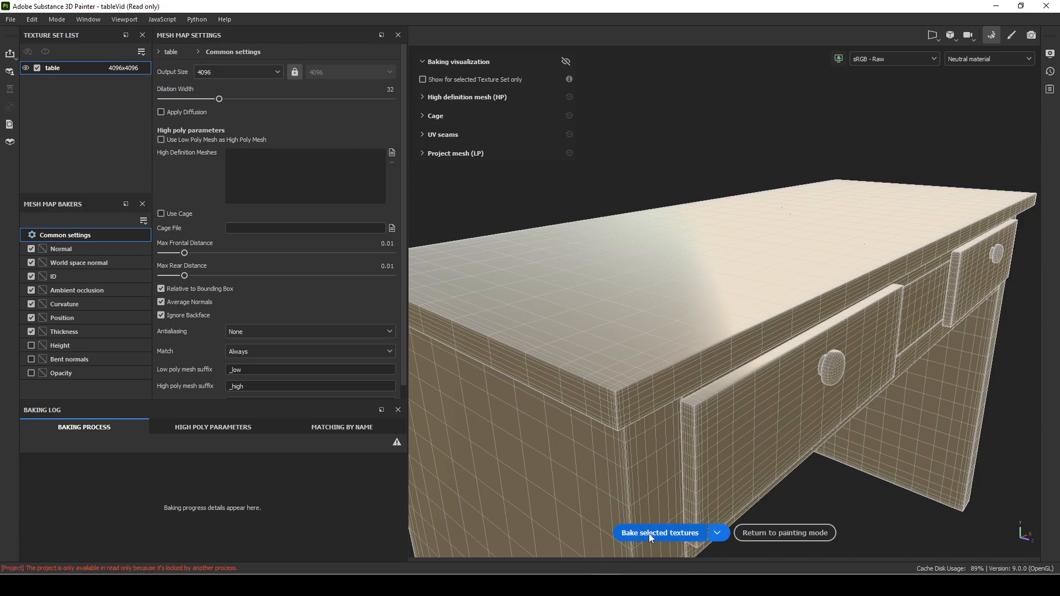
click(659, 532)
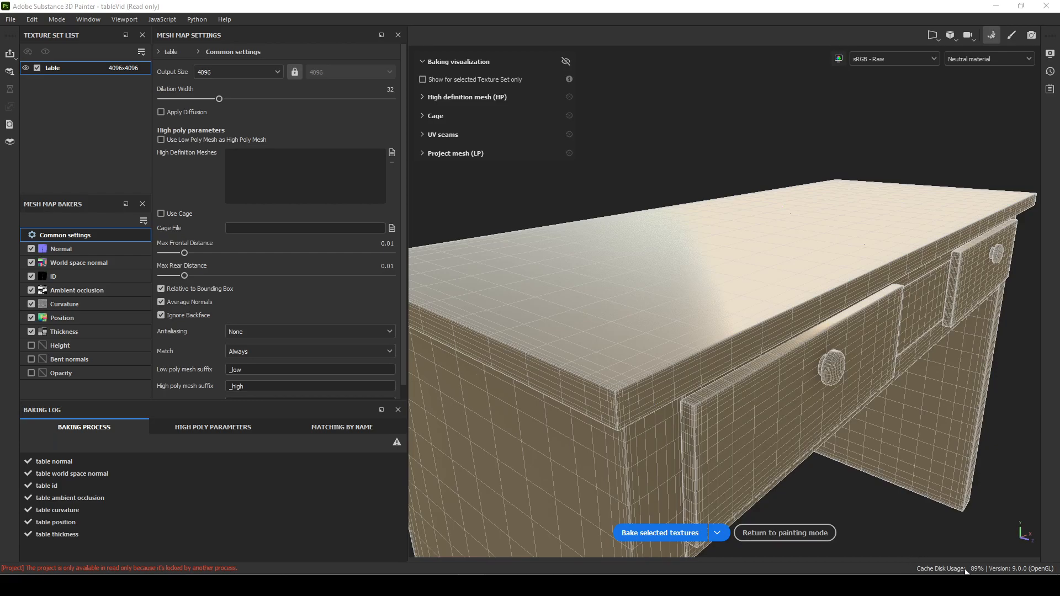
mouse_move(838, 554)
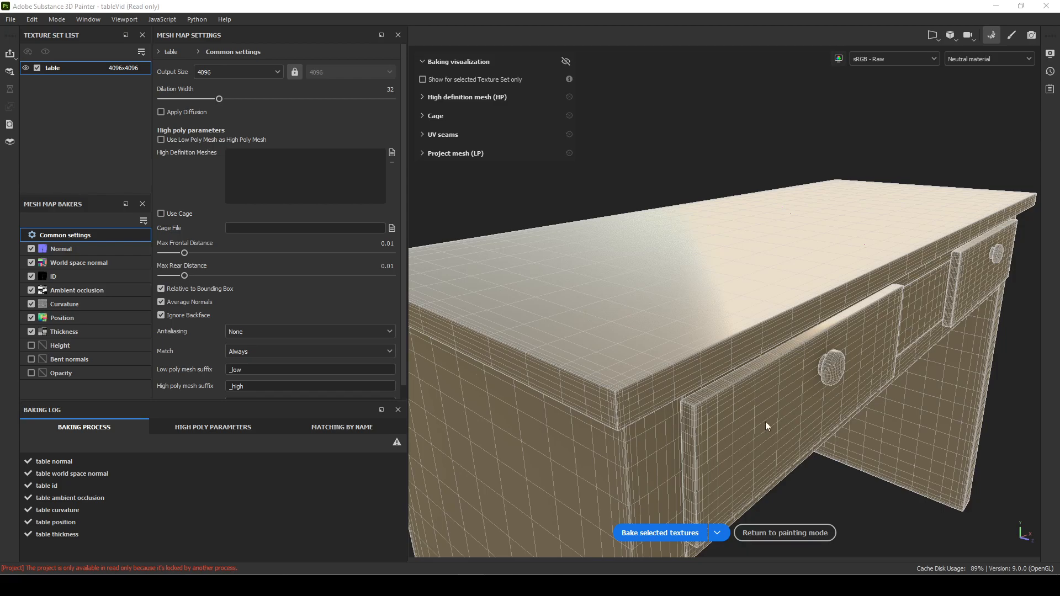
mouse_move(871, 521)
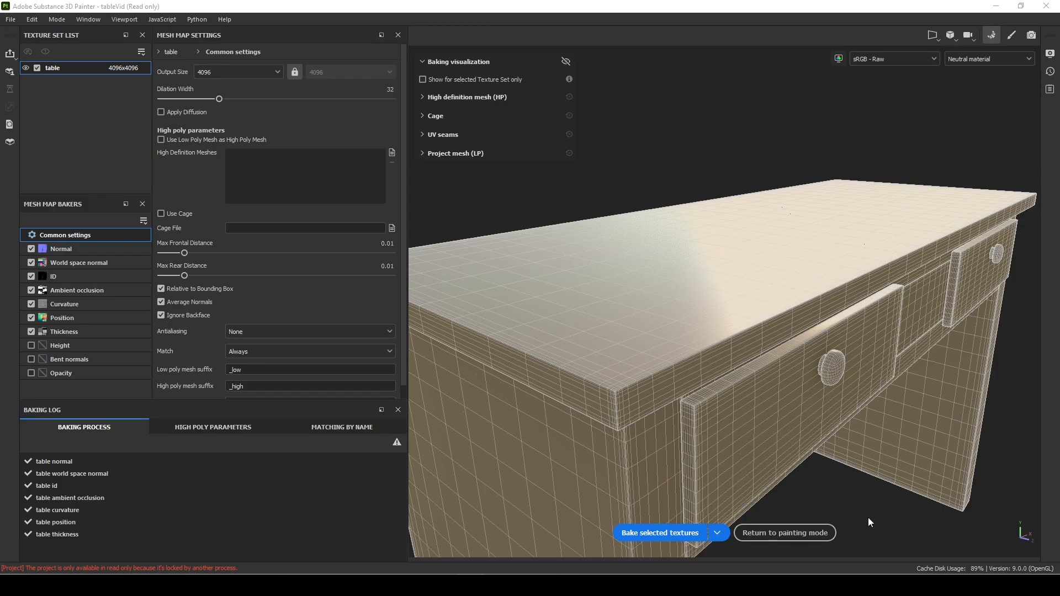
mouse_move(784, 533)
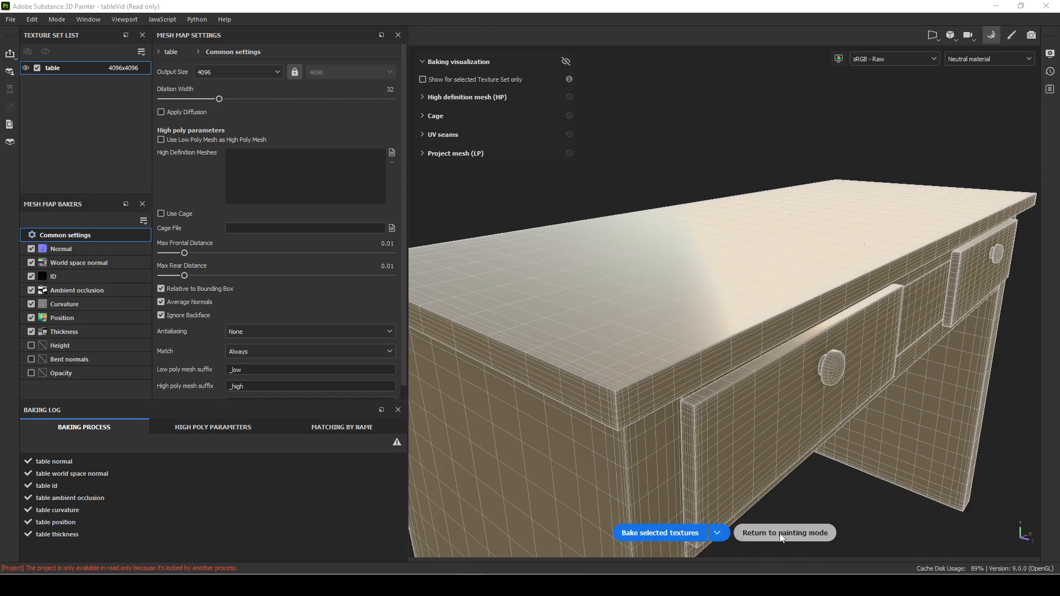
click(783, 533)
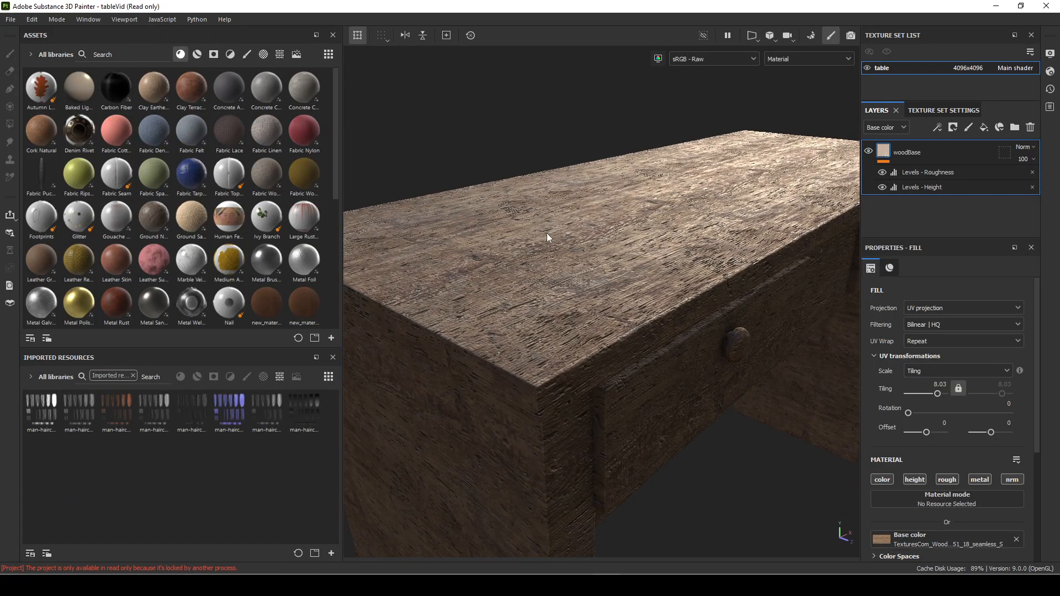
mouse_move(734, 87)
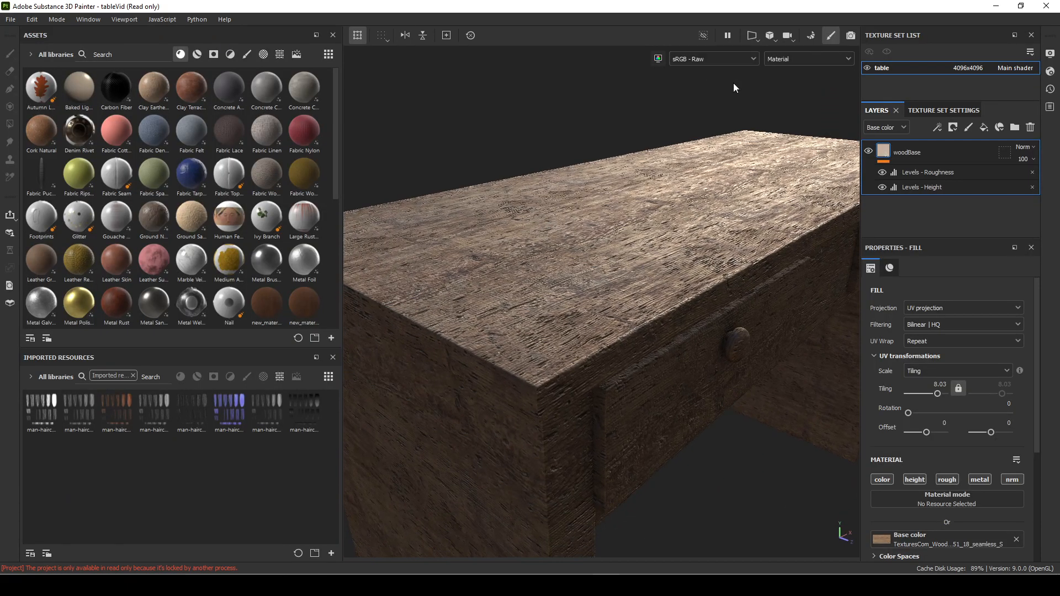
click(808, 59)
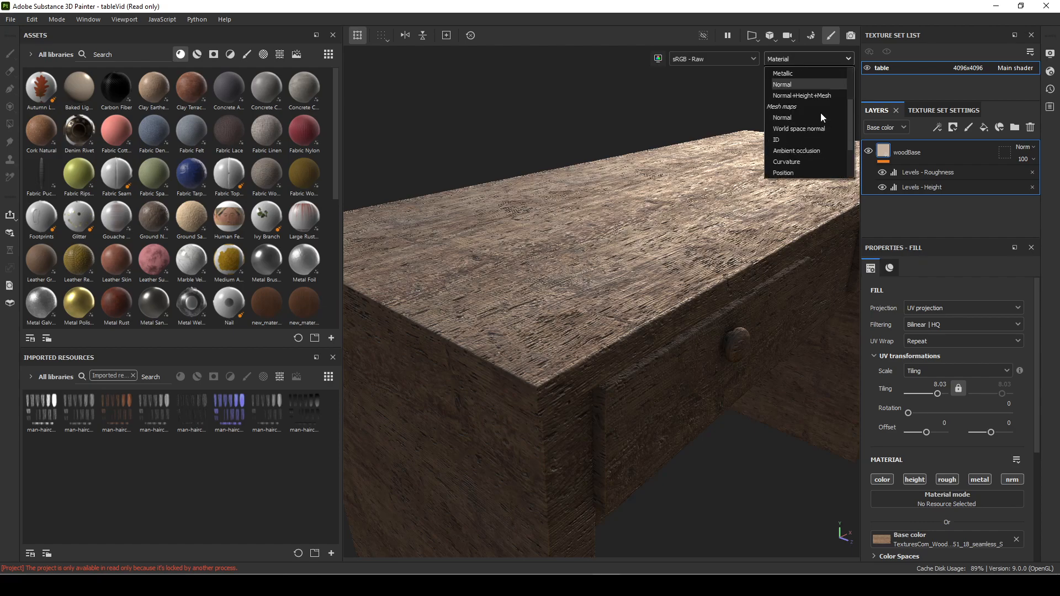
mouse_move(783, 118)
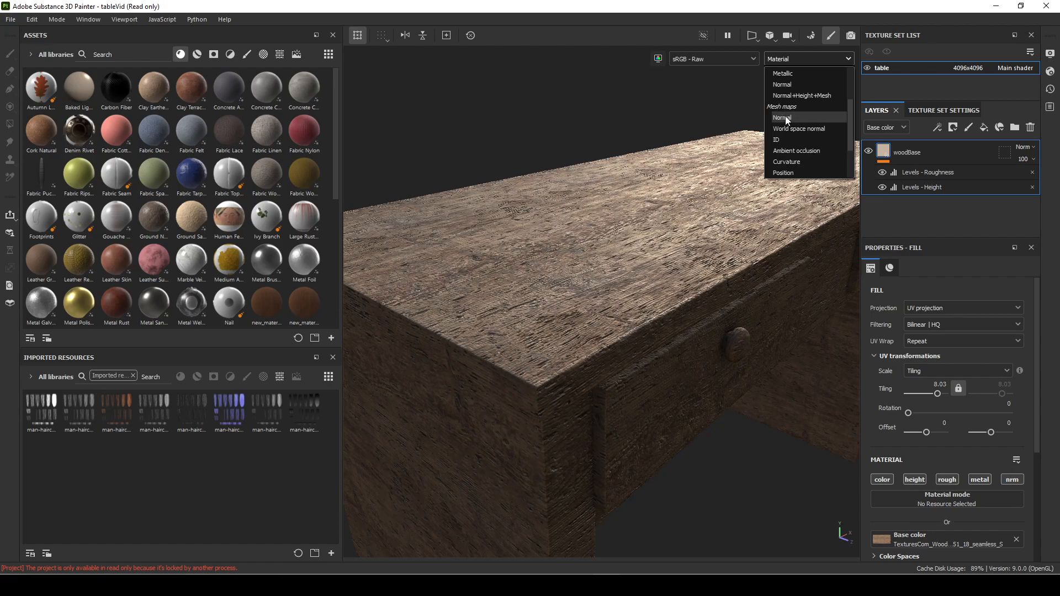
mouse_move(803, 140)
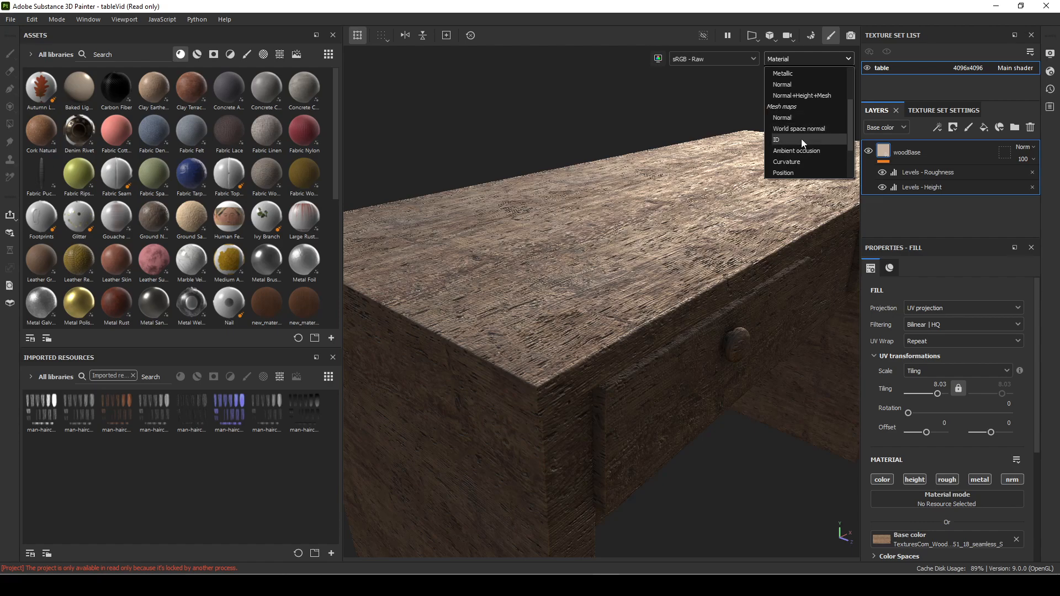
click(782, 84)
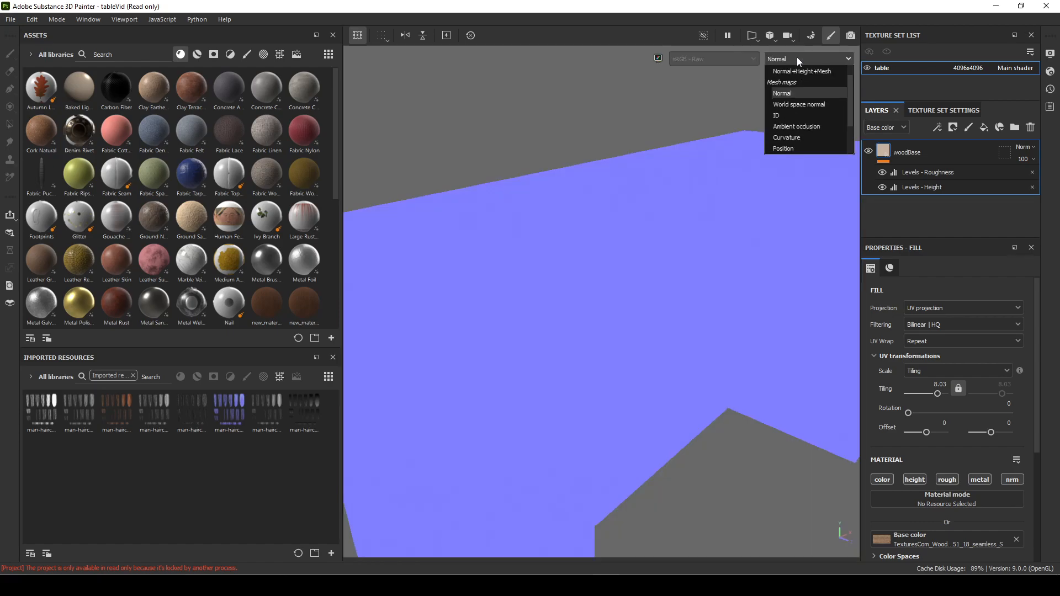
click(799, 105)
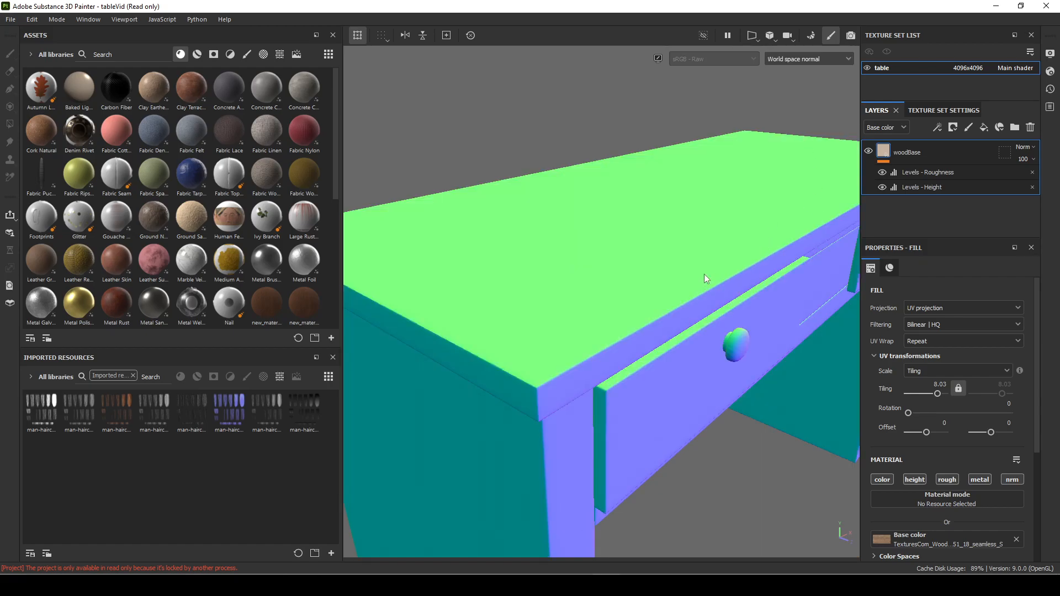
click(808, 59)
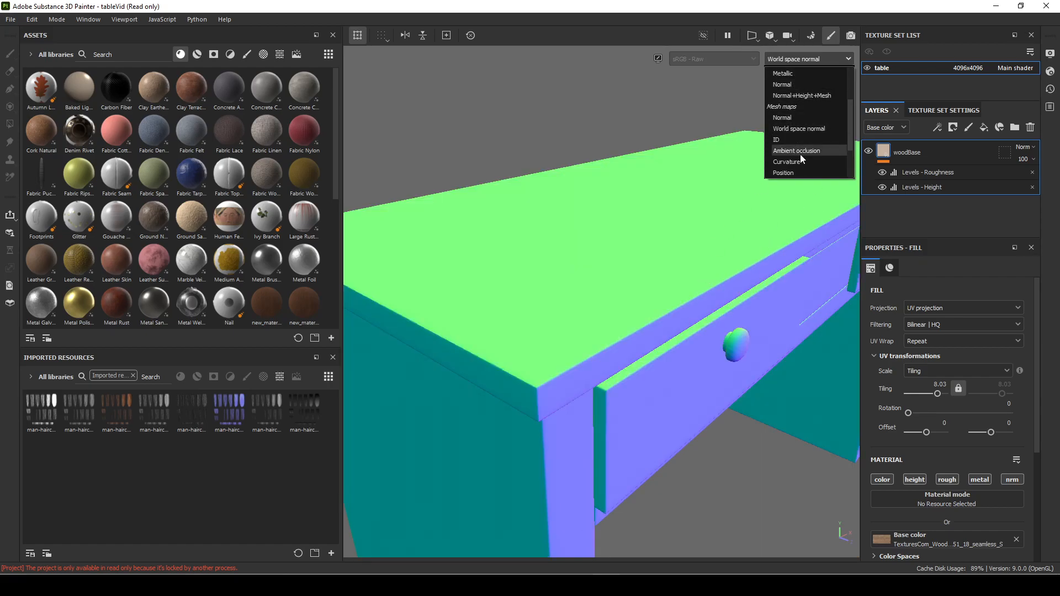
click(797, 151)
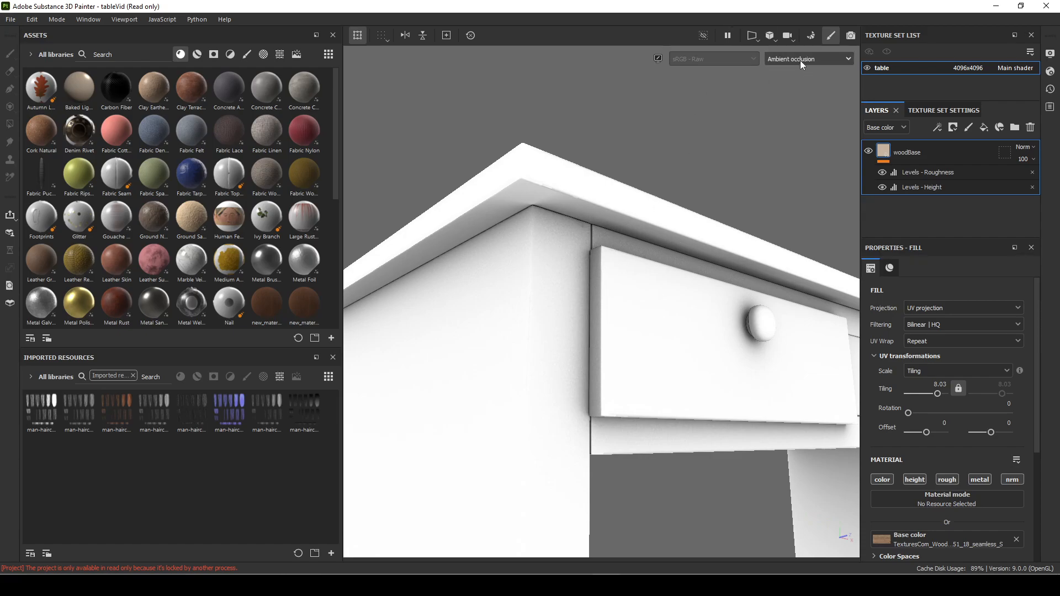
click(808, 59)
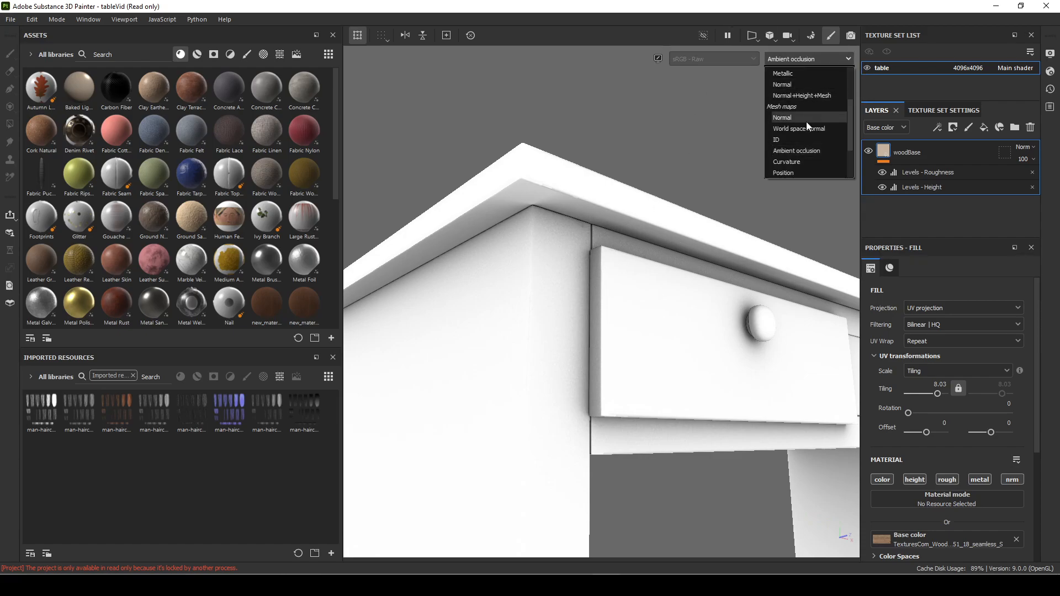
mouse_move(804, 162)
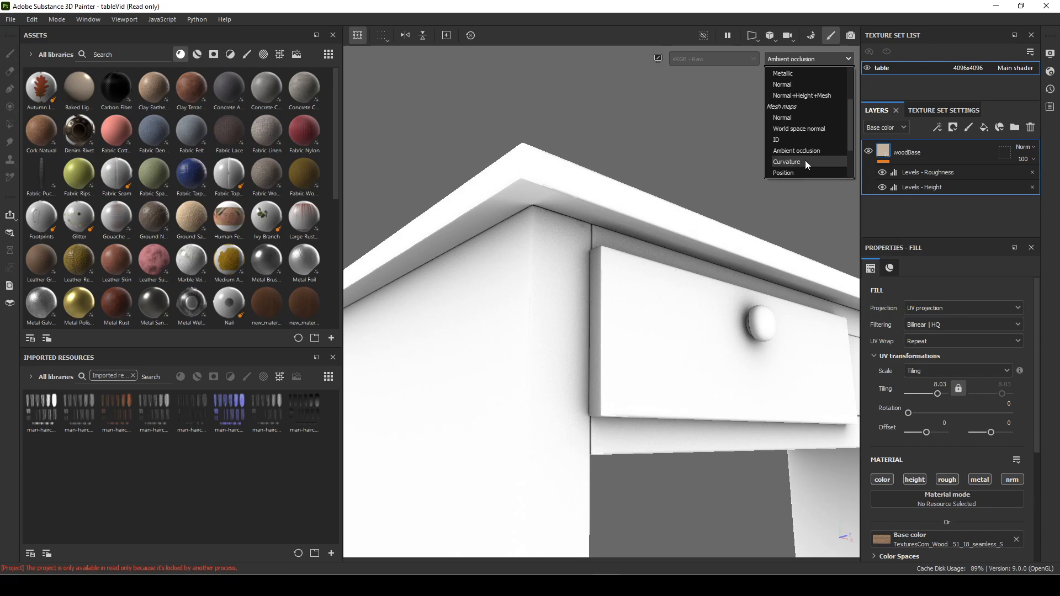
click(786, 162)
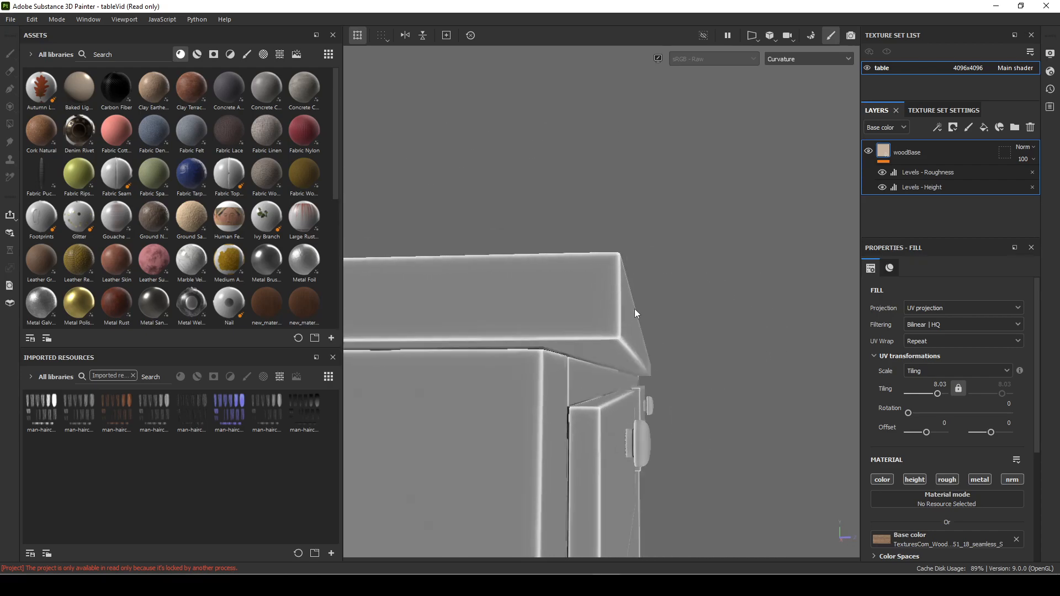
mouse_move(556, 281)
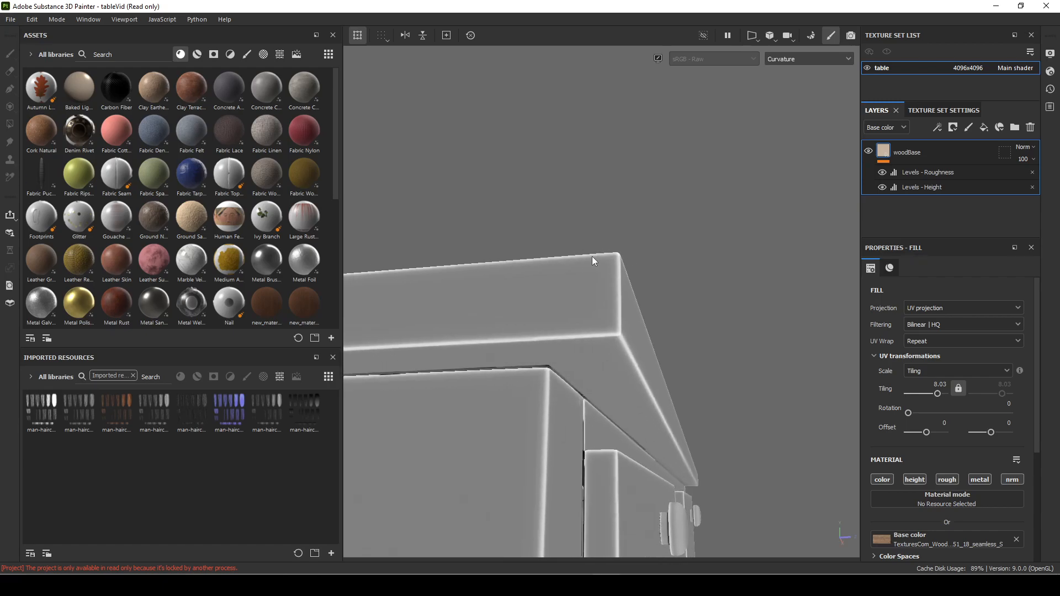
mouse_move(583, 255)
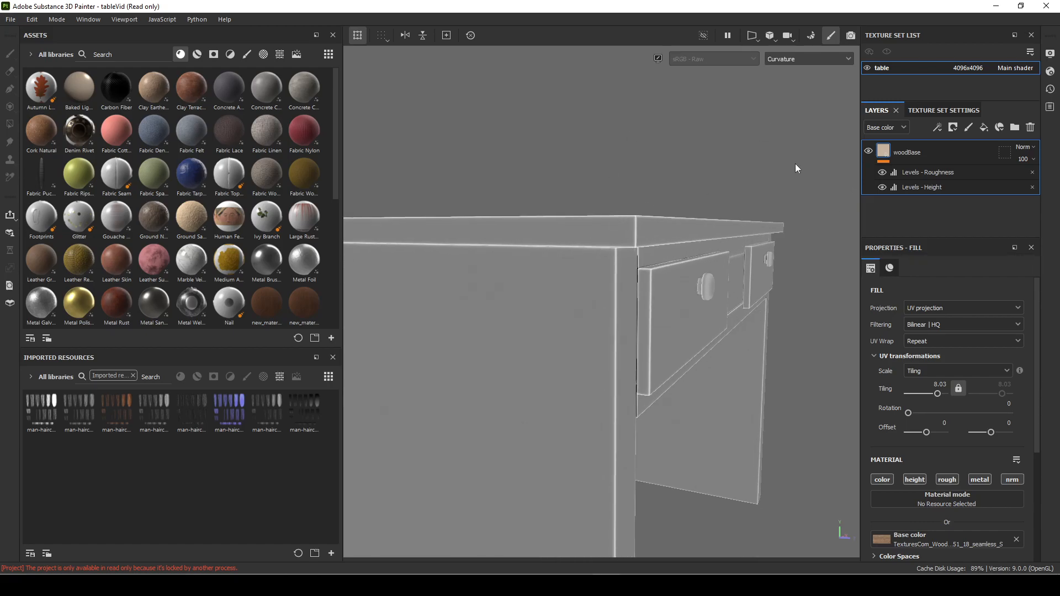
Step: Show the full wood material in the viewport and add a fill layer above woodBase
click(808, 59)
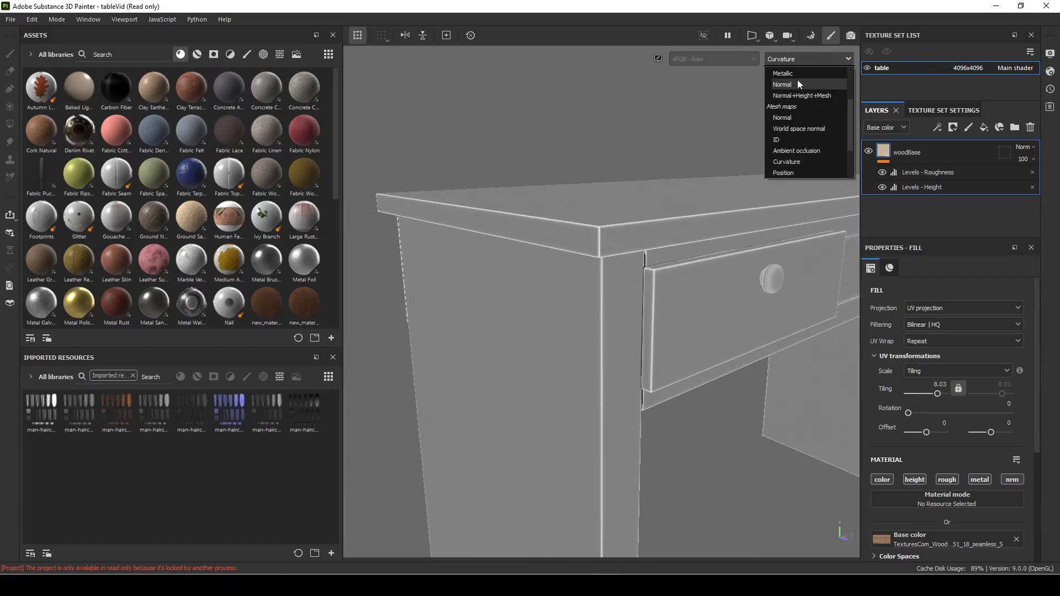
click(808, 59)
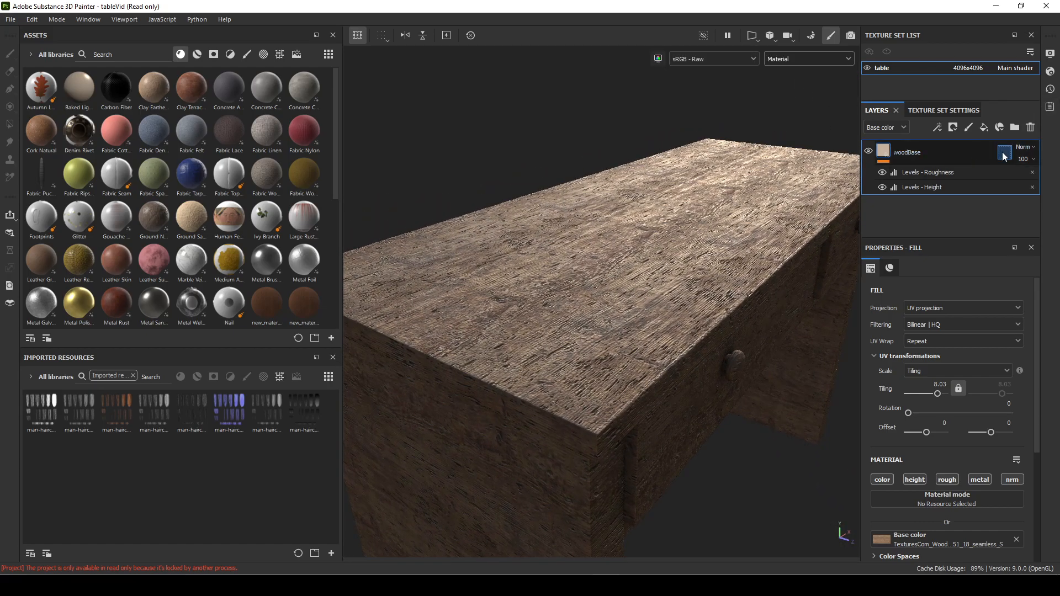
mouse_move(985, 127)
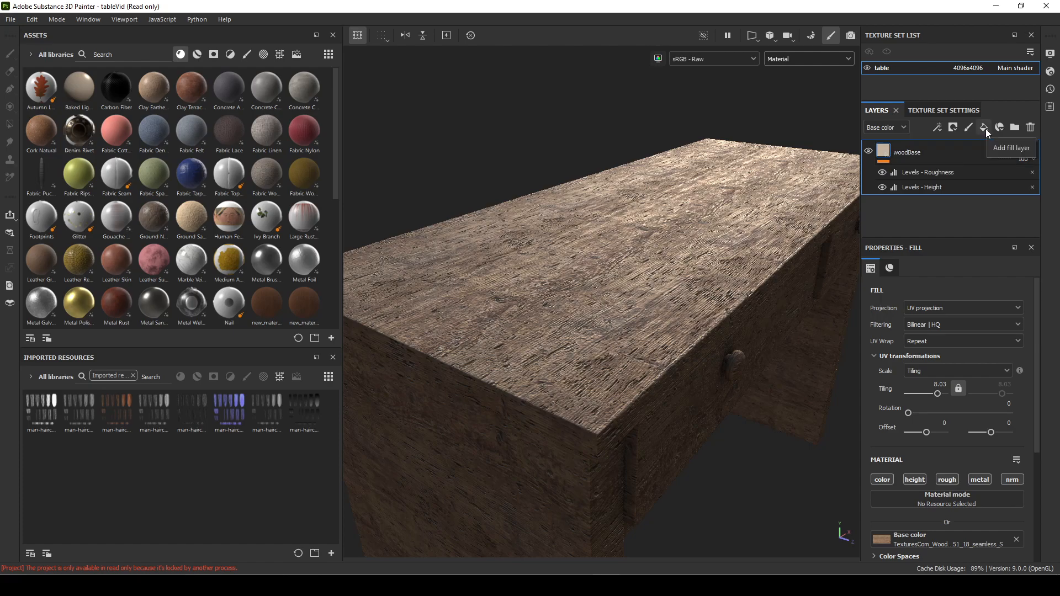
click(985, 127)
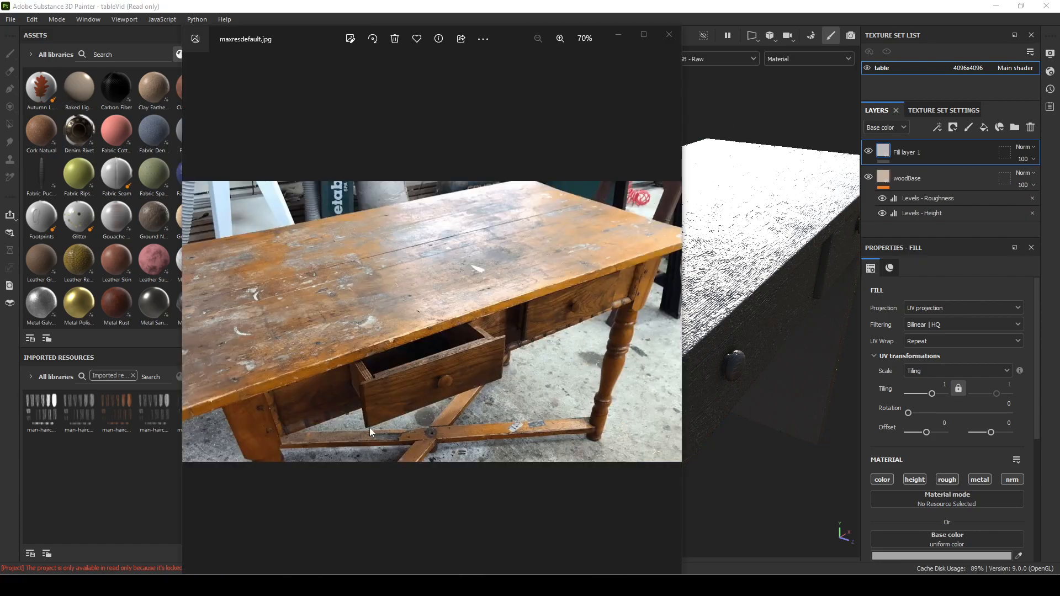
Step: Zoom into the reference photo's pale, chipped tabletop edges
click(560, 39)
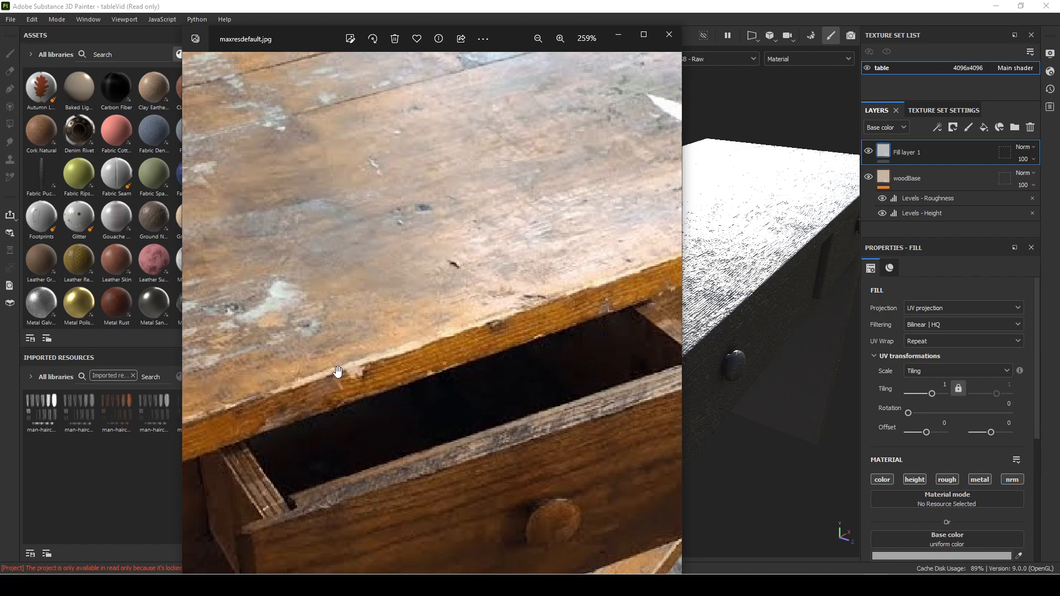
mouse_move(375, 367)
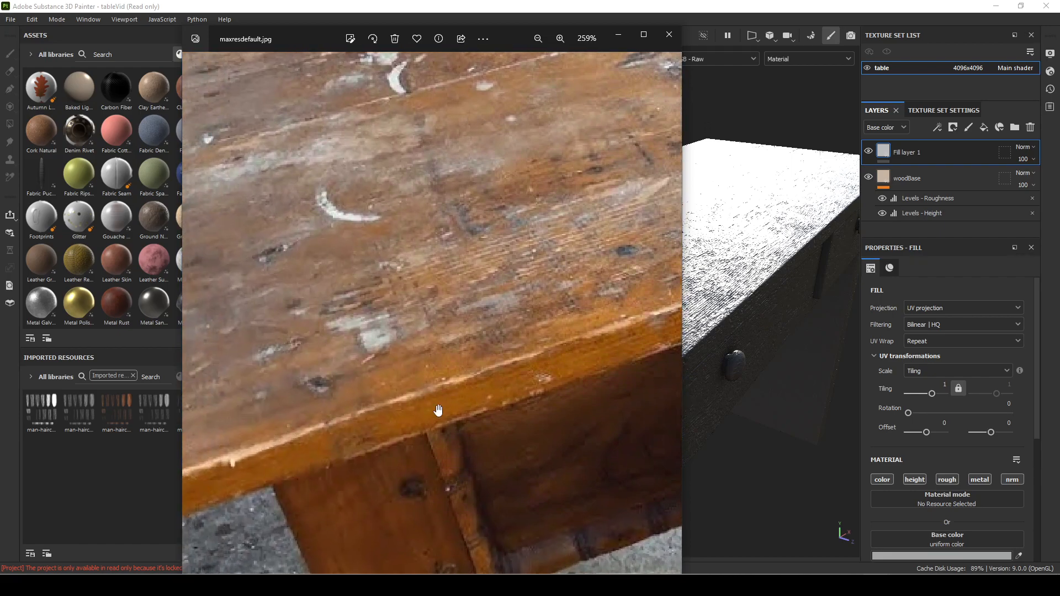
scroll(down, 3)
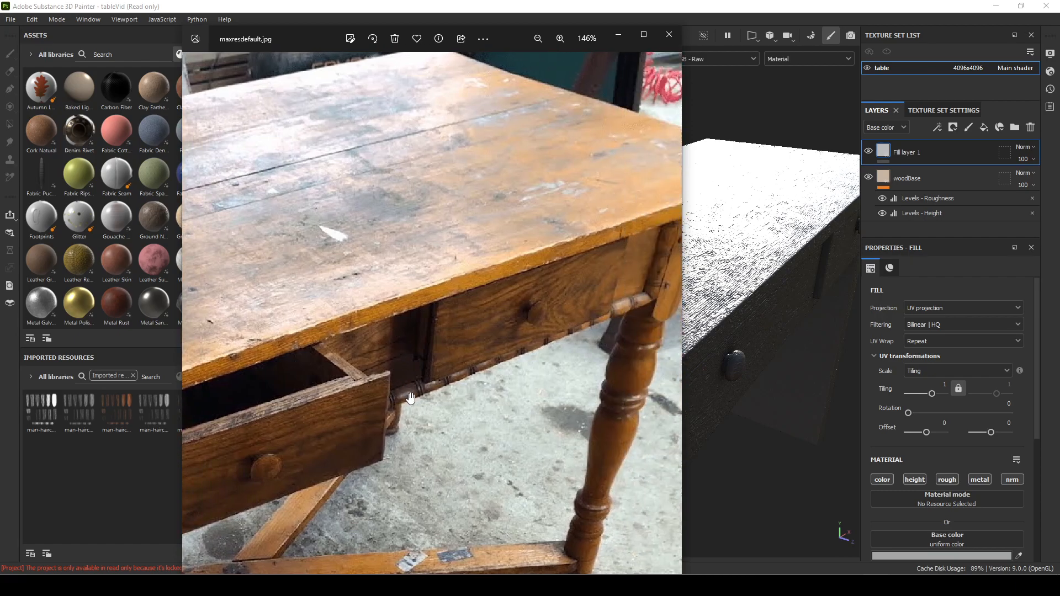
mouse_move(498, 307)
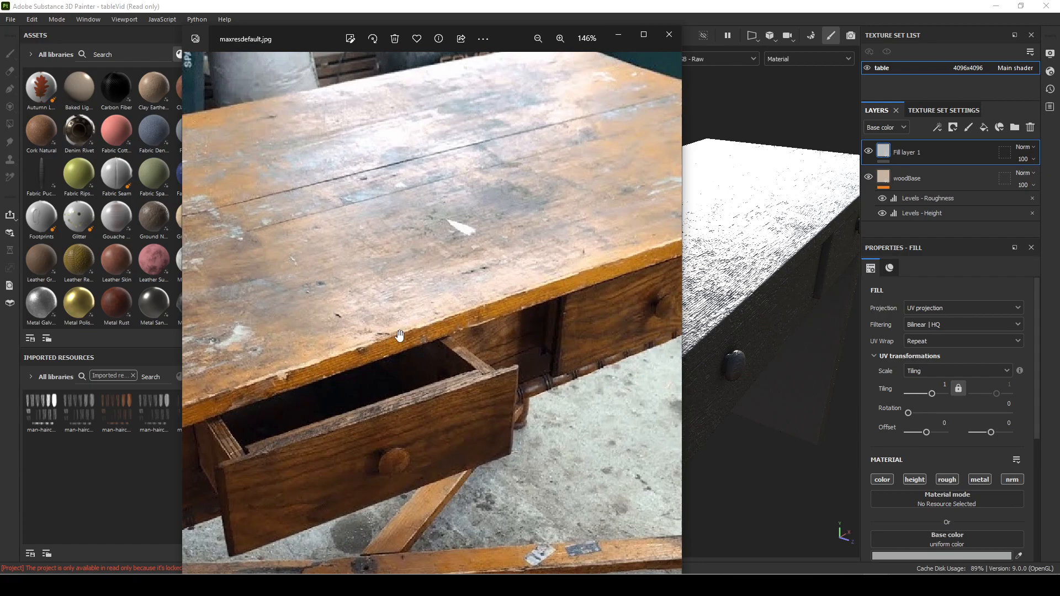
mouse_move(699, 5)
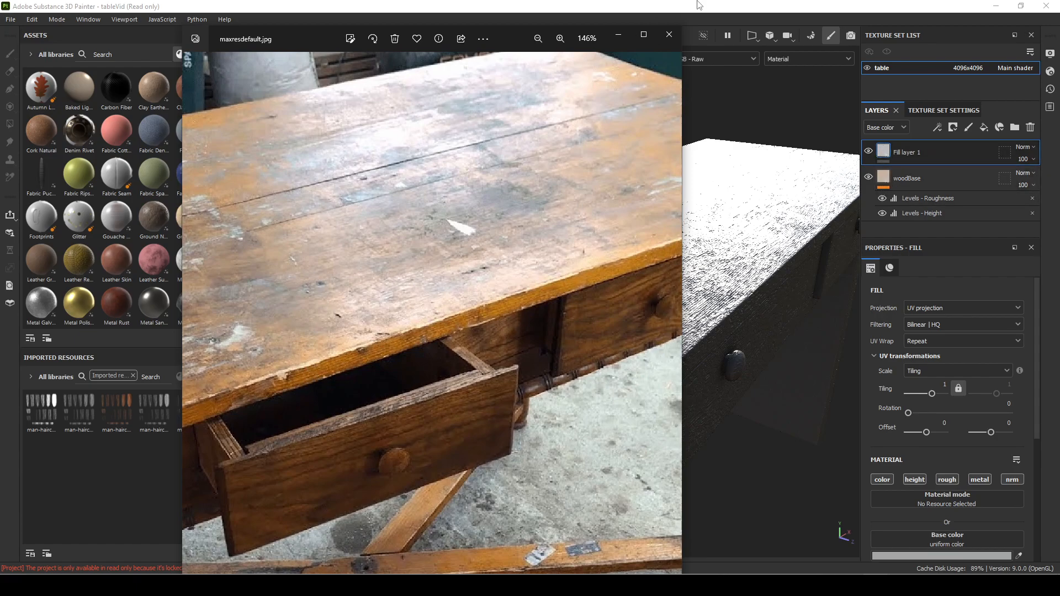
mouse_move(827, 342)
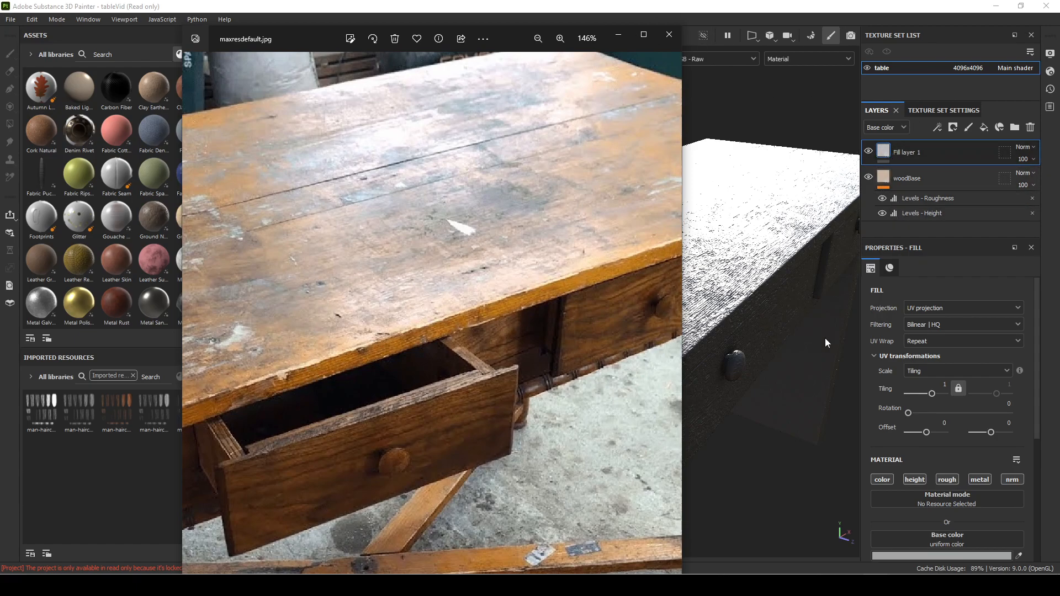
mouse_move(1024, 566)
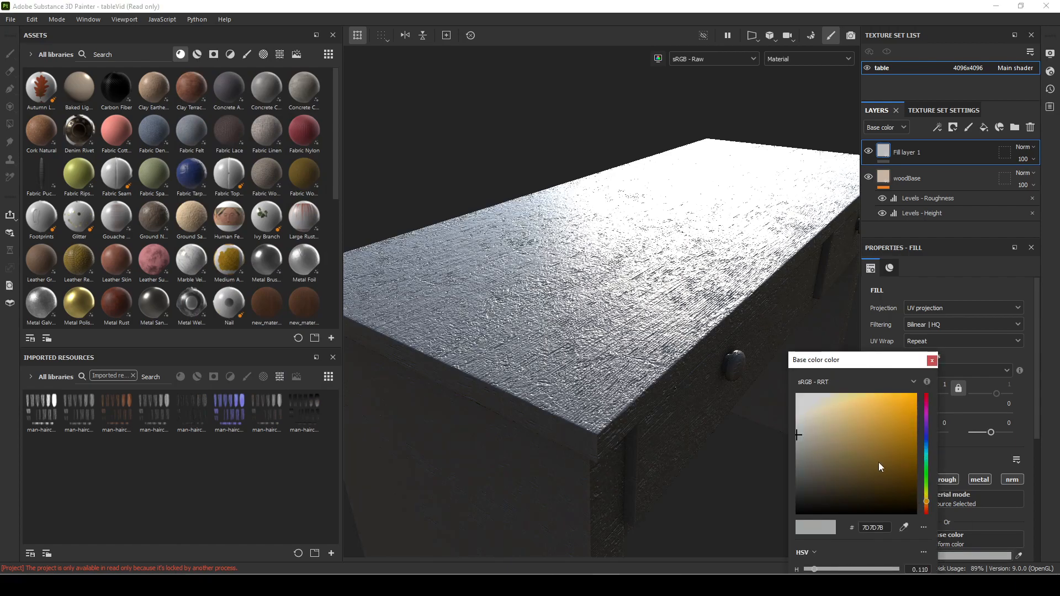
Step: Give the new fill layer a pale yellow base colour
click(842, 430)
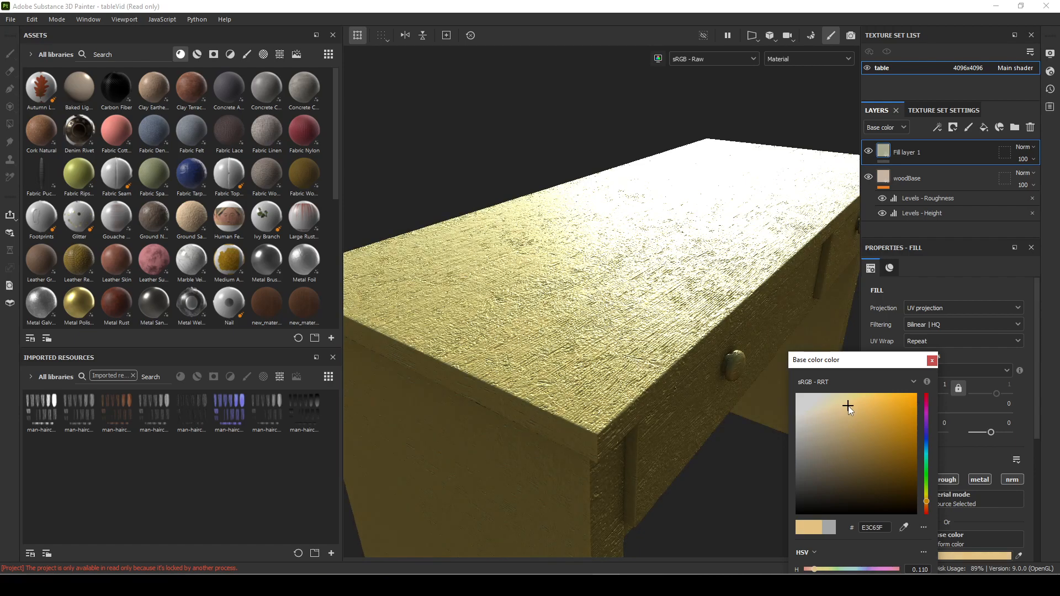
click(835, 400)
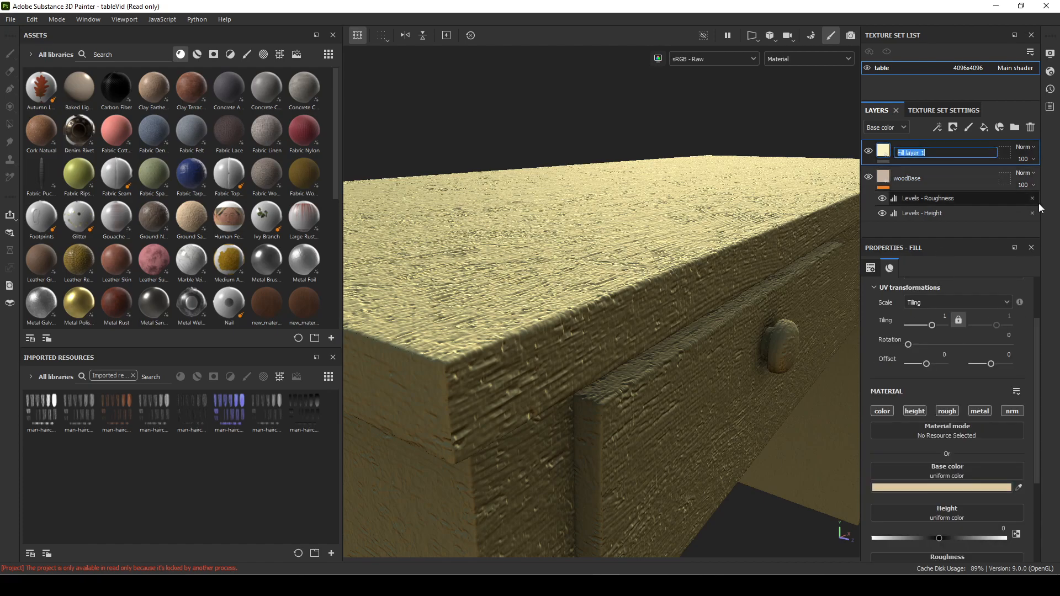
Step: Rename the fill layer to 'edgewear' and add a black mask
text(edgewear)
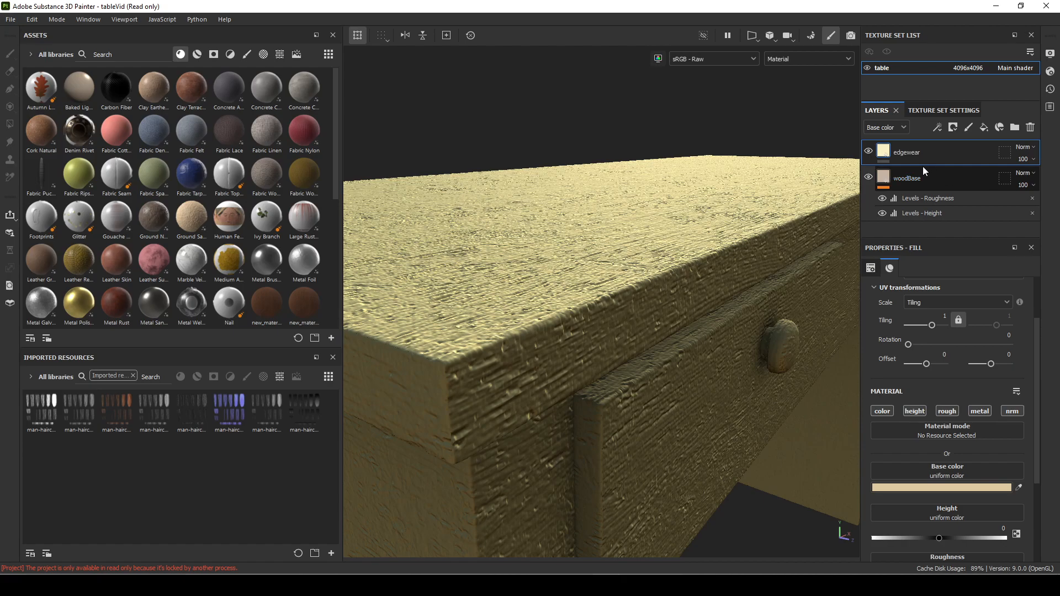
mouse_move(991, 135)
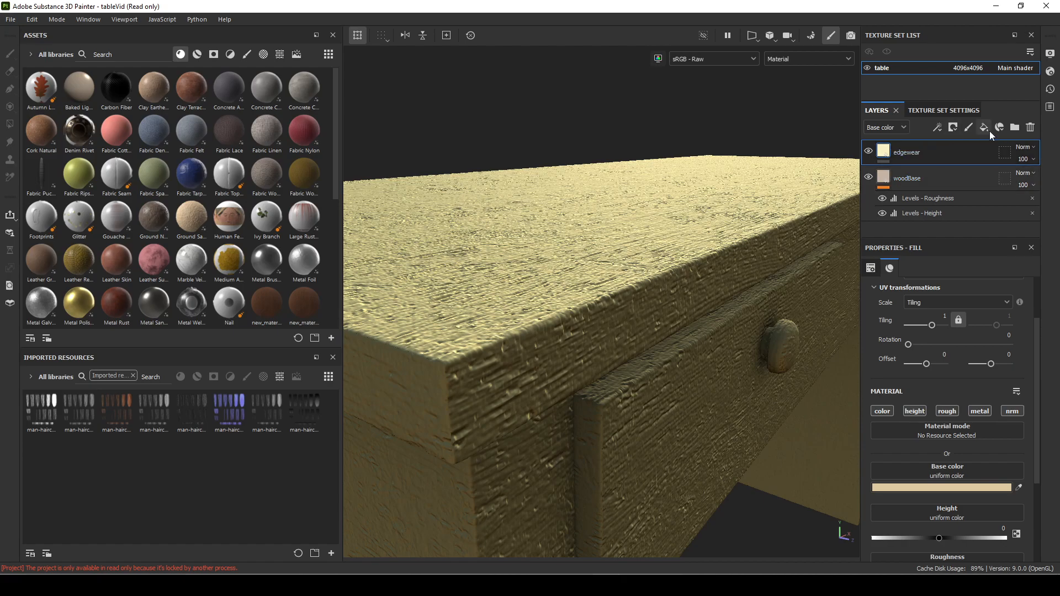
click(1000, 127)
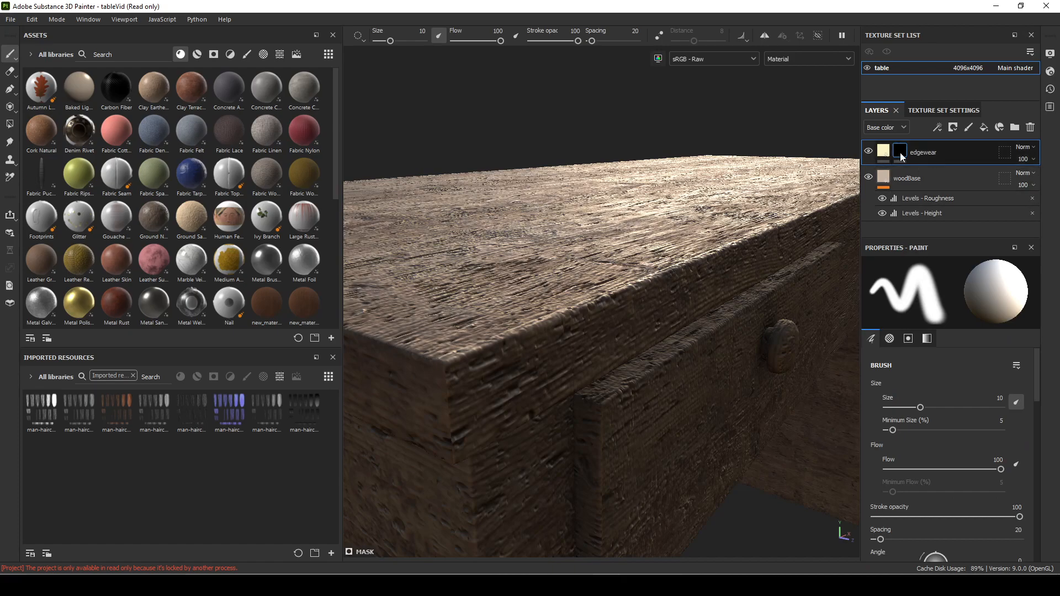
Step: Add an empty generator to the edgewear layer's mask
right_click(900, 153)
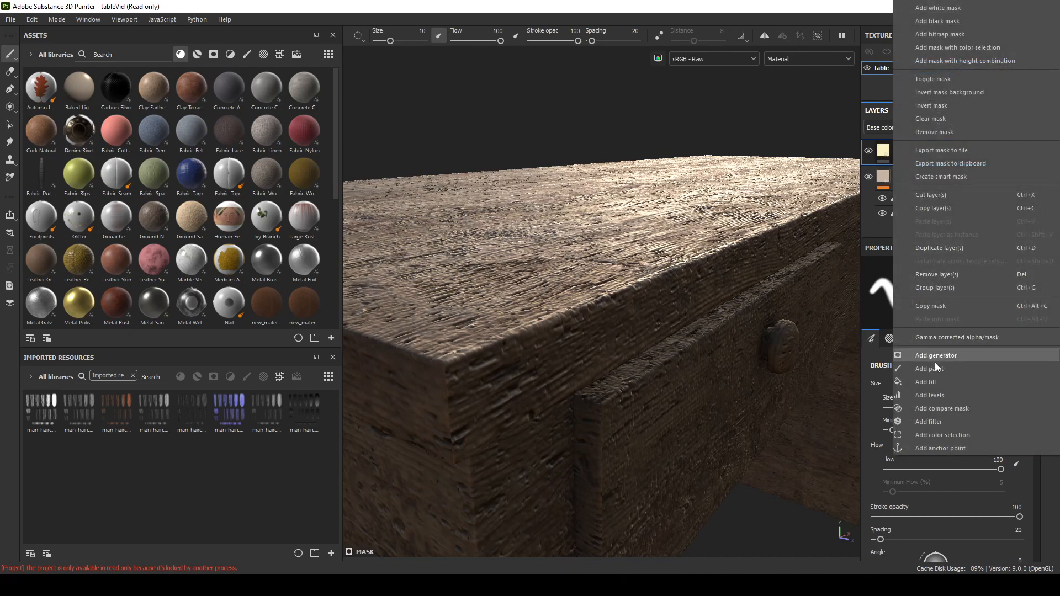
mouse_move(942, 409)
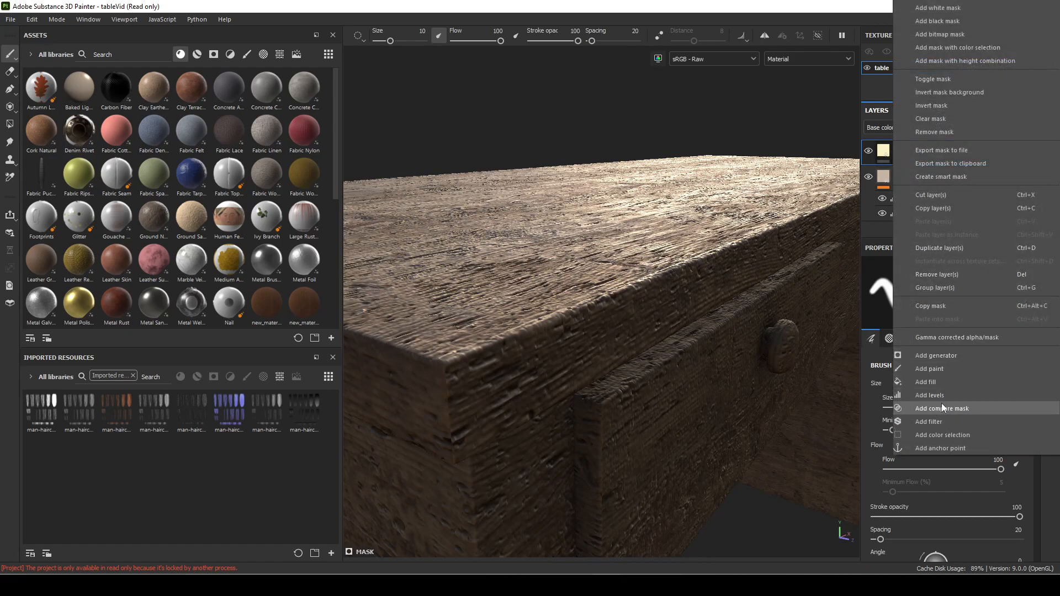
mouse_move(939, 356)
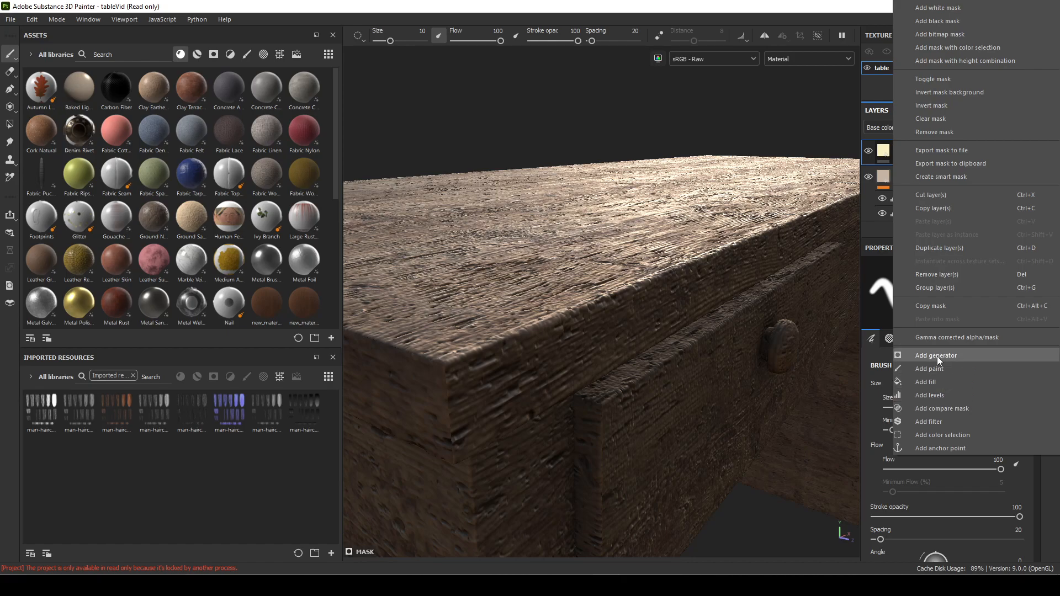
click(936, 355)
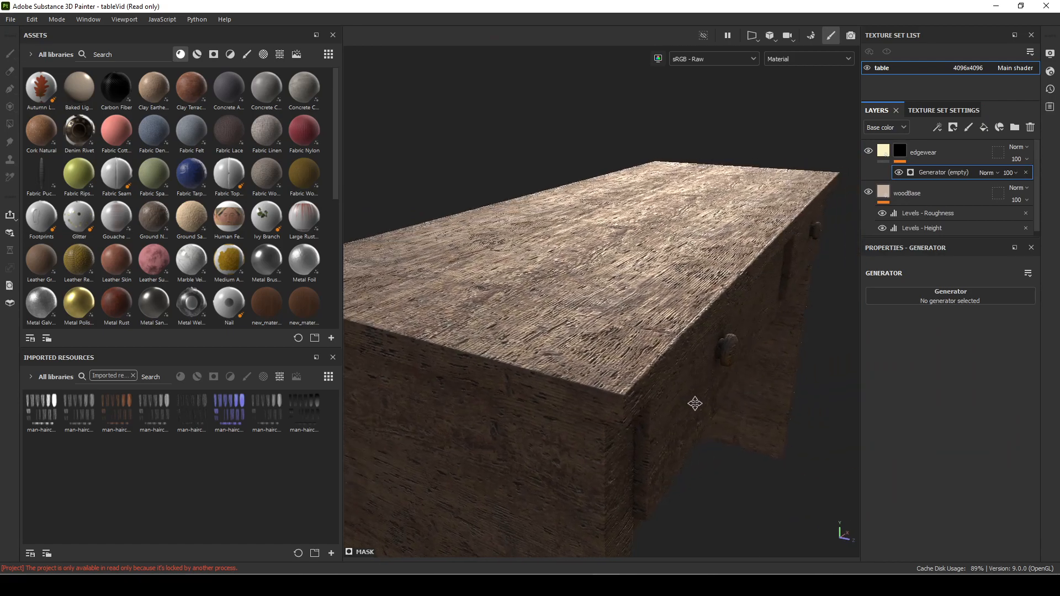
Step: Set the mask generator to Metal Edge Wear
click(949, 296)
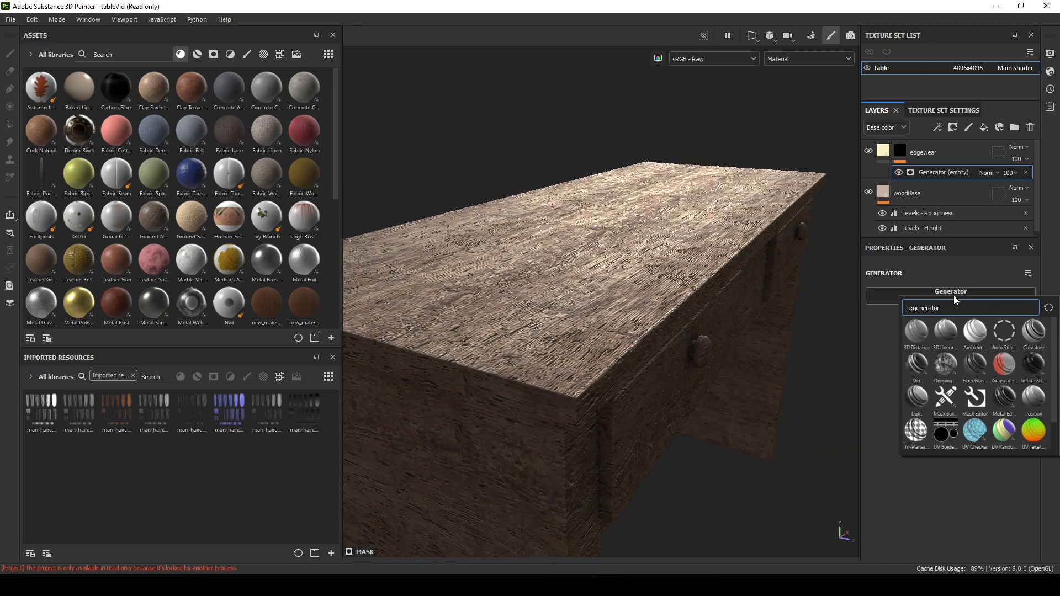
mouse_move(883, 362)
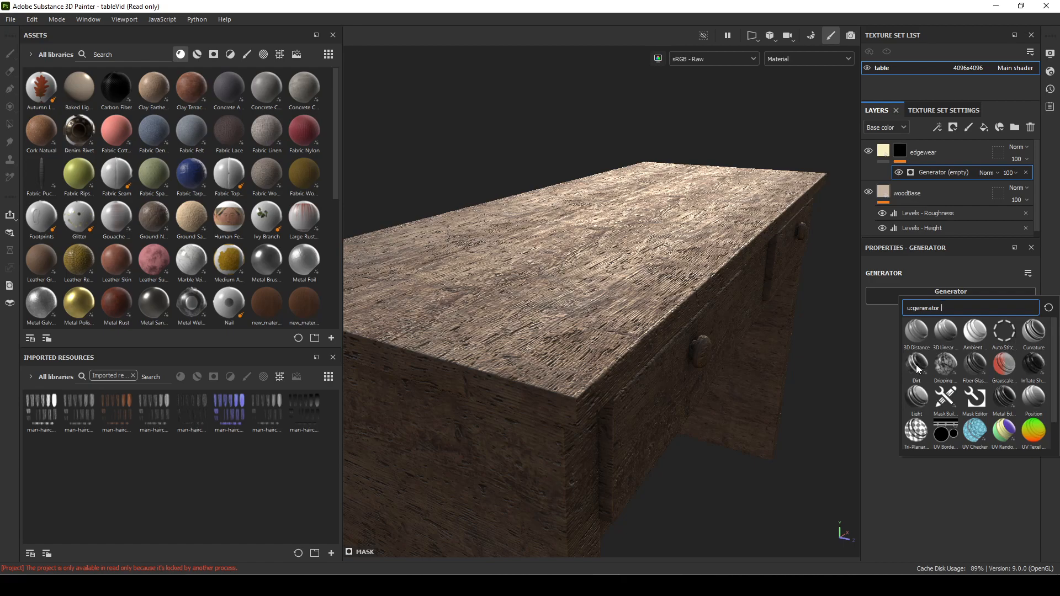
mouse_move(1009, 368)
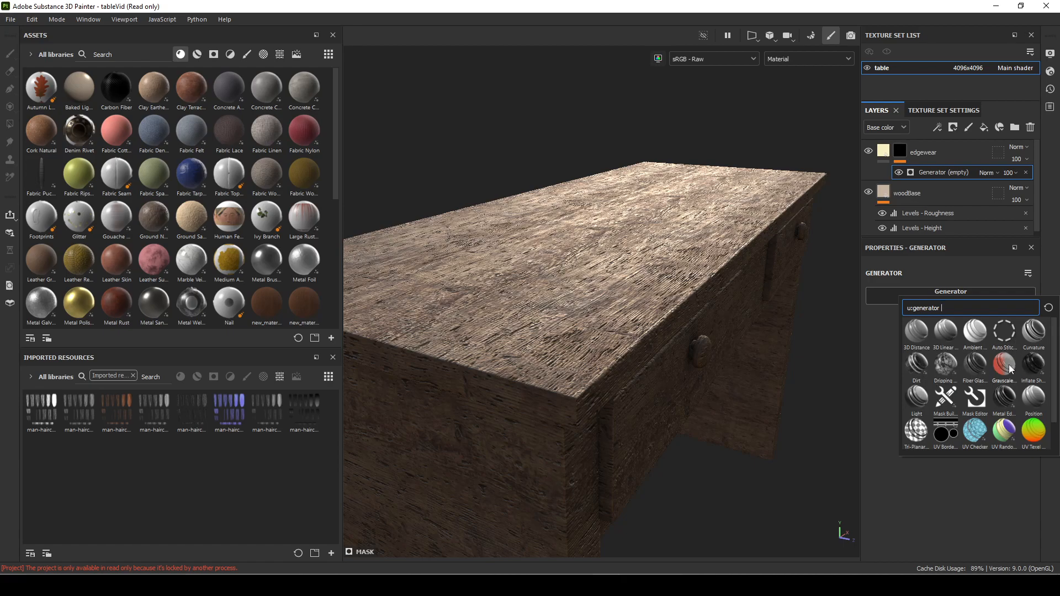
mouse_move(987, 349)
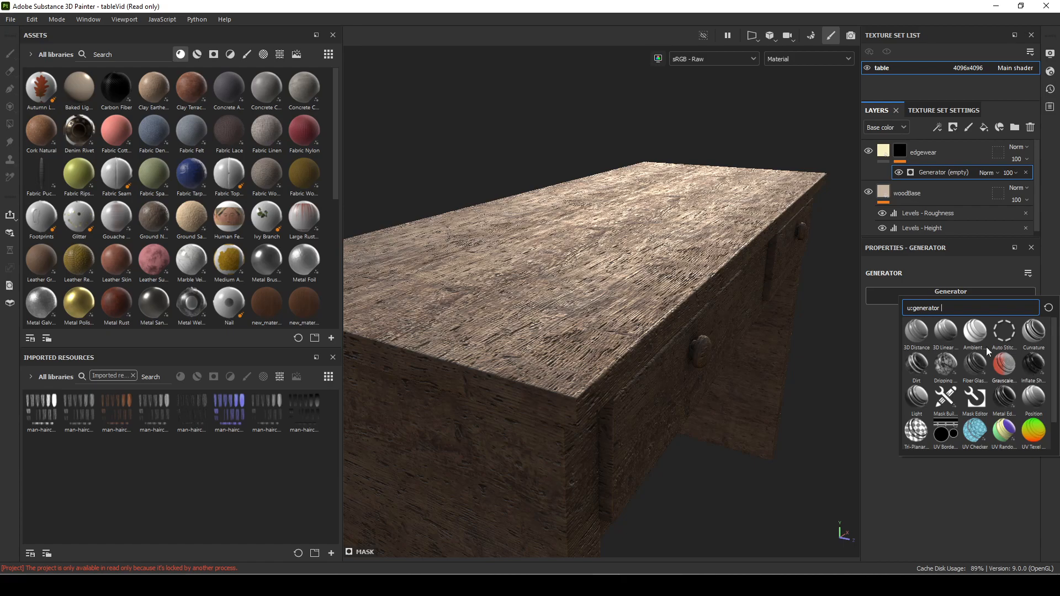
mouse_move(908, 338)
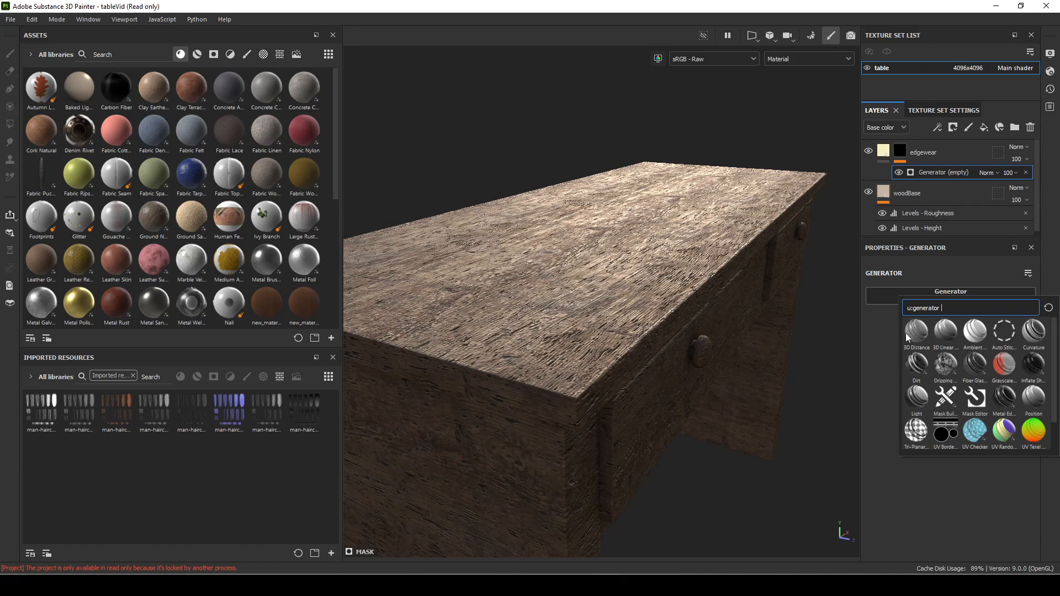
mouse_move(1033, 347)
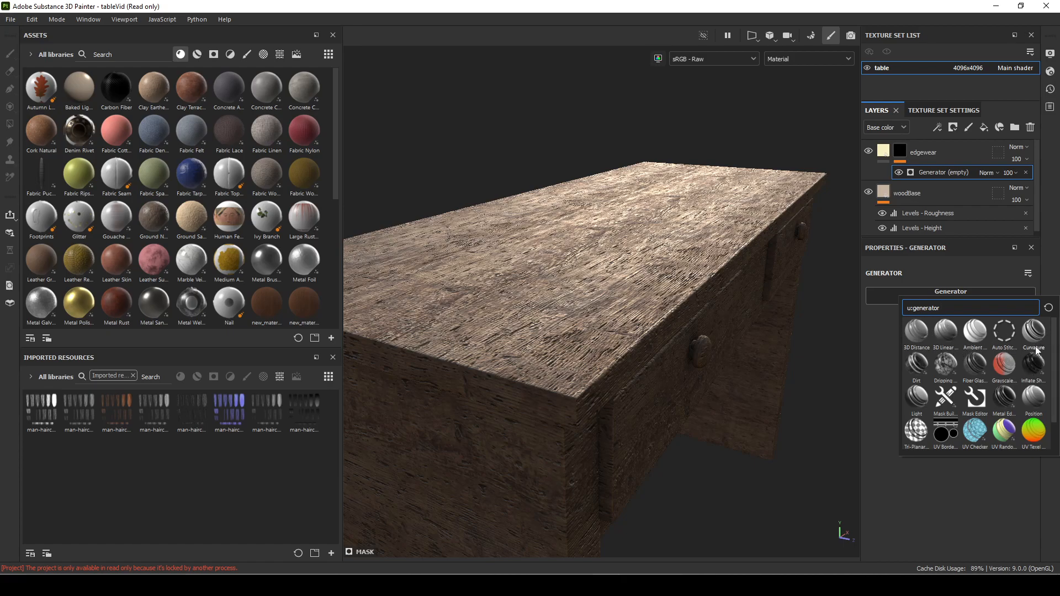
mouse_move(961, 436)
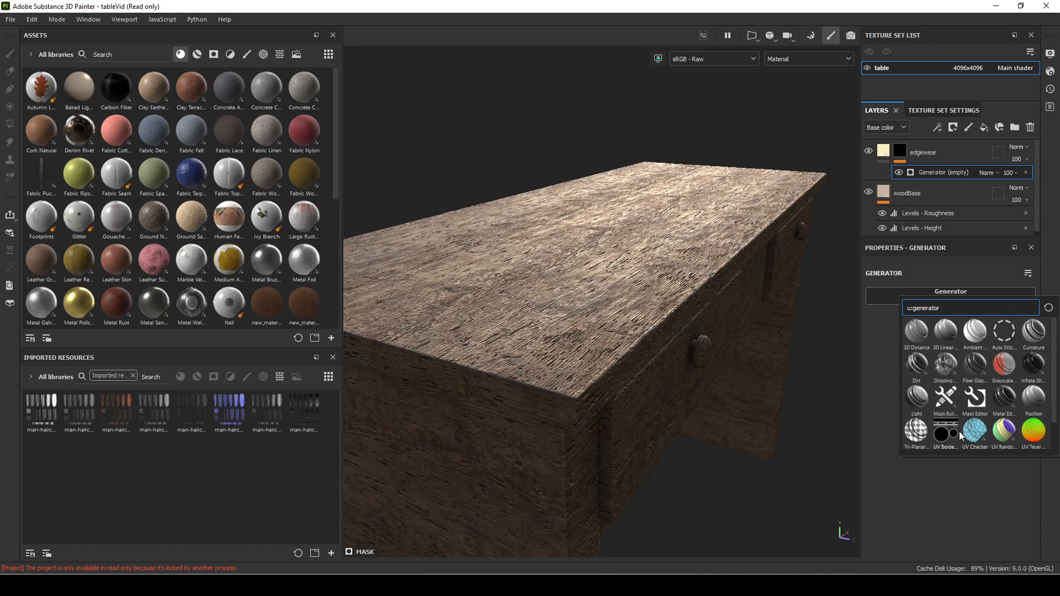
scroll(down, 3)
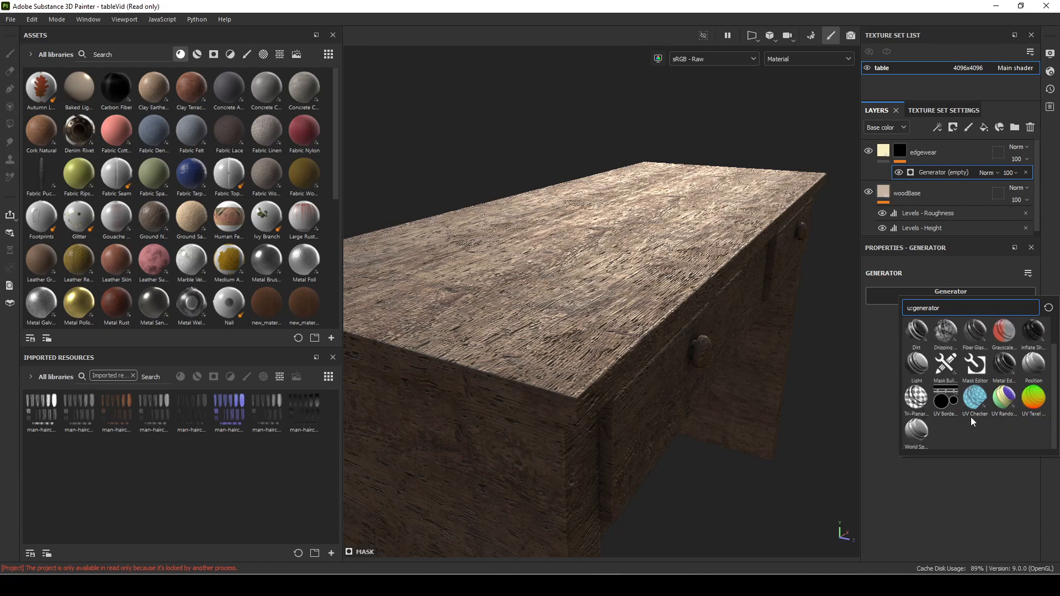
mouse_move(945, 369)
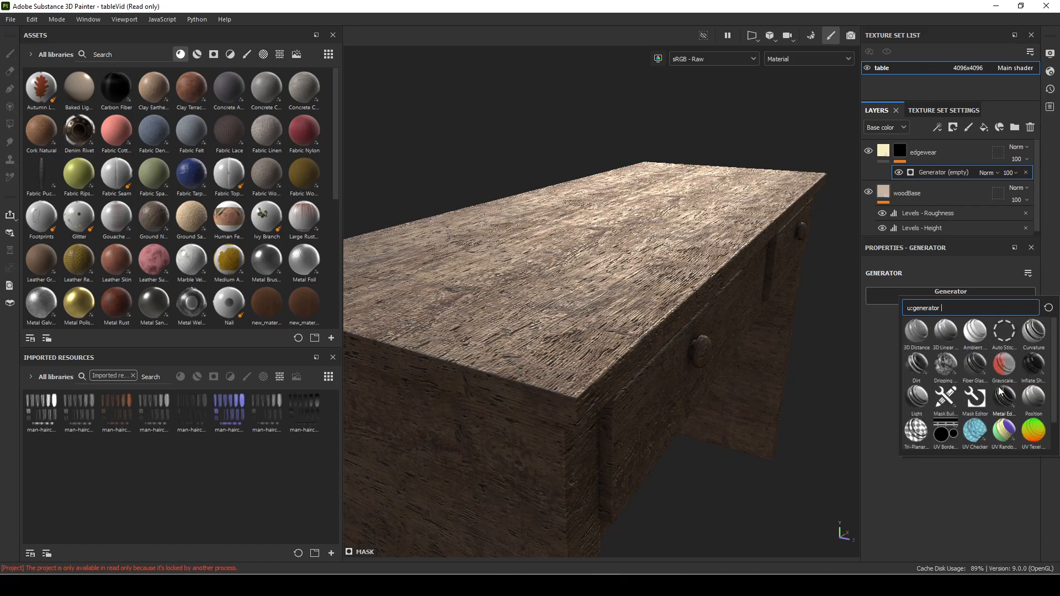
mouse_move(1003, 398)
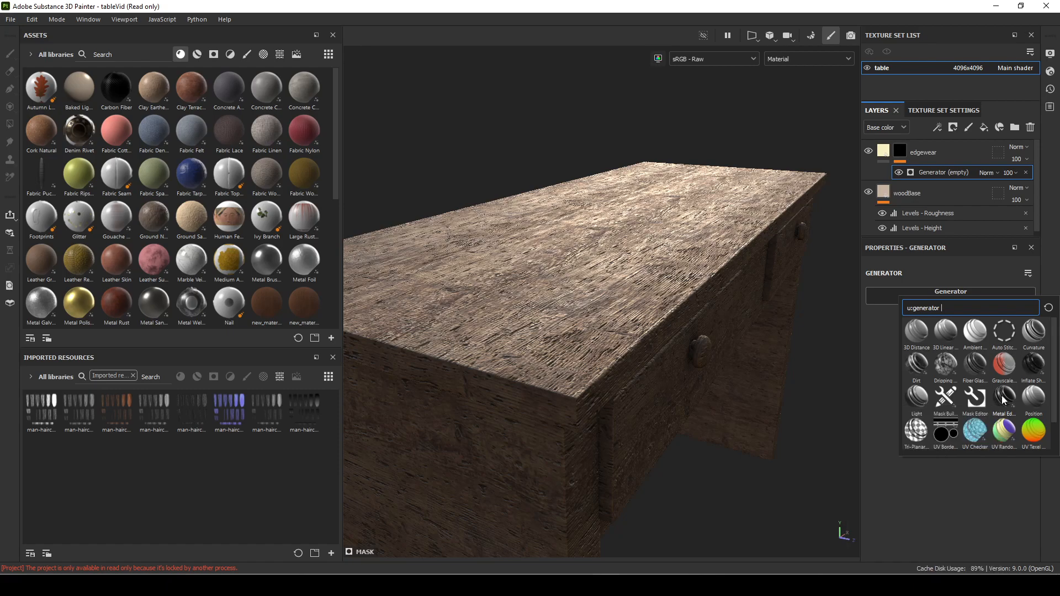
click(1004, 397)
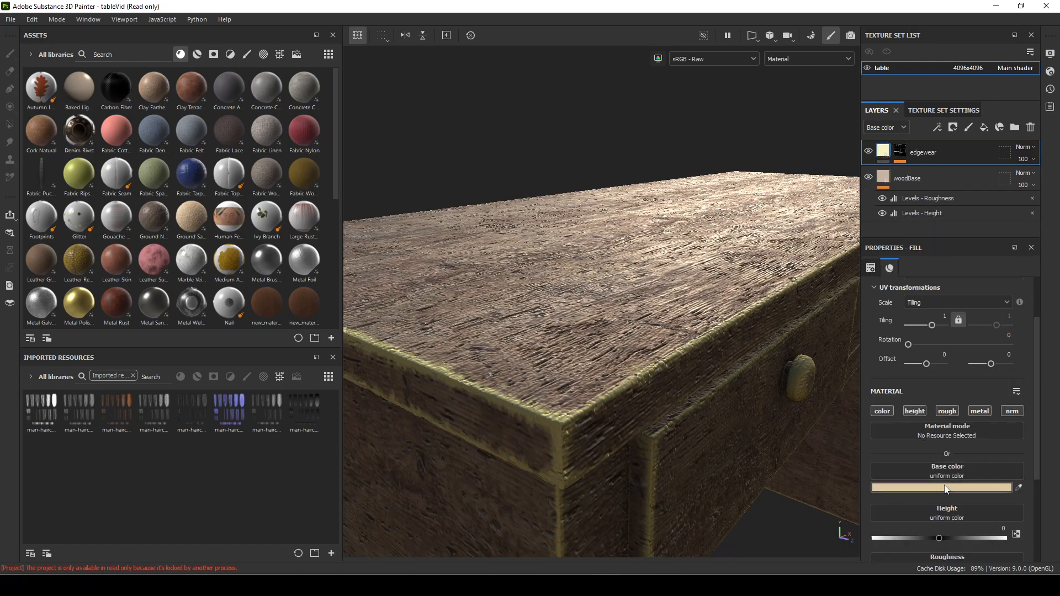
Step: Change the edgewear base colour to pale cream FFFFBE
click(946, 487)
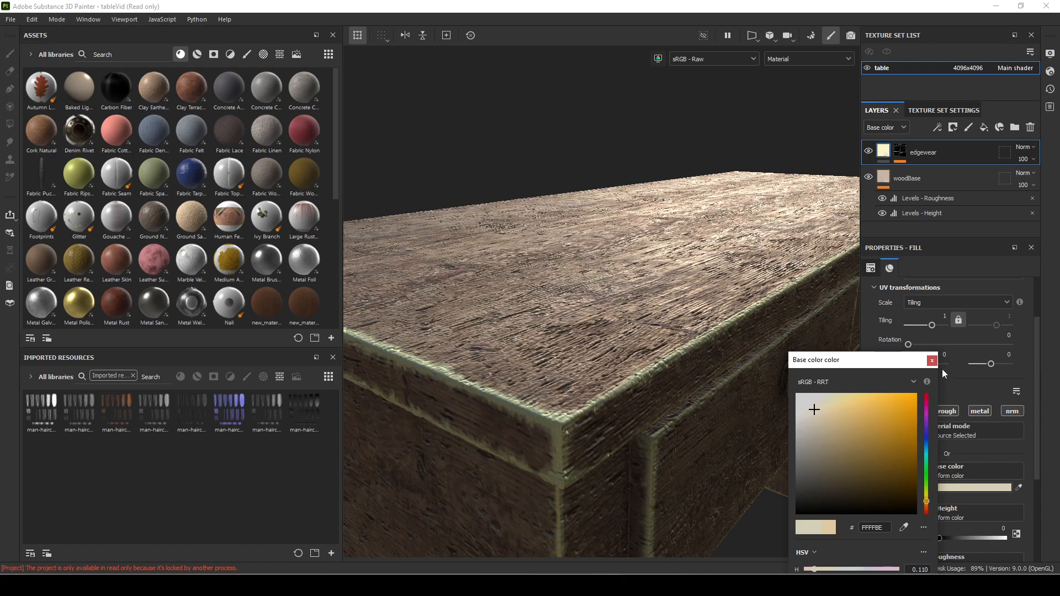
click(931, 359)
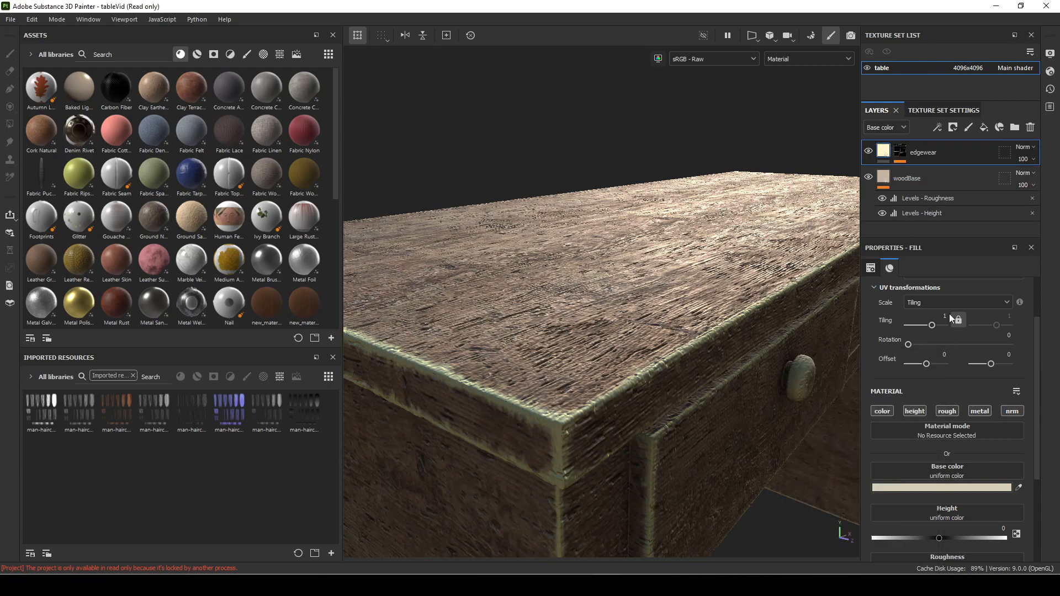
scroll(down, 3)
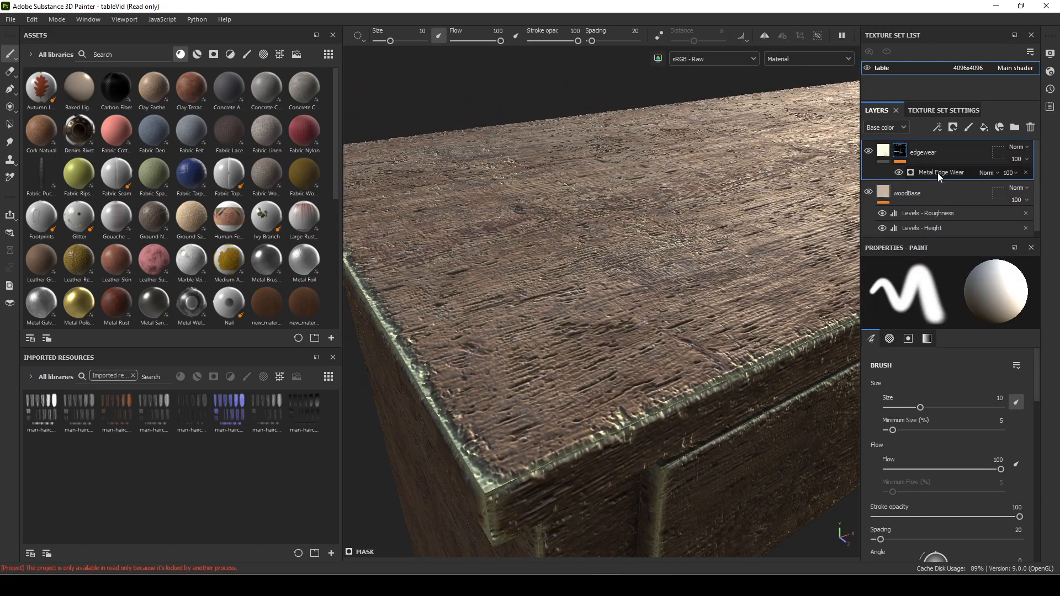
Step: Set Metal Edge Wear to Wear Level 0.7, Contrast 0.49, Grunge Amount 0.38, Grunge Scale 16
click(940, 172)
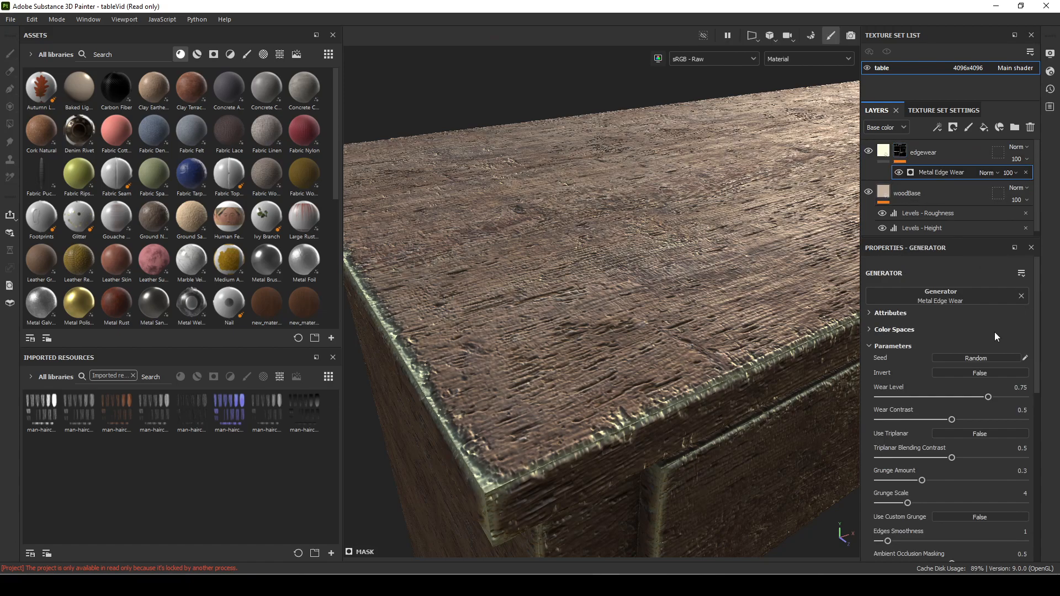
mouse_move(983, 283)
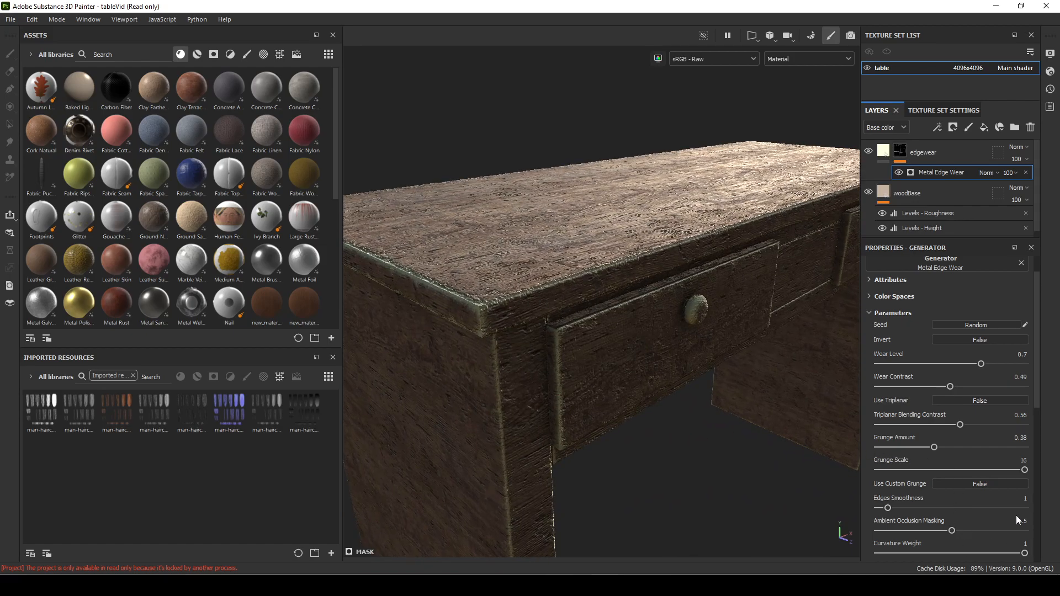
scroll(down, 3)
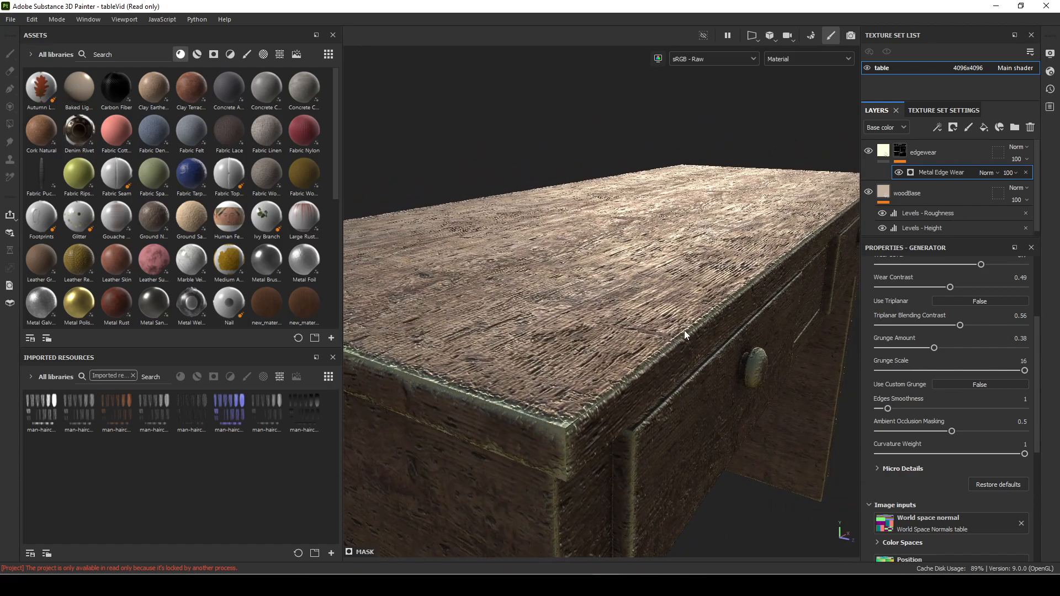
mouse_move(621, 259)
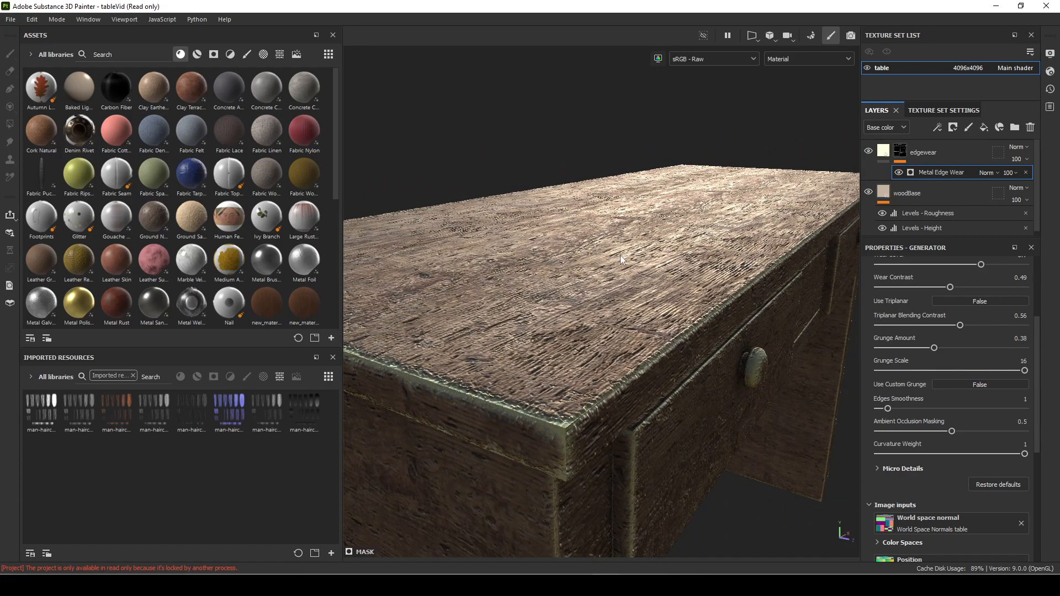
mouse_move(757, 338)
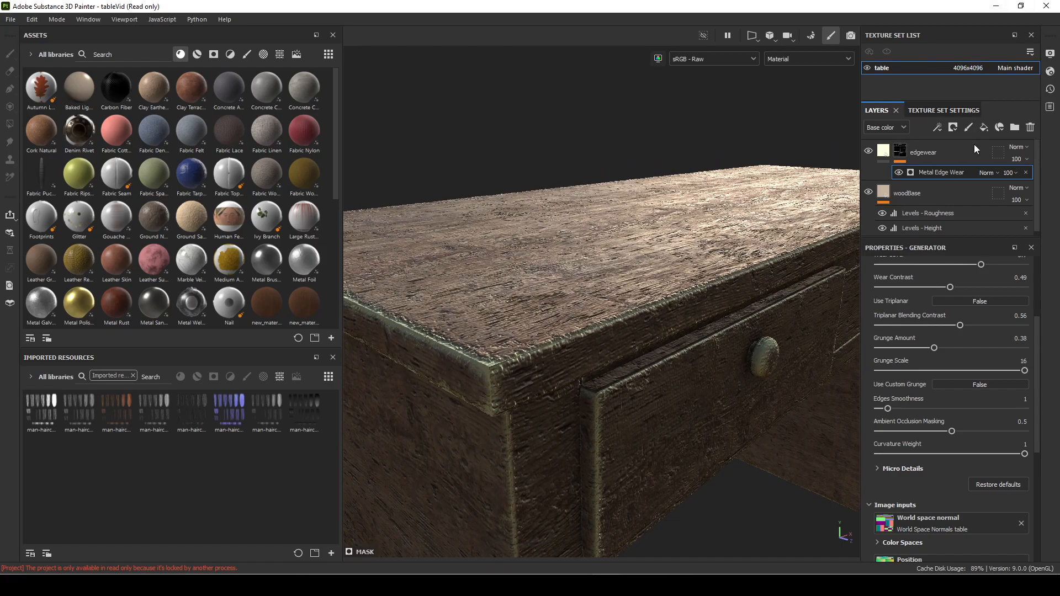
Step: Add a fill to the edgewear mask using Grunge Dusty Powder Mass as grayscale
click(900, 151)
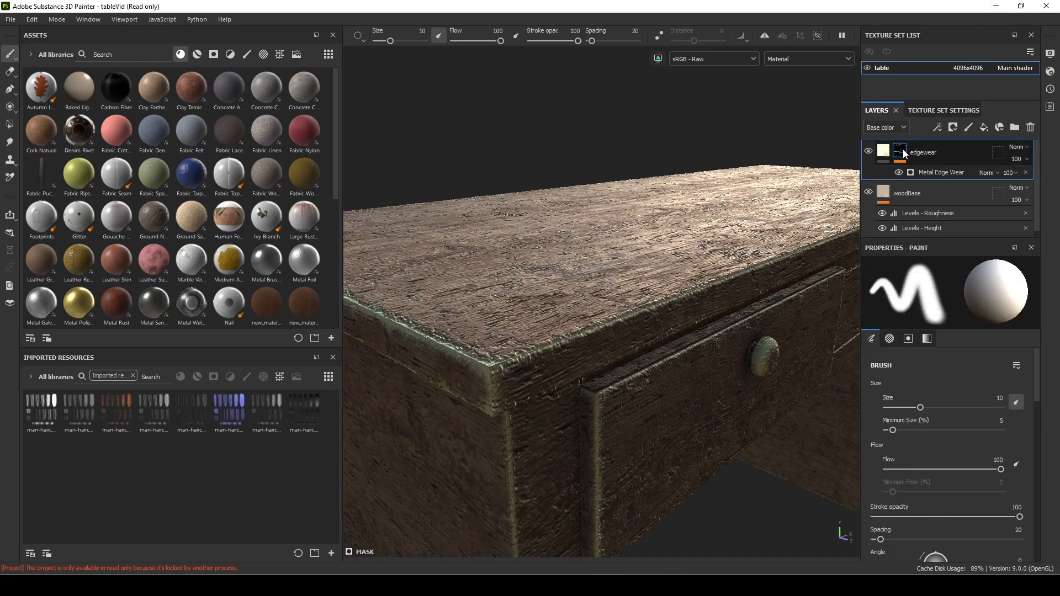
right_click(900, 151)
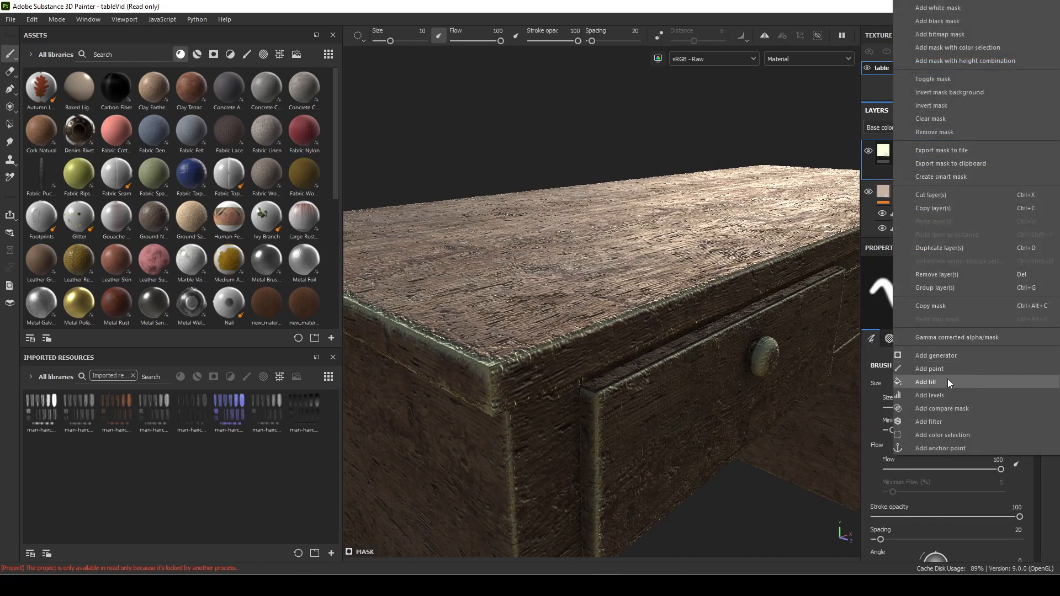
click(927, 382)
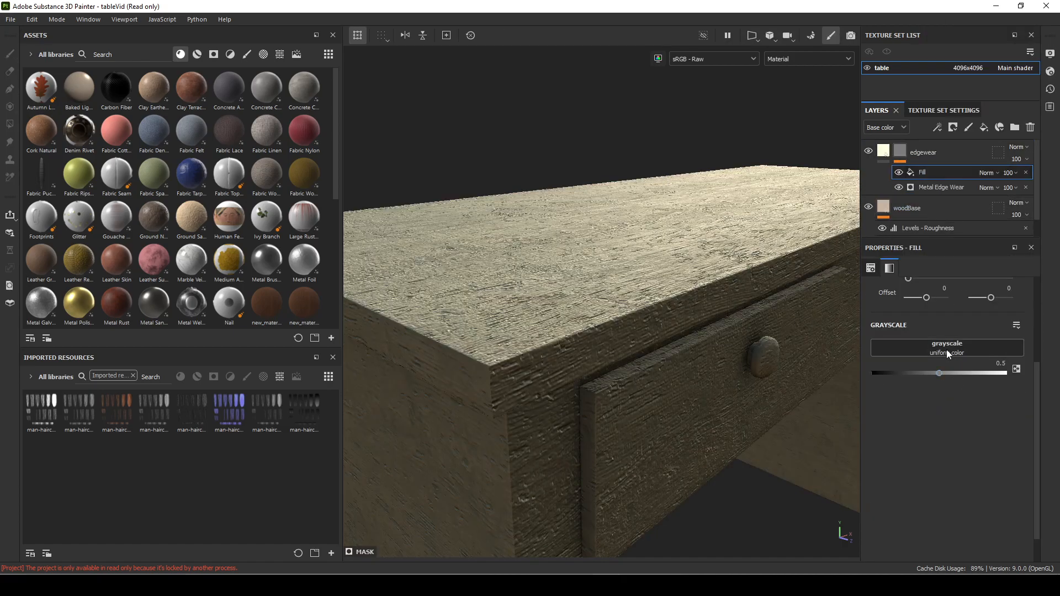
click(947, 348)
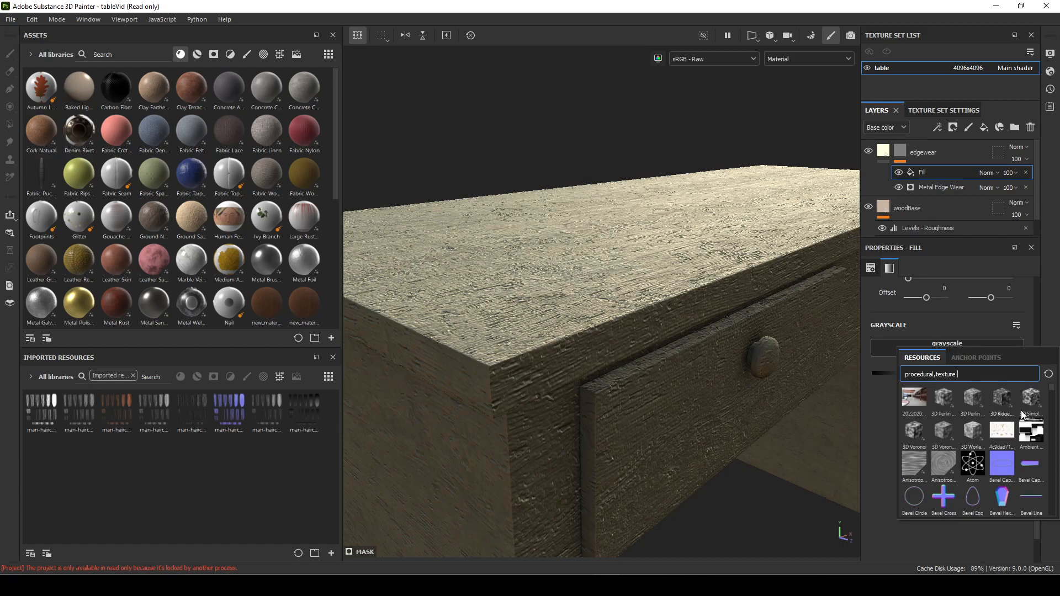
mouse_move(943, 436)
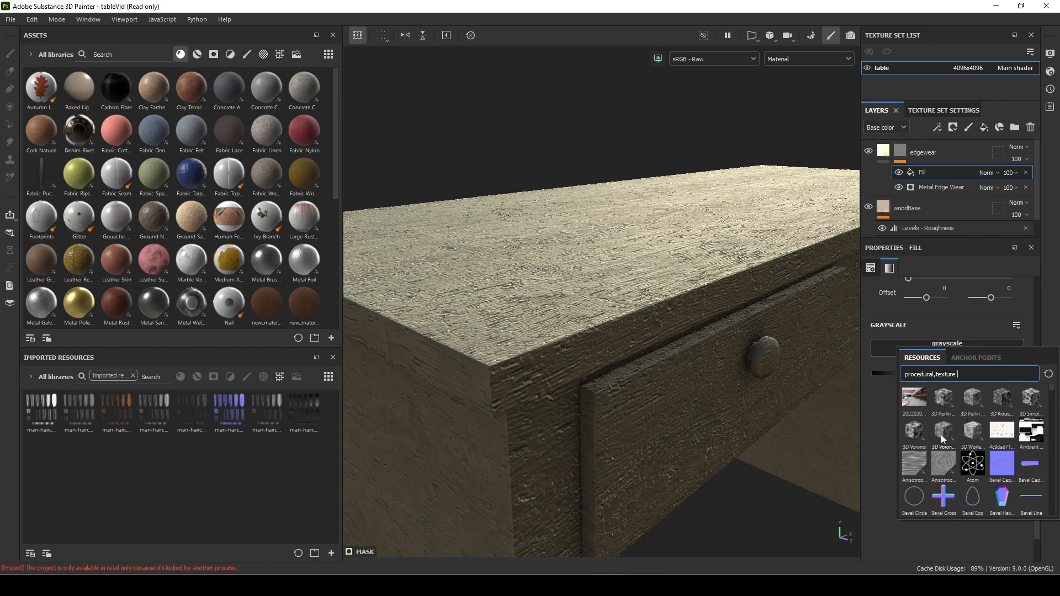
mouse_move(976, 395)
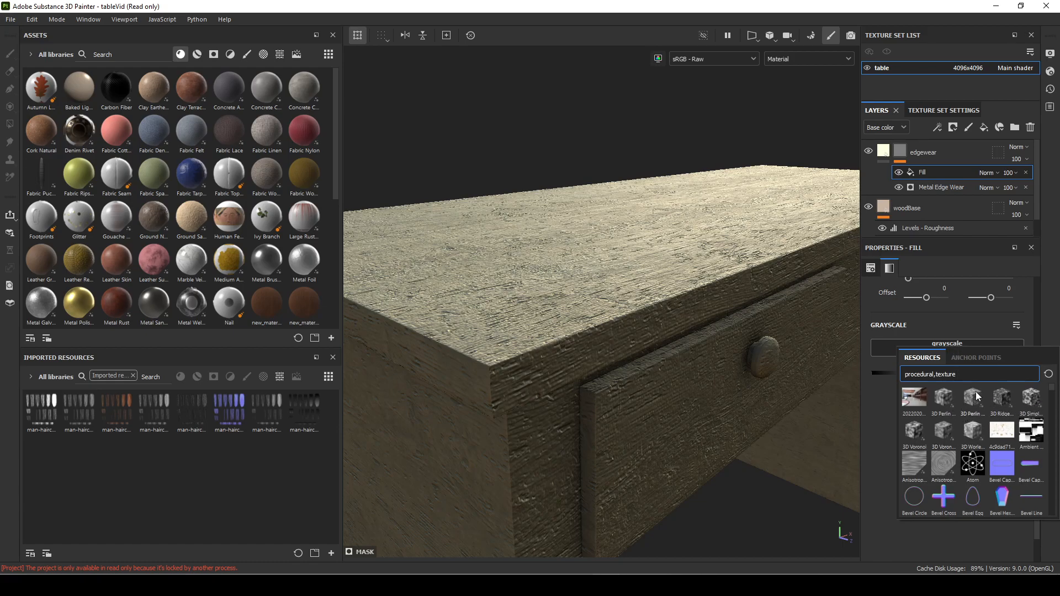
text(grunge)
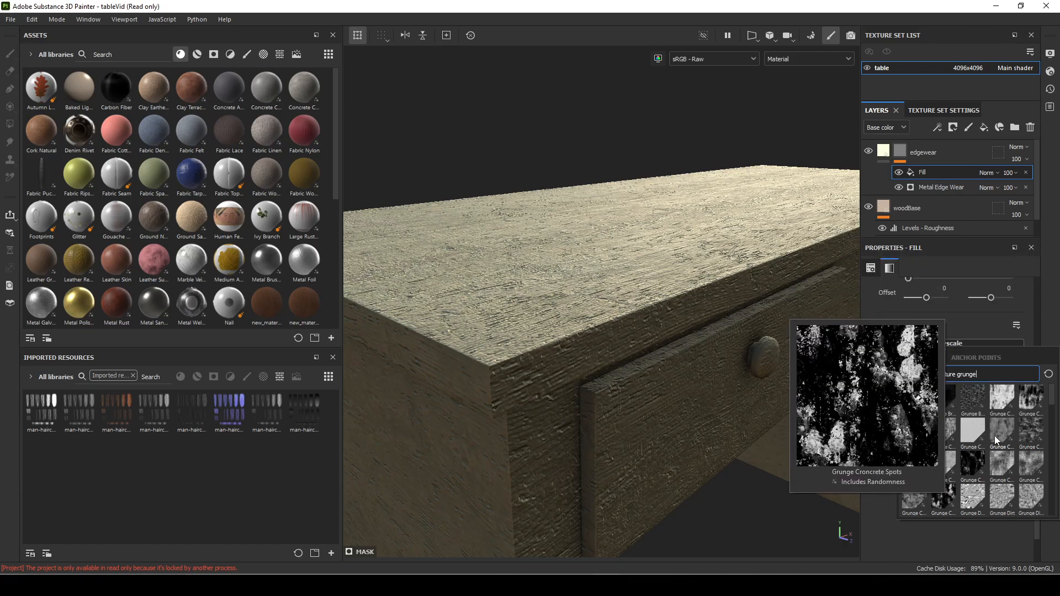
mouse_move(1036, 428)
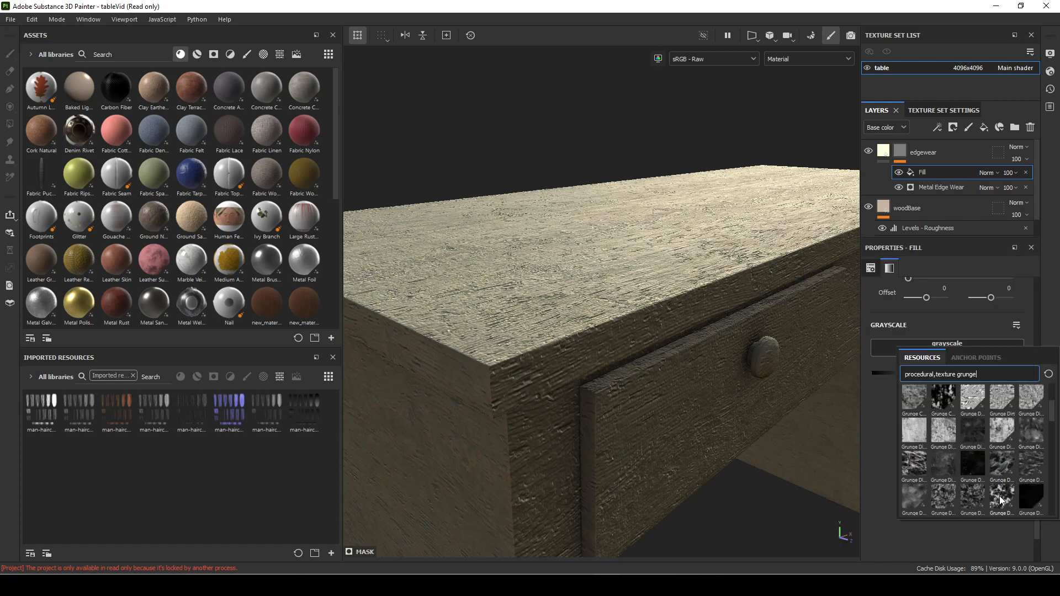
mouse_move(1001, 494)
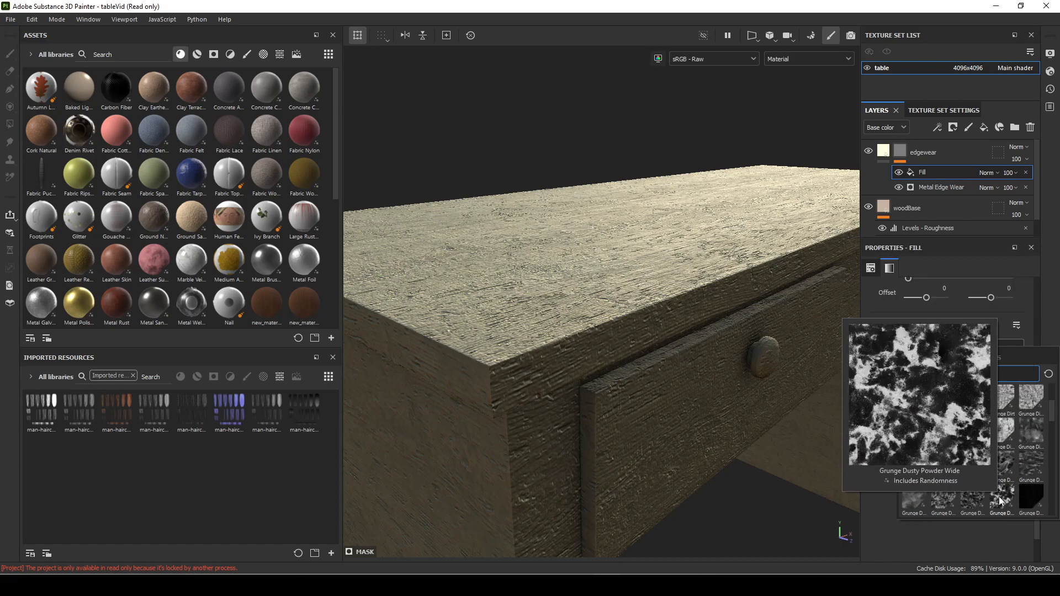
mouse_move(944, 500)
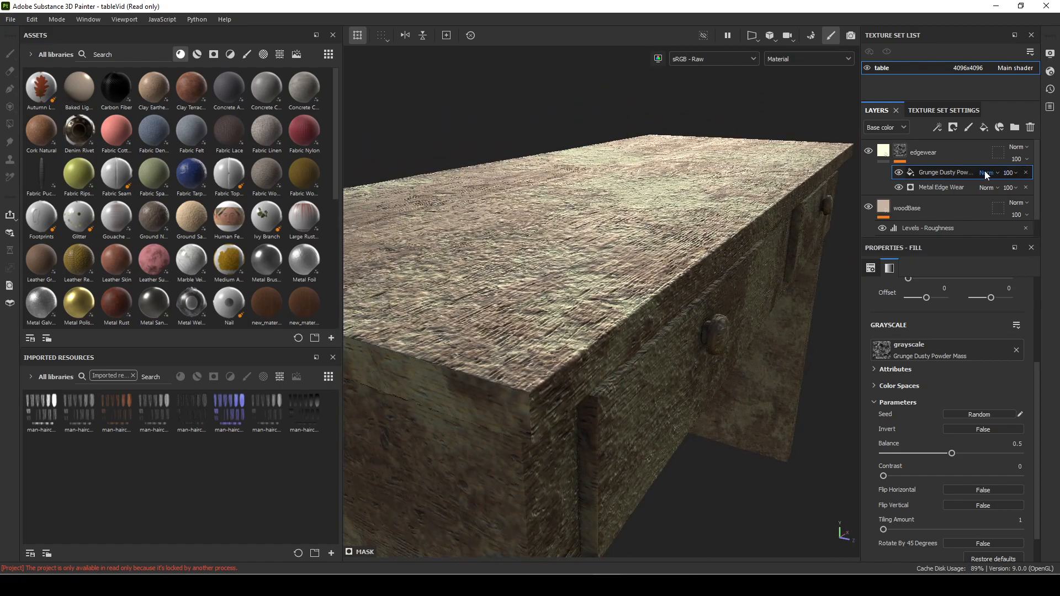
Step: Set the grunge fill's blend mode to Multiply and reselect the edgewear mask
click(992, 172)
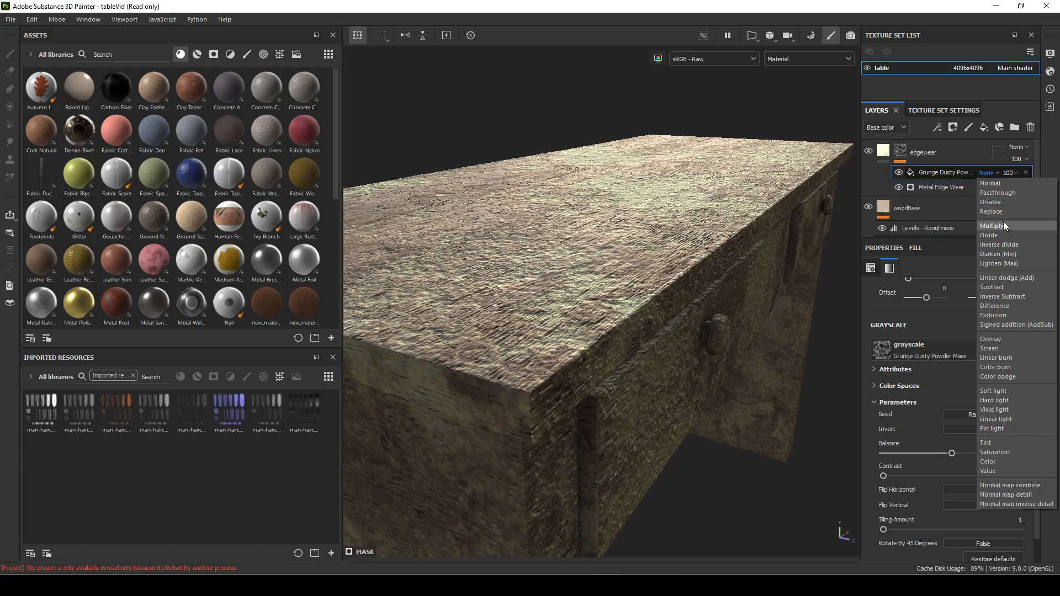
click(997, 225)
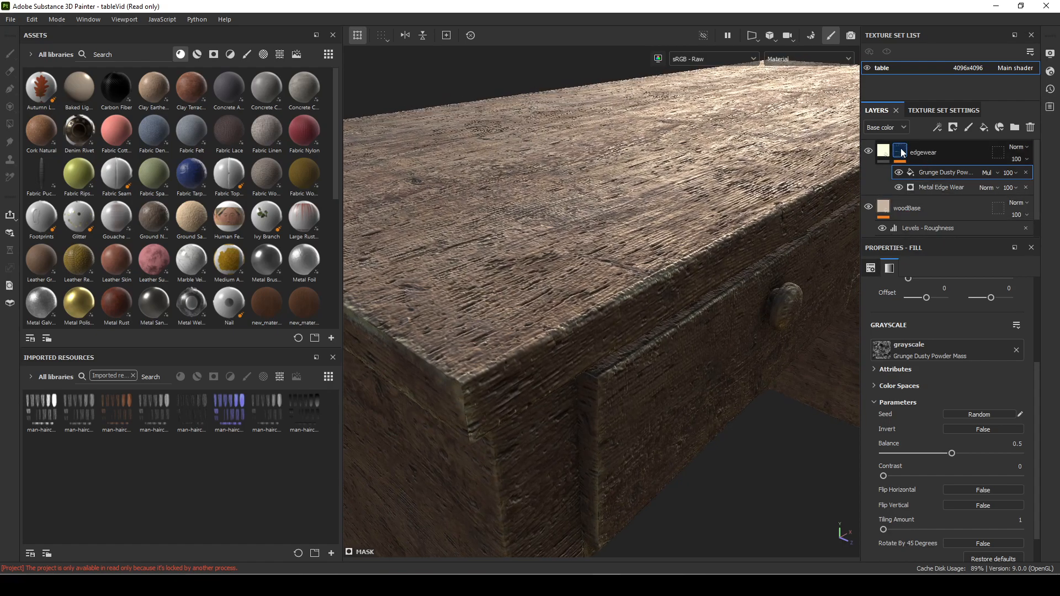
click(900, 151)
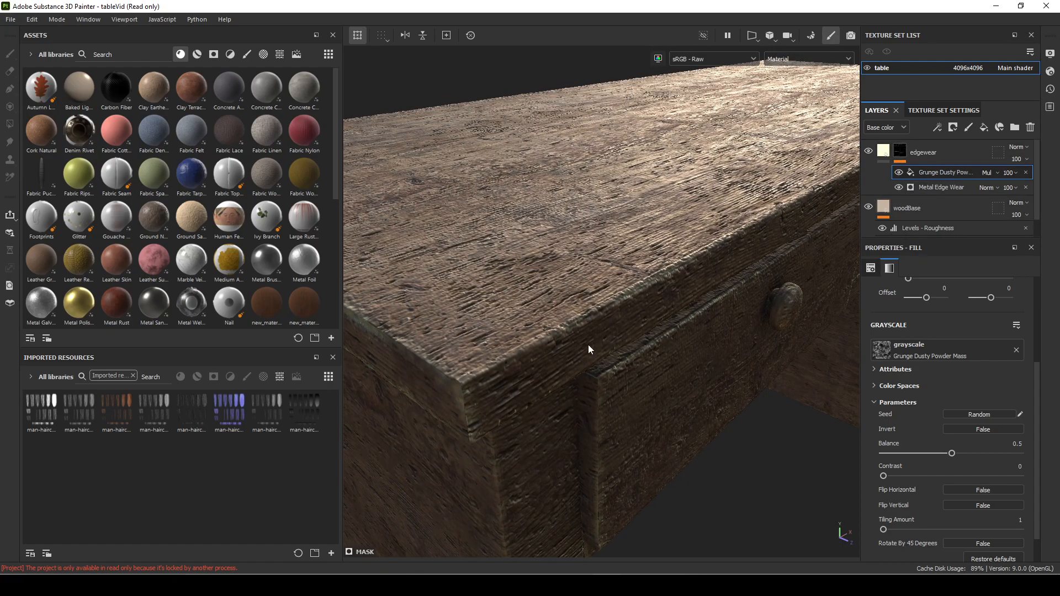
mouse_move(810, 35)
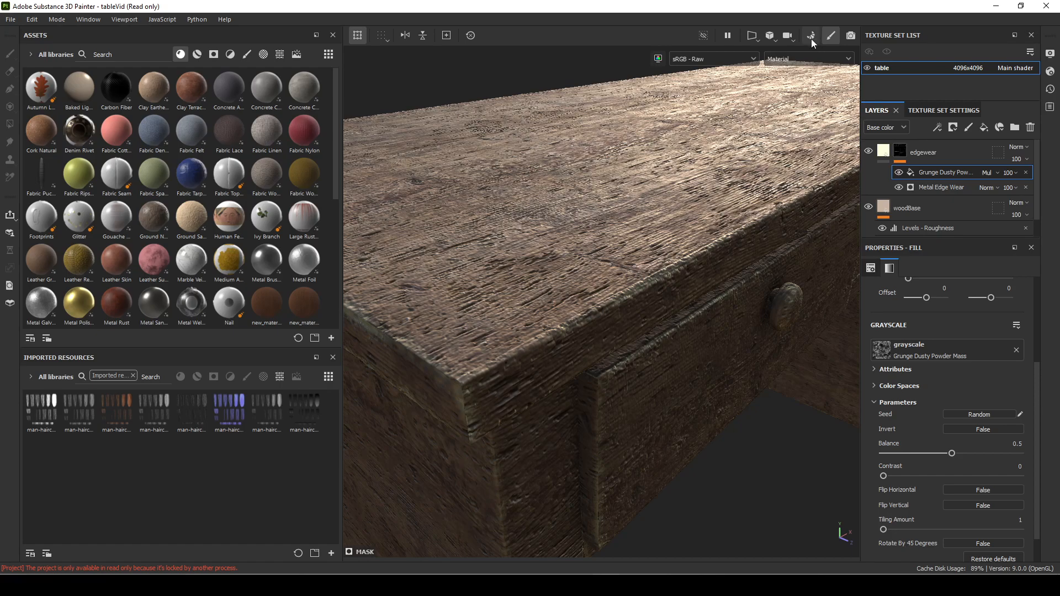
click(839, 60)
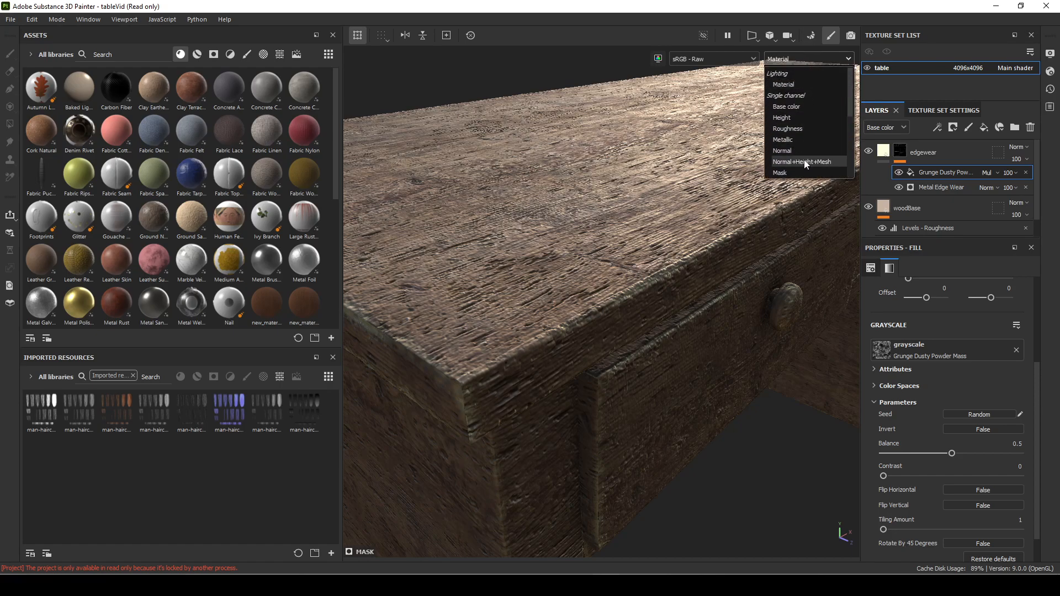
Step: Display only the edgewear mask on the table in the viewport
click(779, 172)
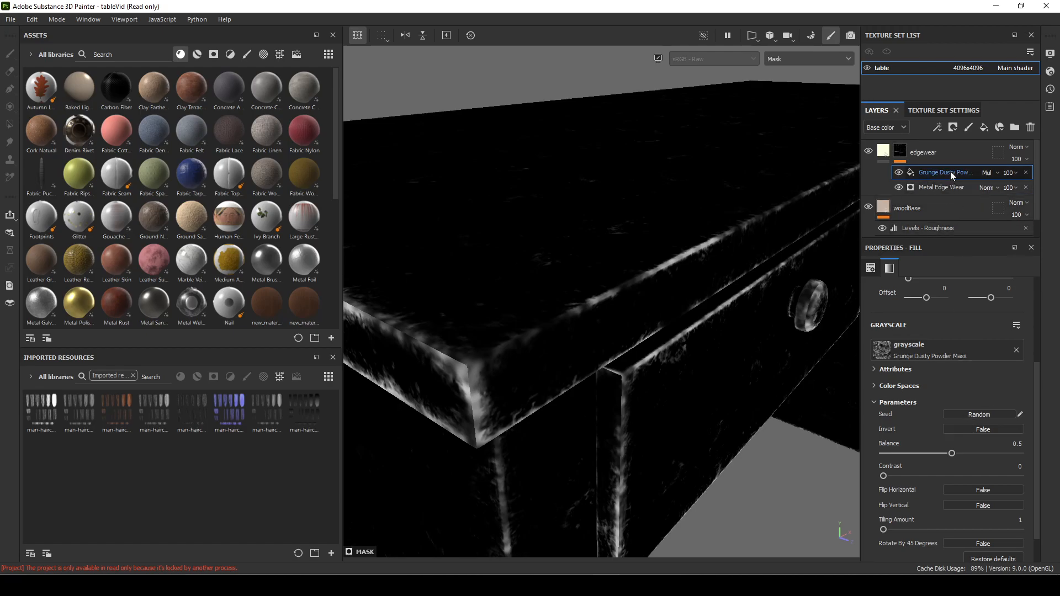
mouse_move(991, 428)
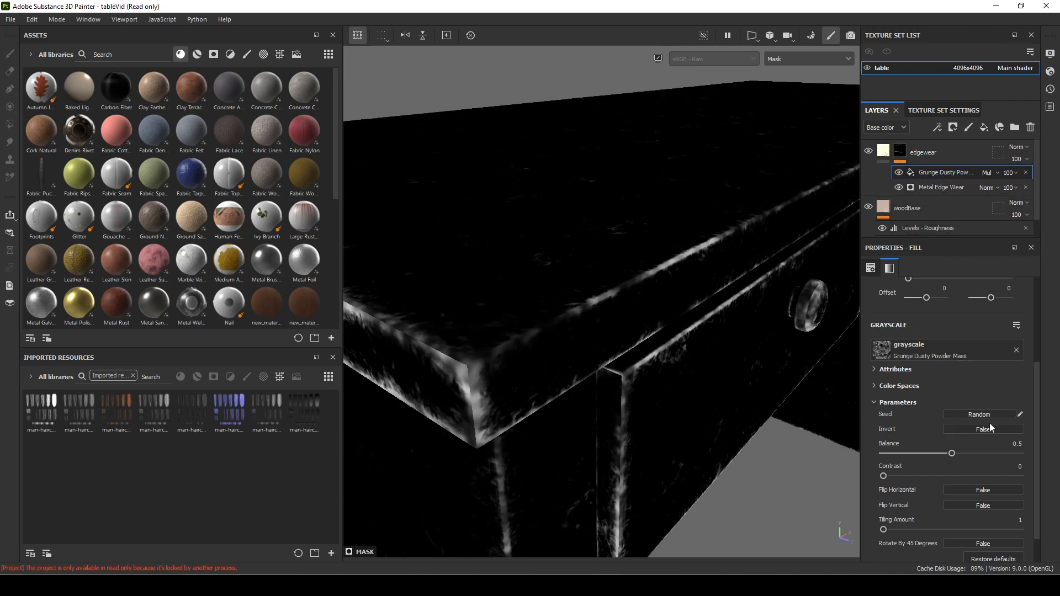
mouse_move(933, 478)
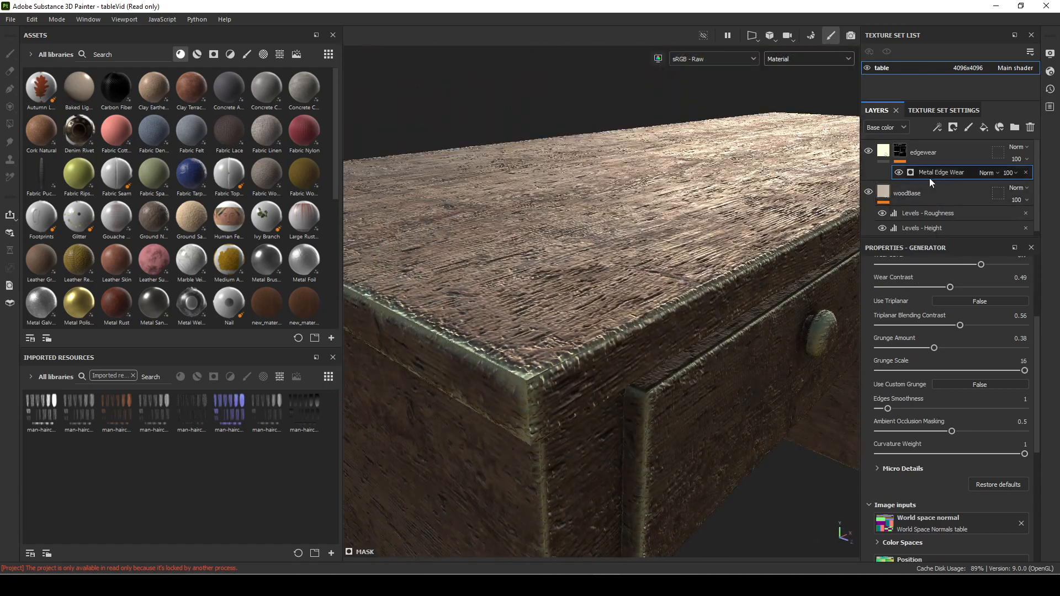
Step: Add a paint effect above Metal Edge Wear and pick the Dirt Splash brush
right_click(940, 172)
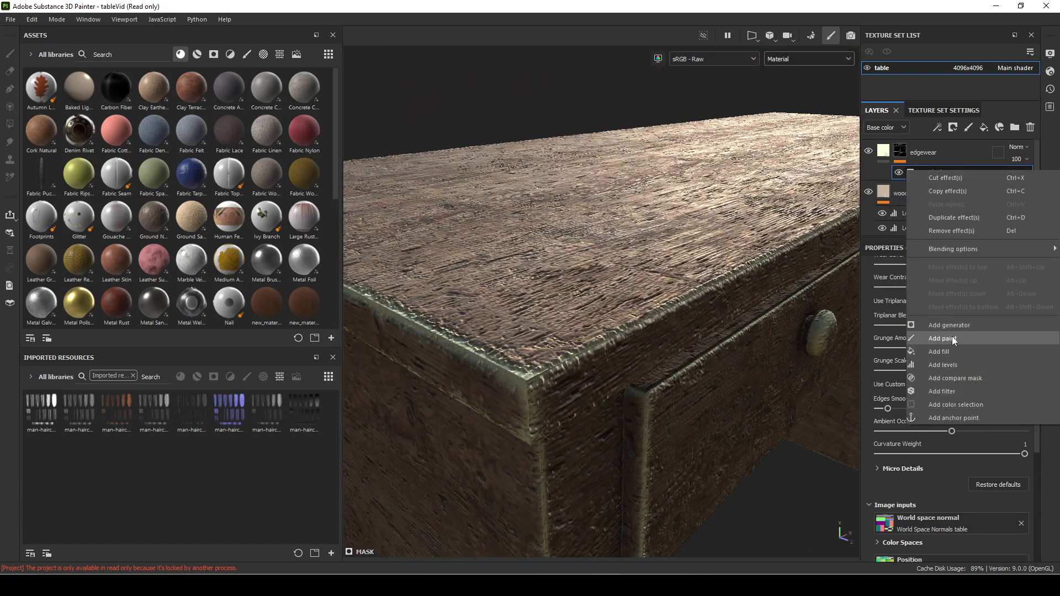
click(942, 338)
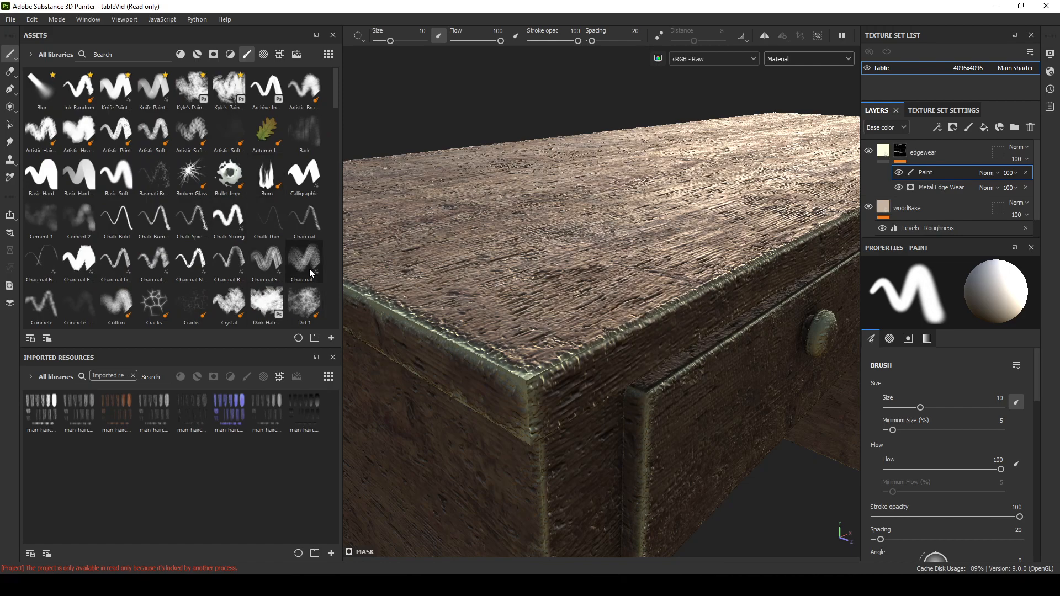
scroll(down, 3)
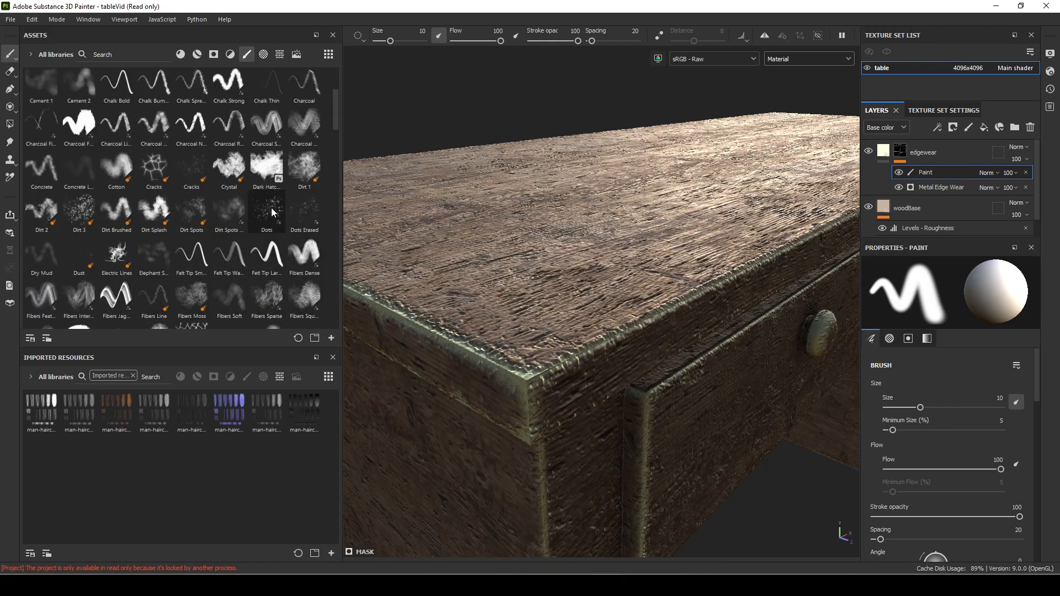
mouse_move(284, 283)
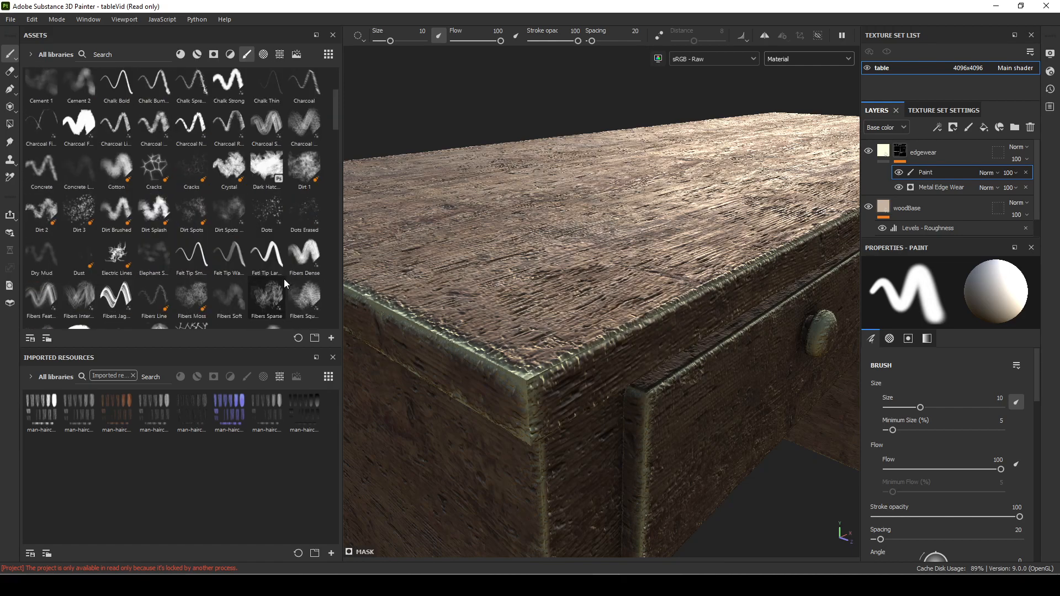
mouse_move(192, 191)
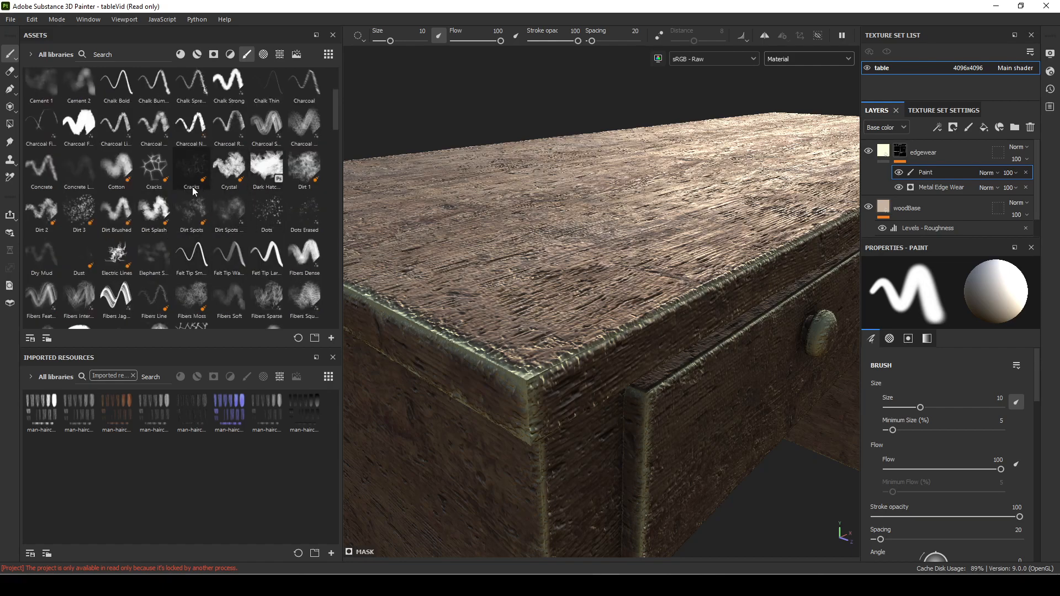
scroll(up, 3)
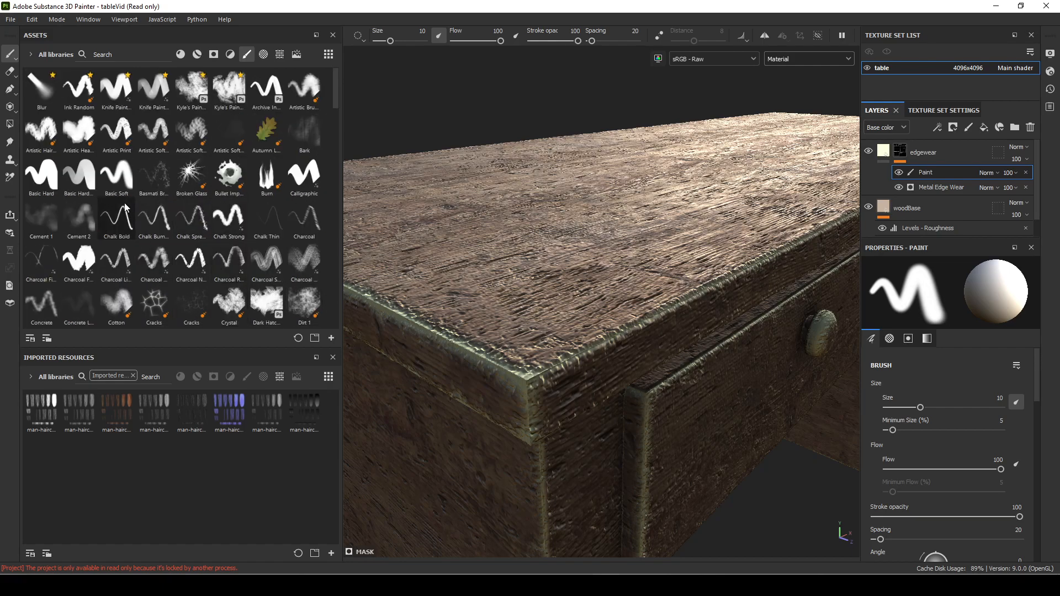
click(266, 302)
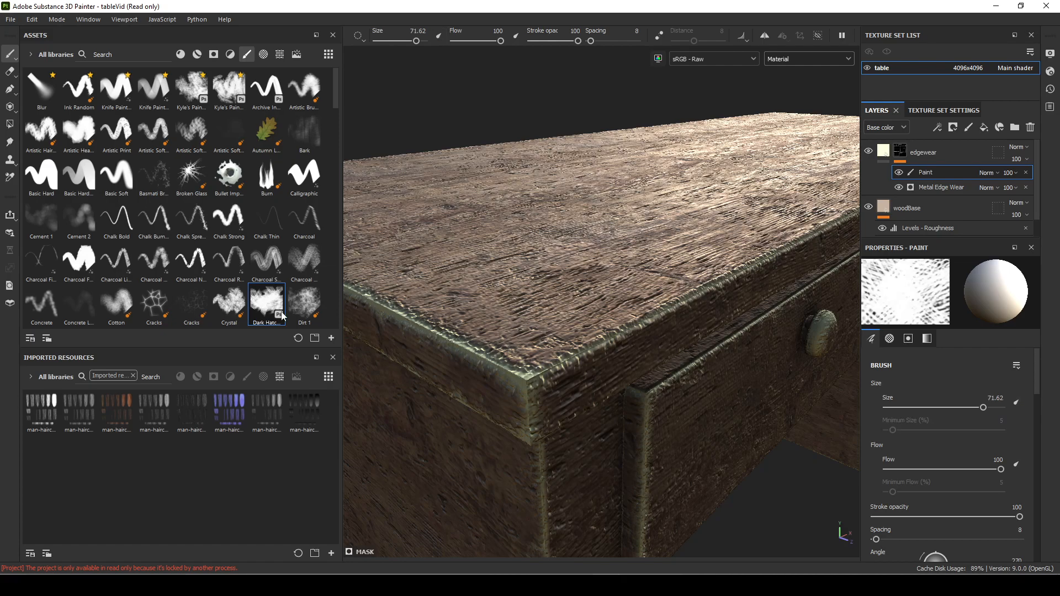
scroll(down, 3)
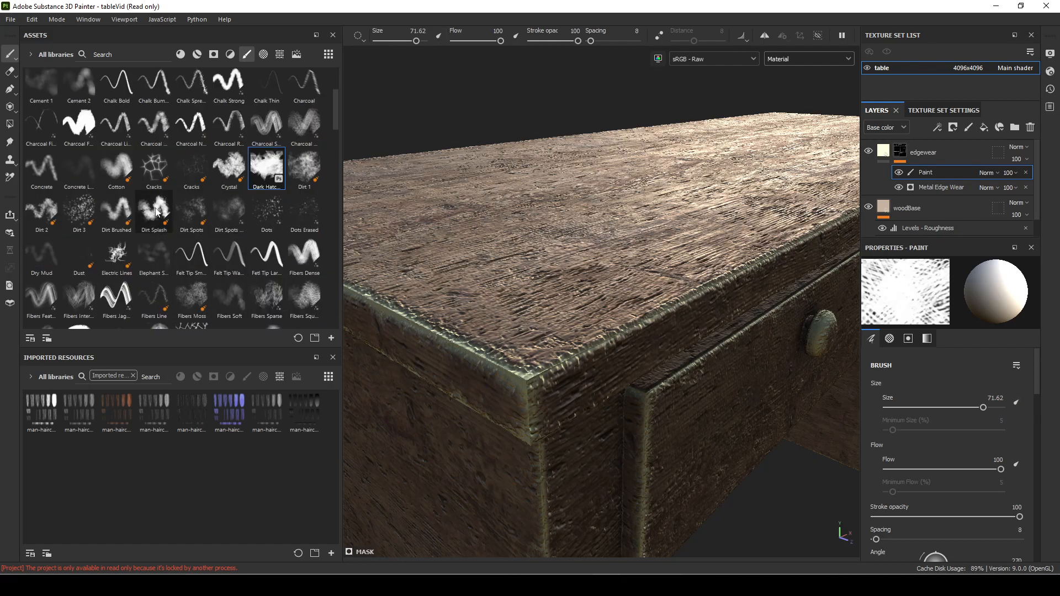
click(154, 211)
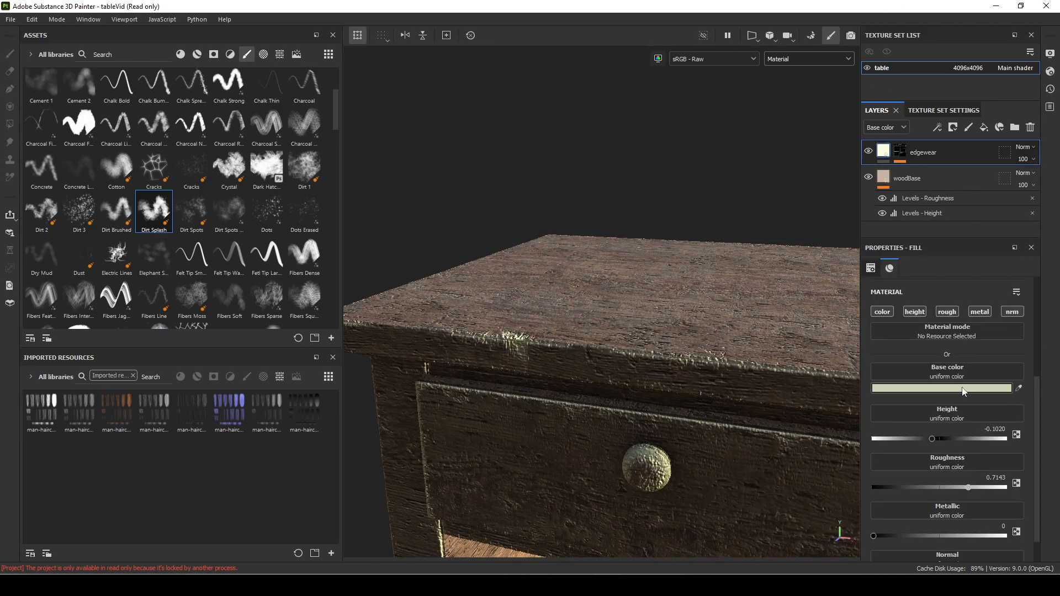
Step: Adjust the wear colour and paint Dirt Splash wear along the tabletop's front edge
click(943, 388)
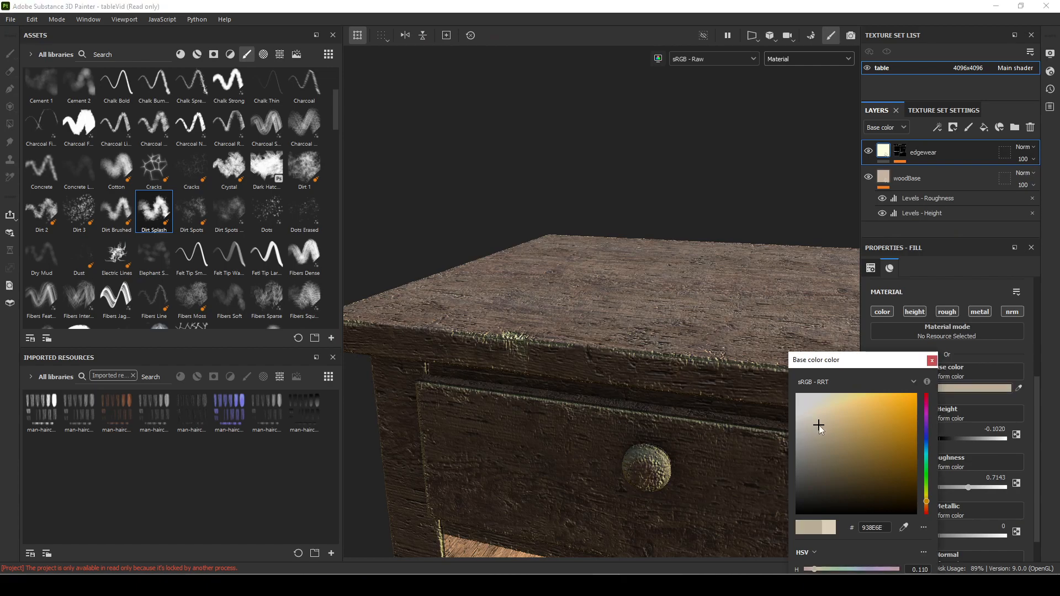
click(818, 420)
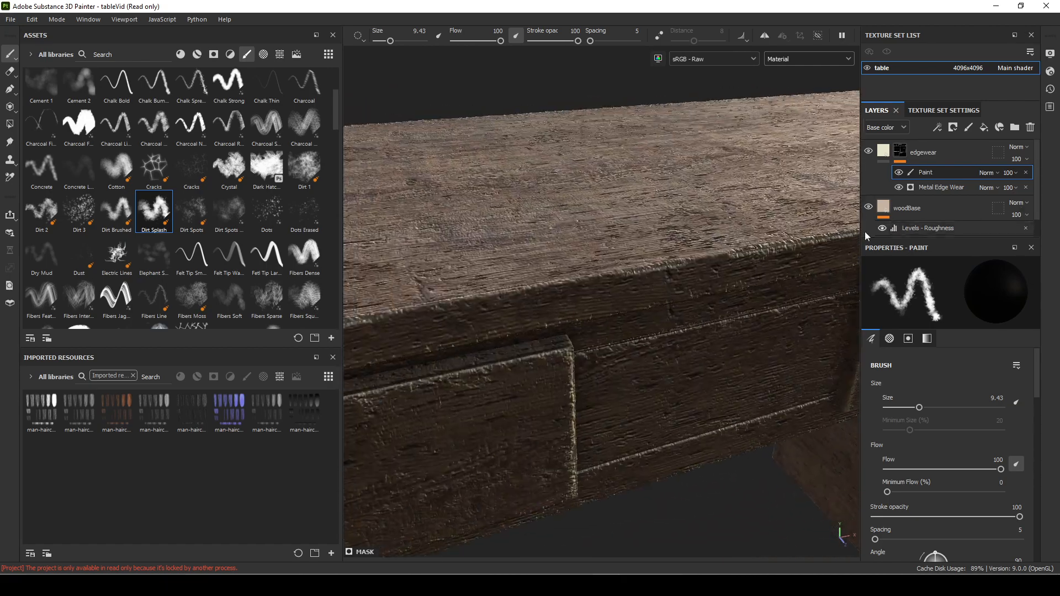
click(488, 419)
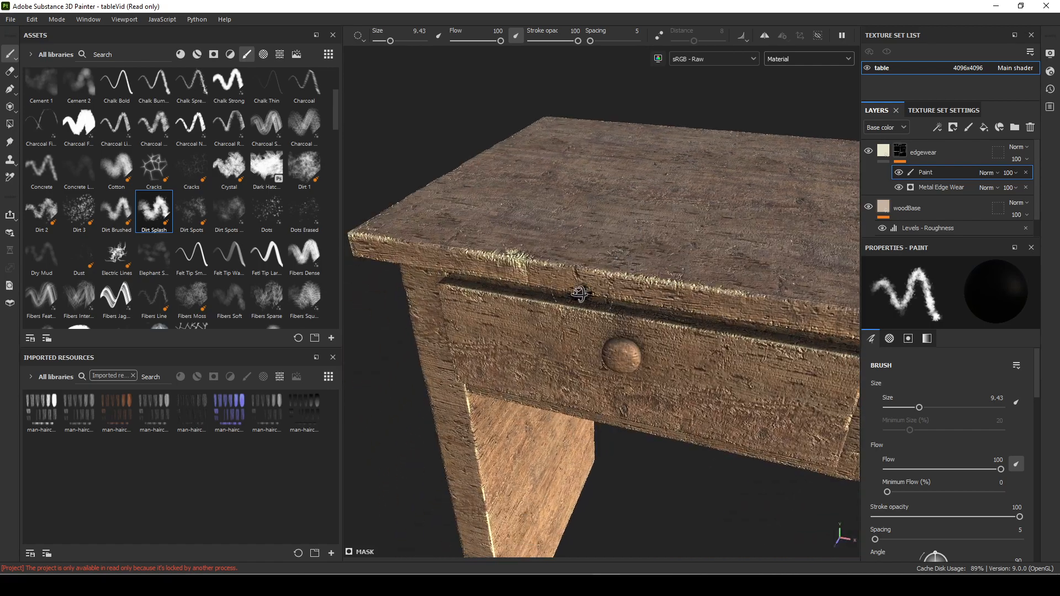
Step: Show only Base color in the viewport and set the wear colour to muted cream
click(808, 59)
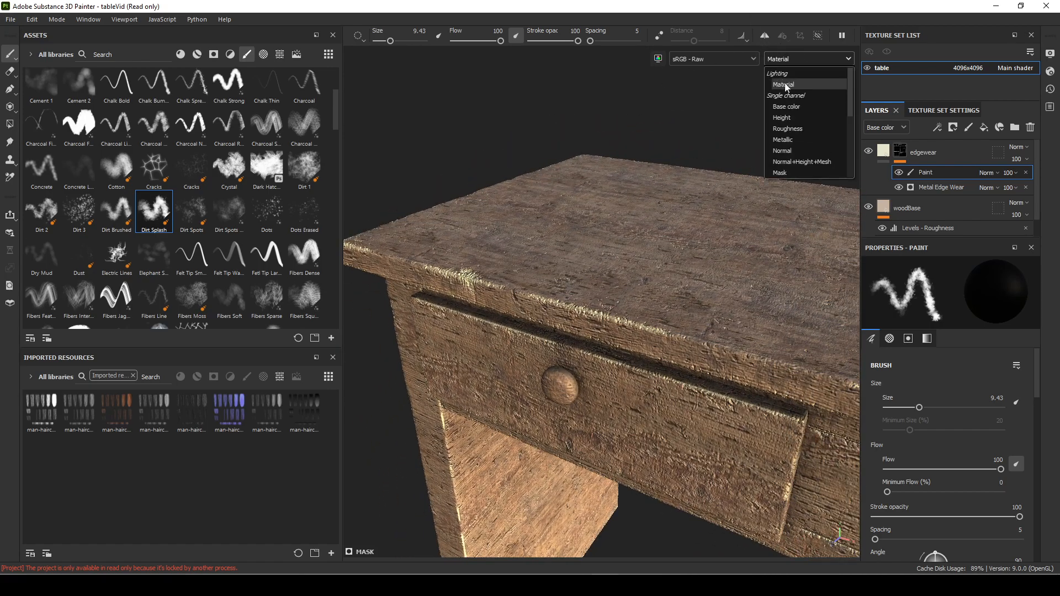
click(786, 106)
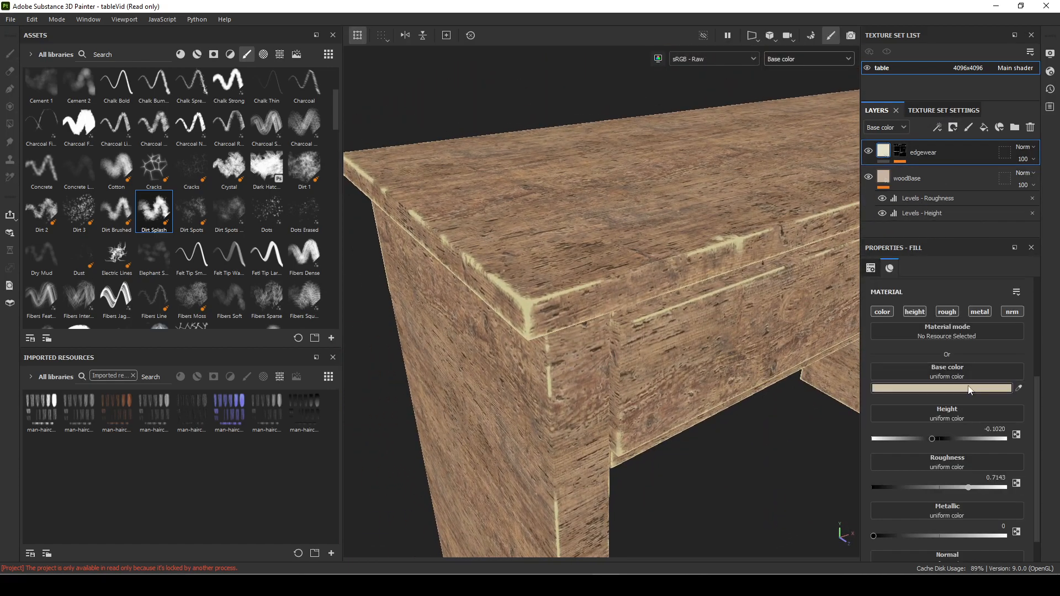
click(942, 388)
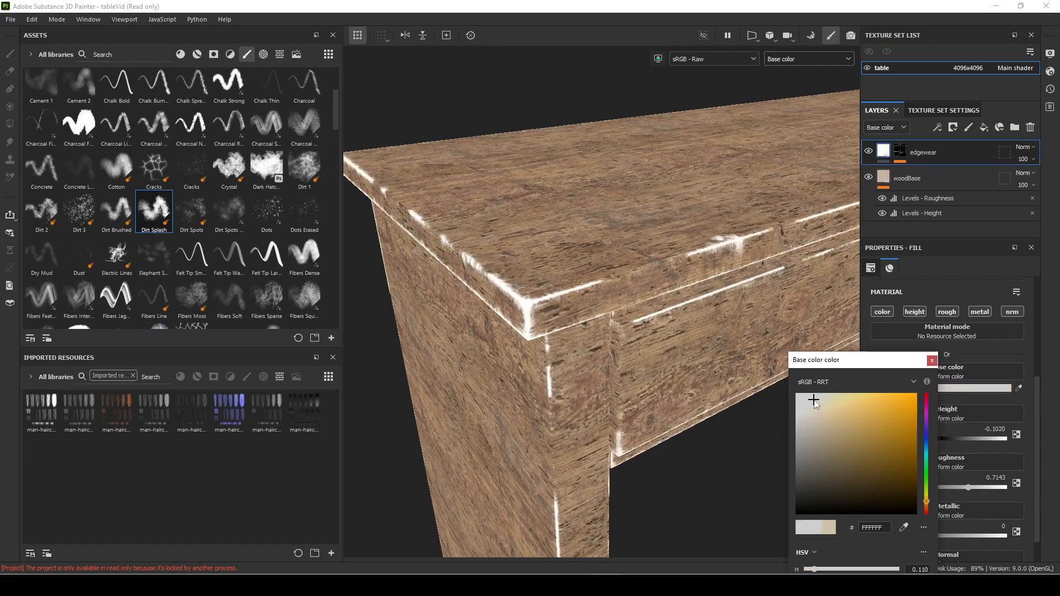
click(822, 410)
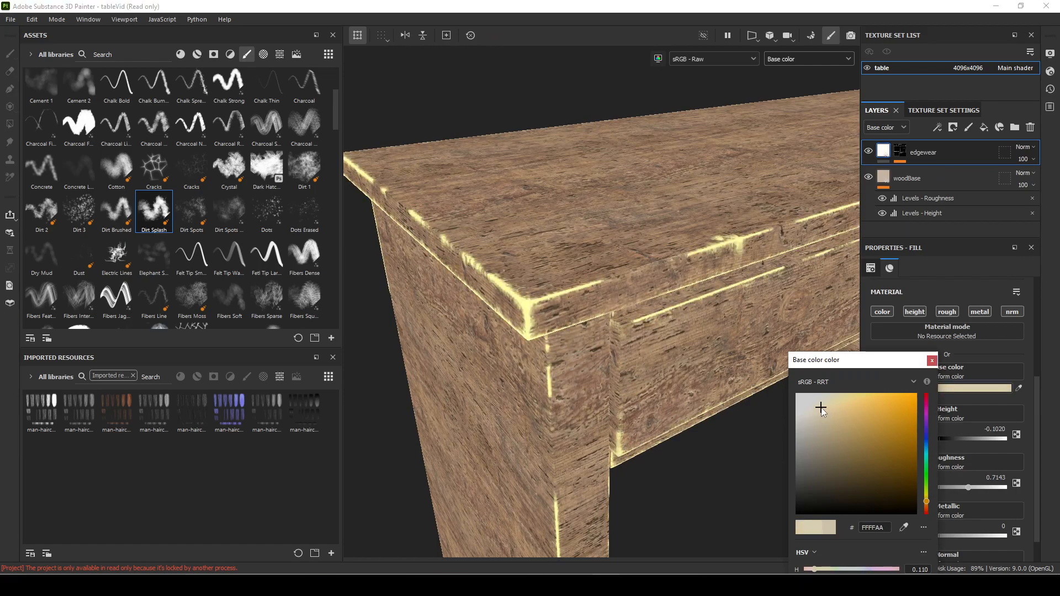
click(818, 411)
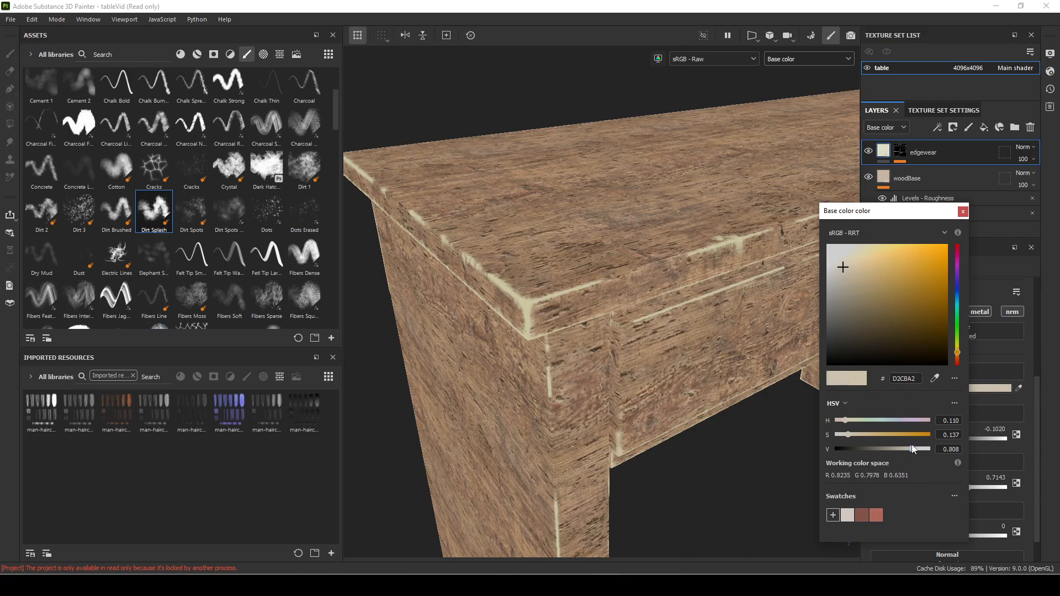
click(963, 211)
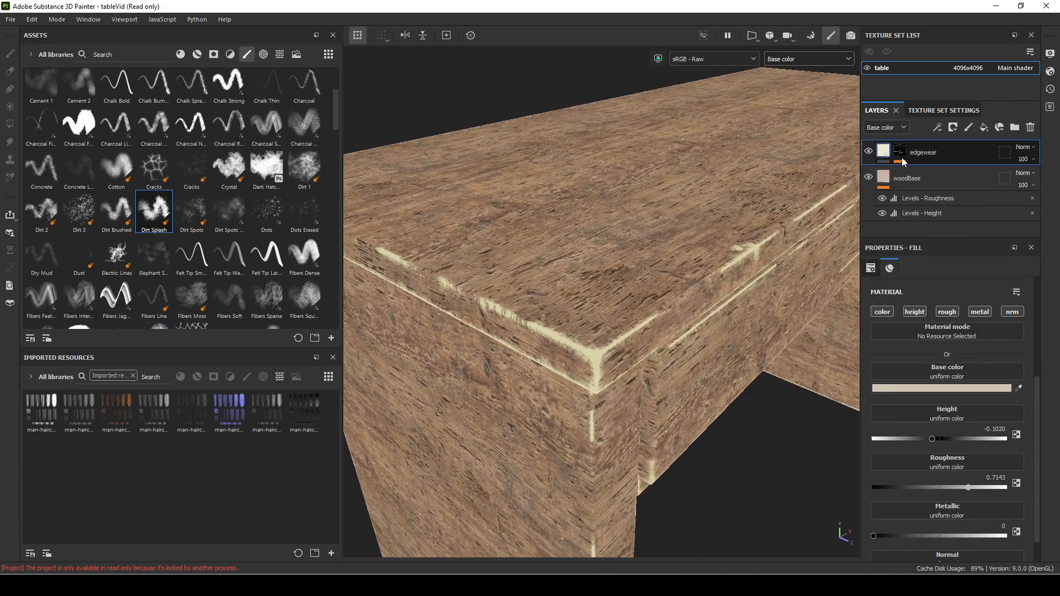
Step: Return the viewport to Material view and inspect woodBase before reselecting edgewear
click(807, 59)
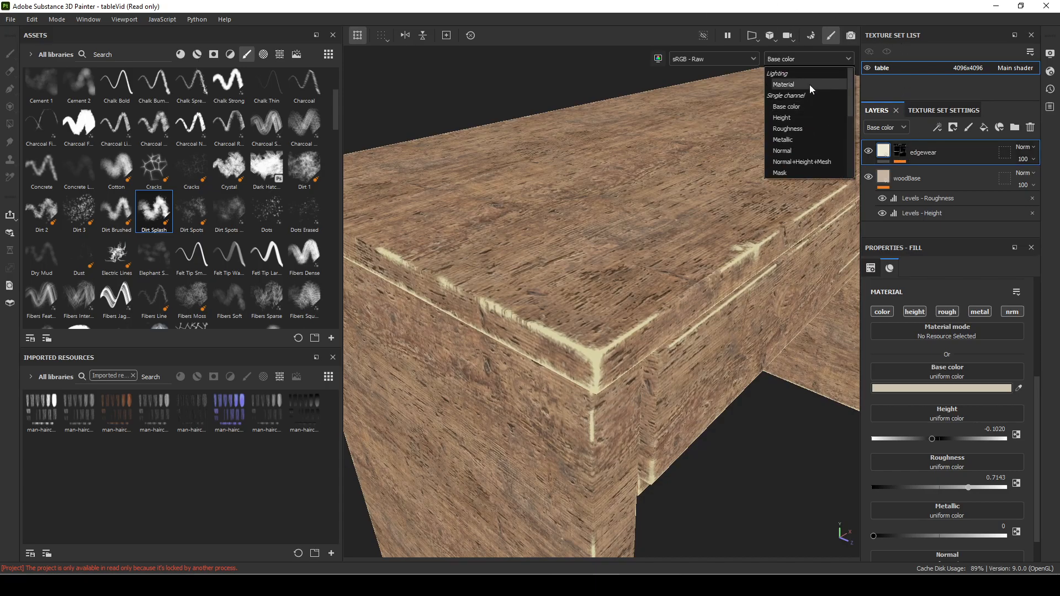
click(783, 84)
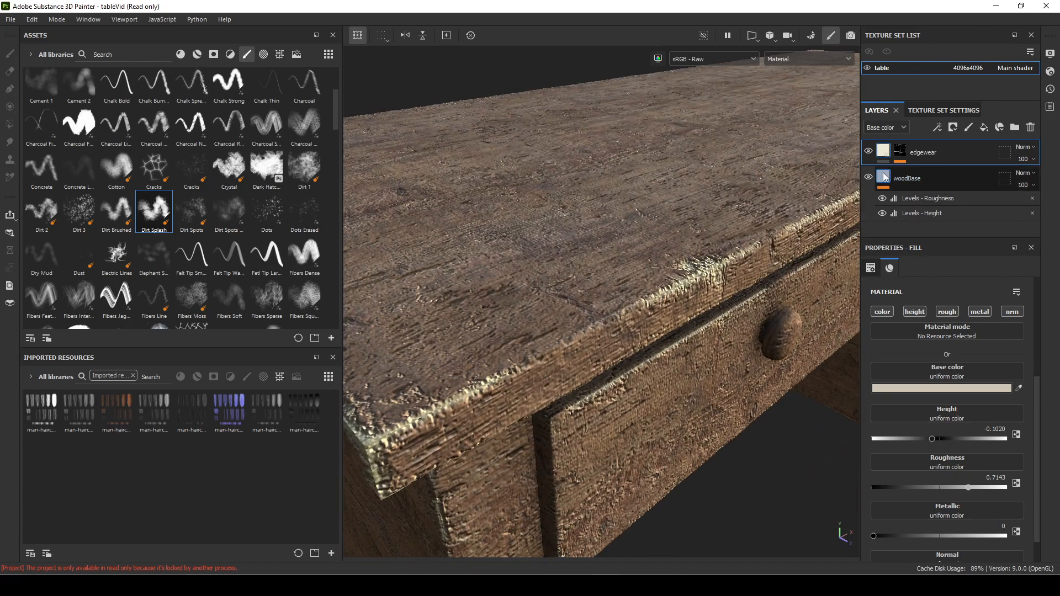
click(906, 178)
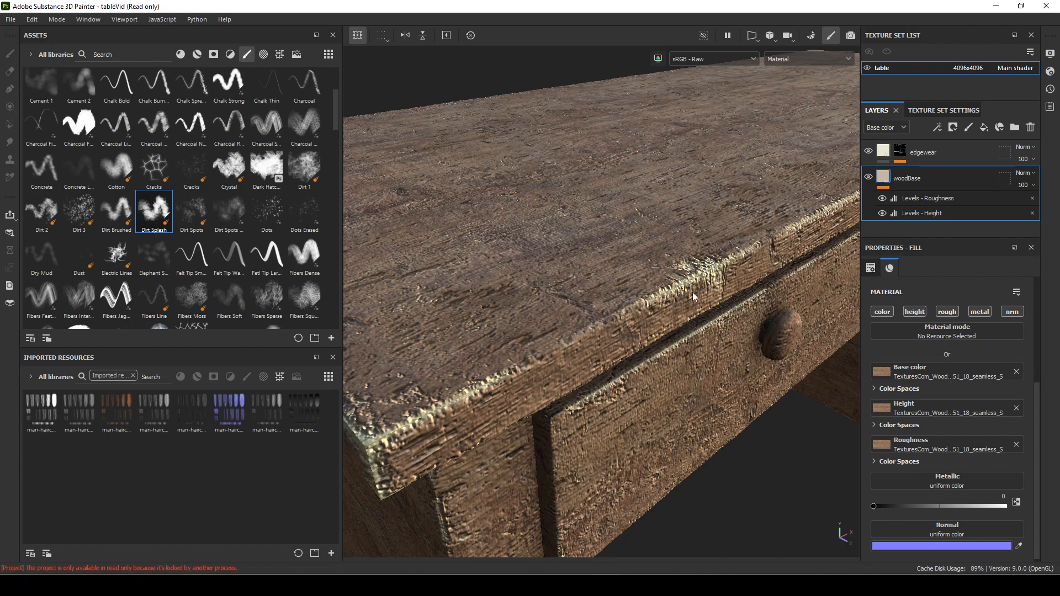
click(923, 153)
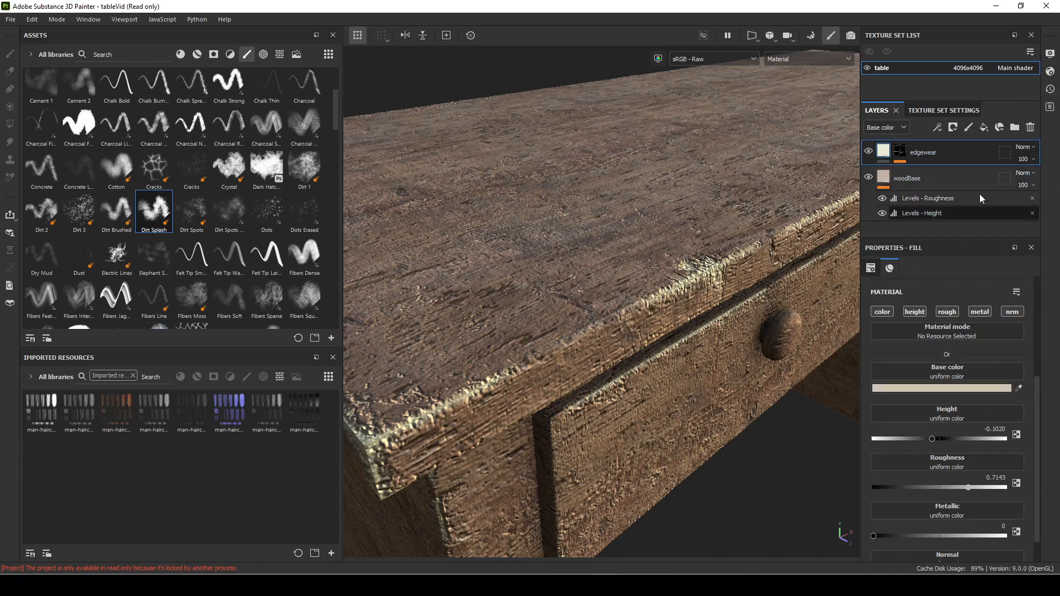
Step: Blend the edgewear layer in Overlay and lighten its wear colour to a paler cream
click(1025, 147)
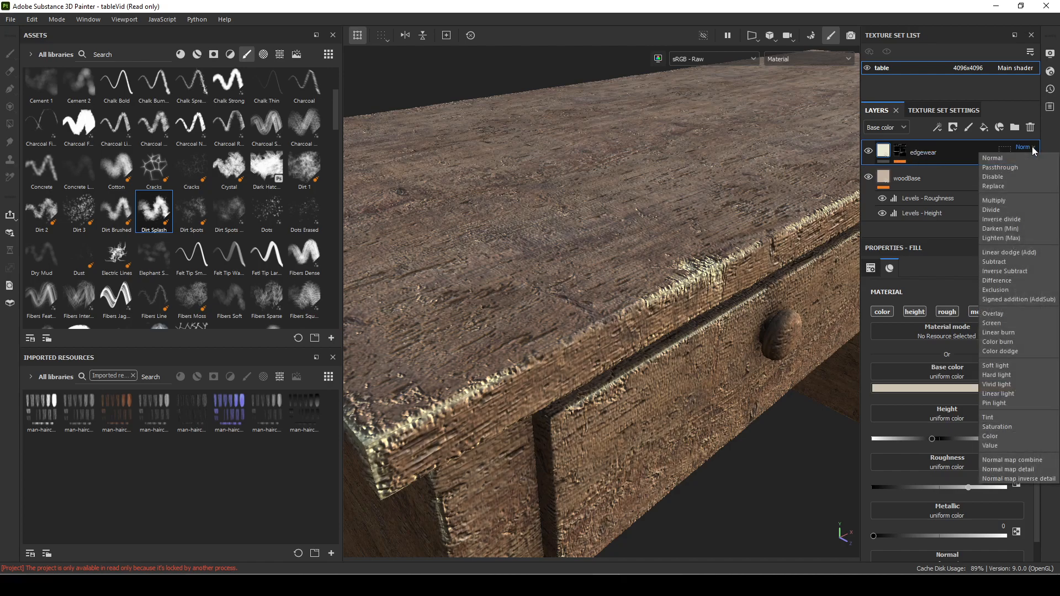
mouse_move(1008, 332)
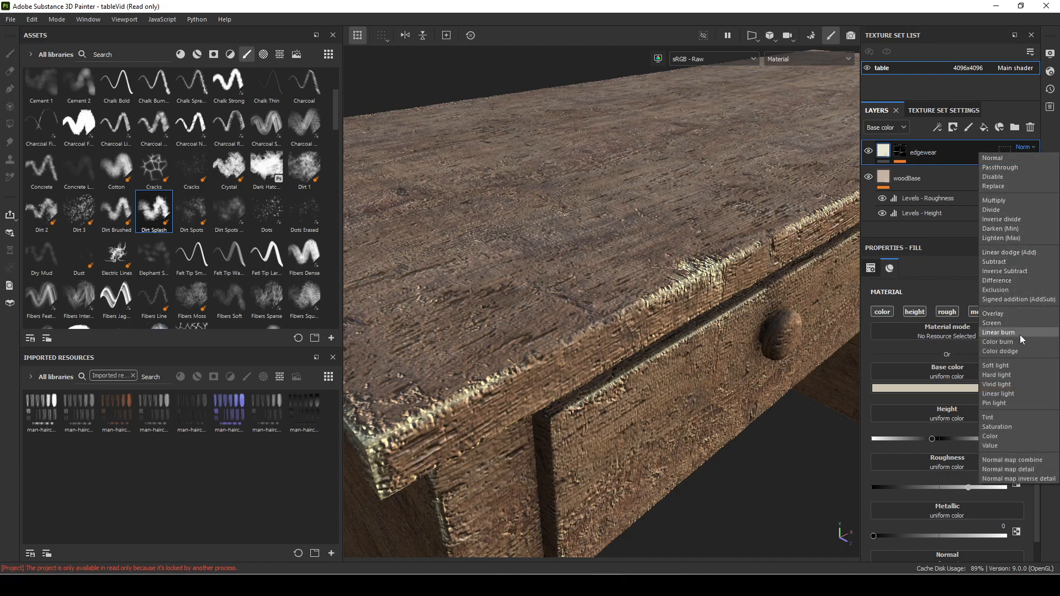
click(993, 313)
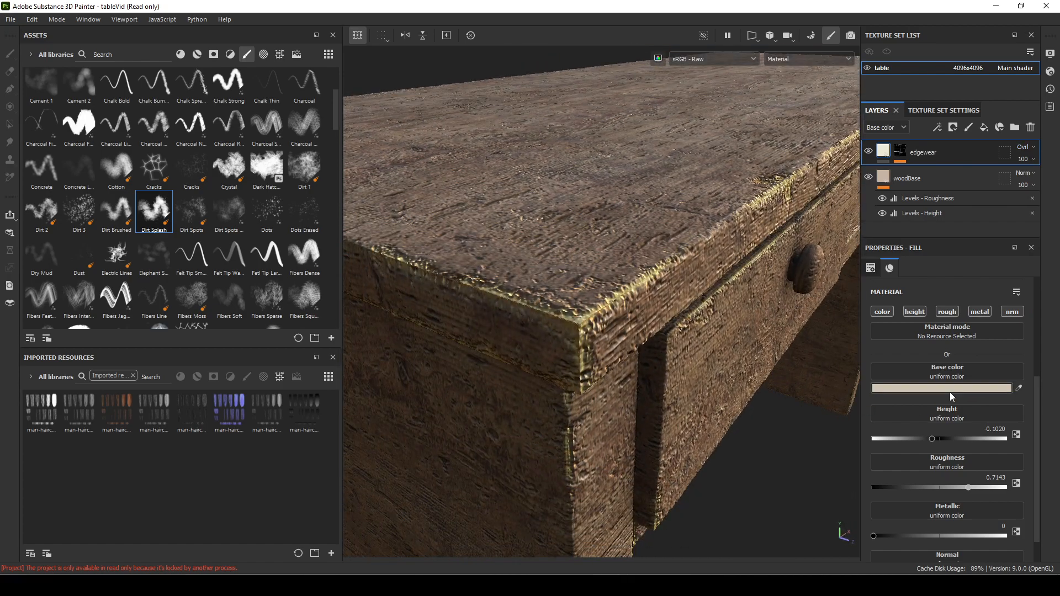
click(942, 388)
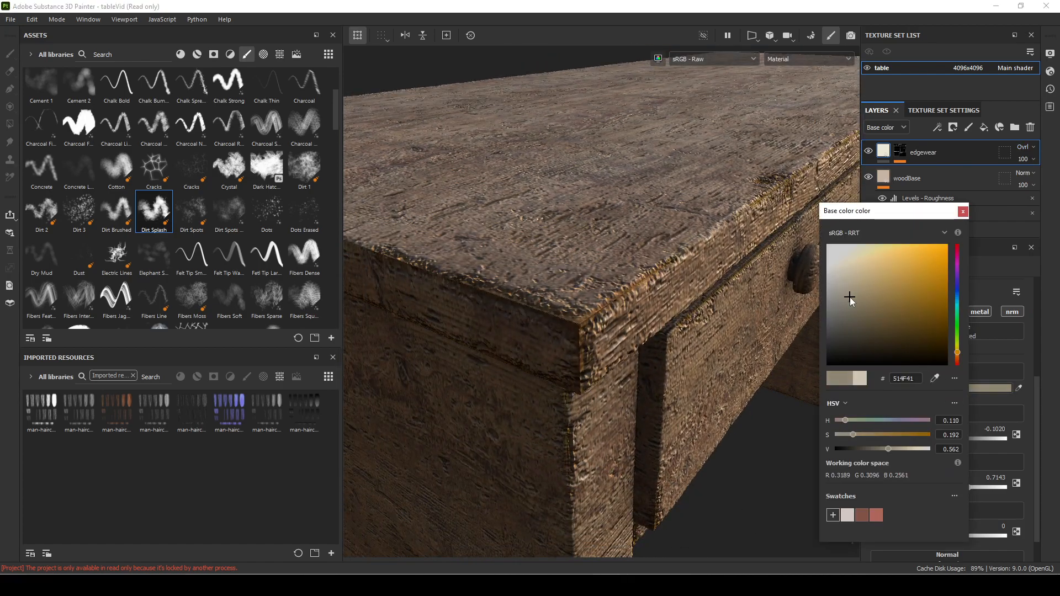
click(842, 279)
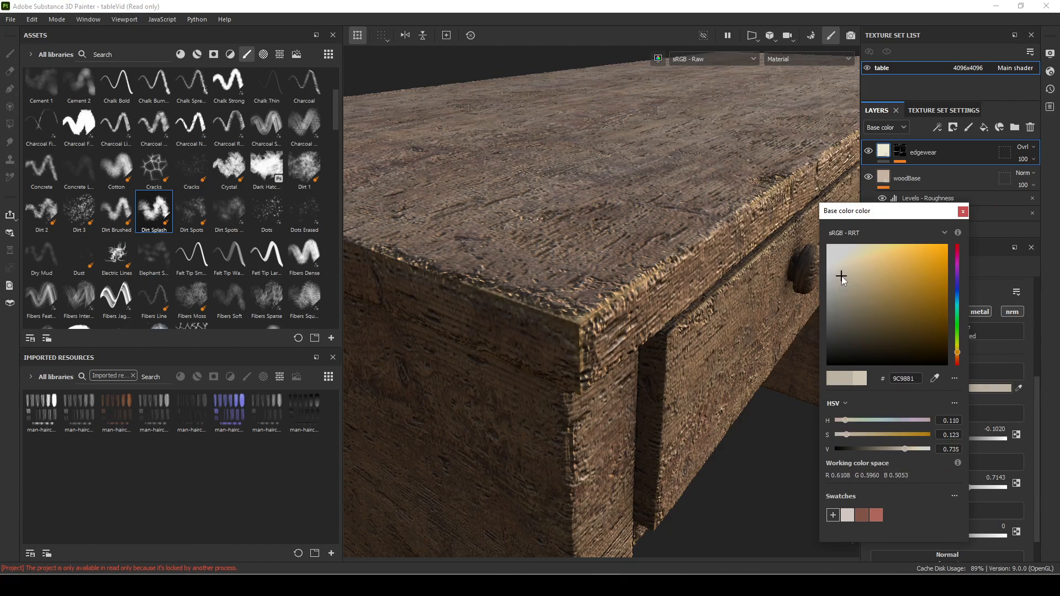
click(835, 270)
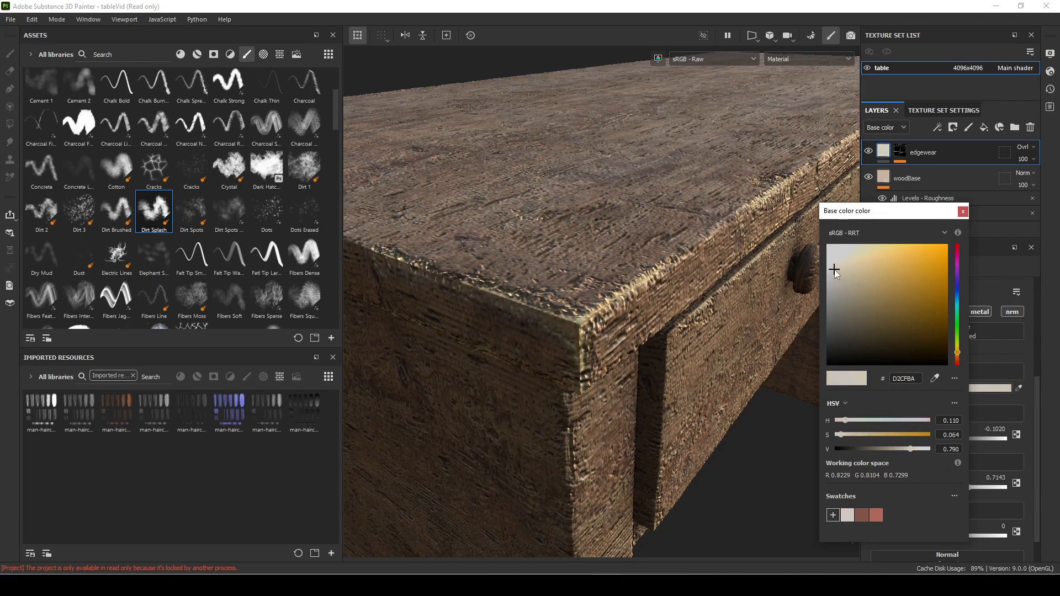